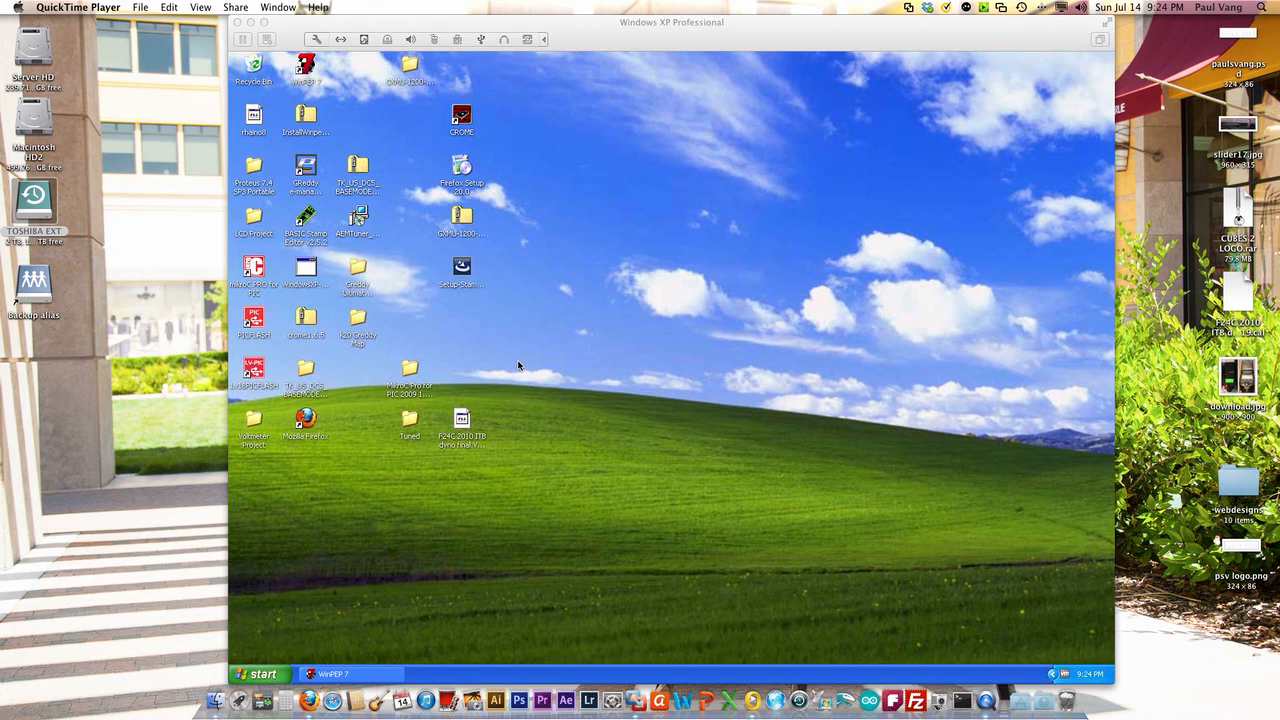
Step: Launch Crome from the desktop and dismiss the About box
left_click(670, 368)
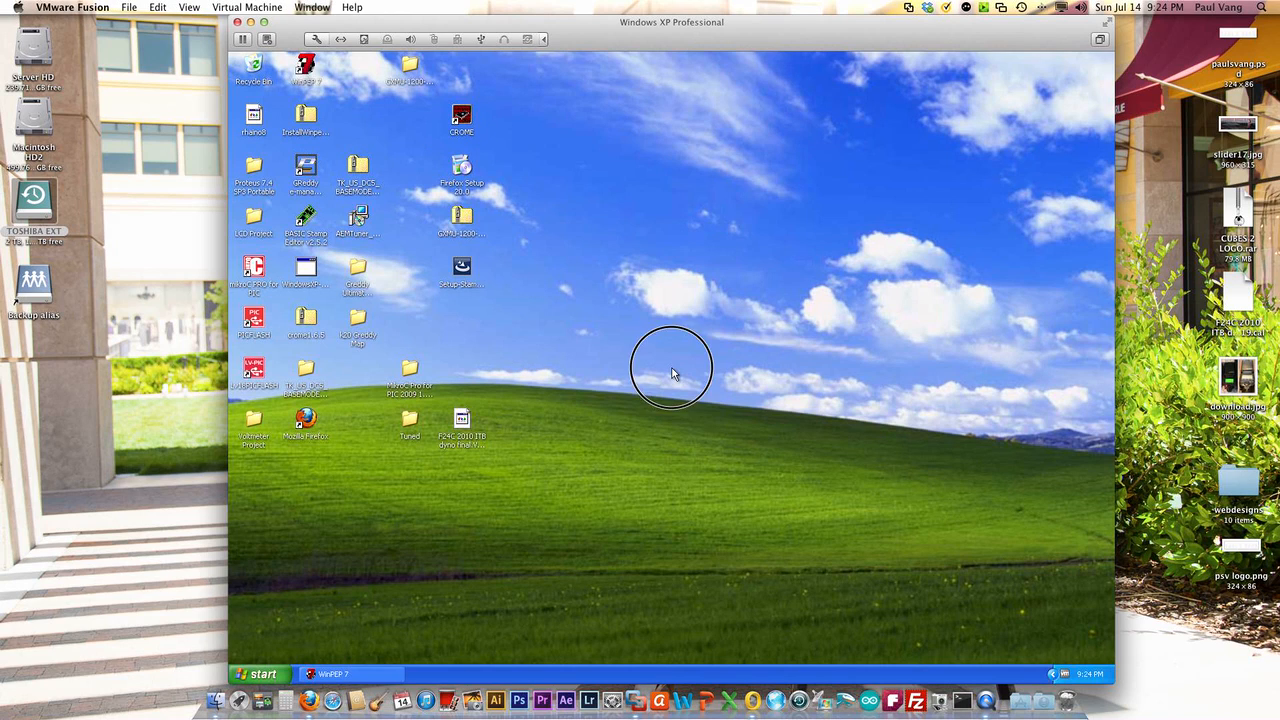
left_click(462, 118)
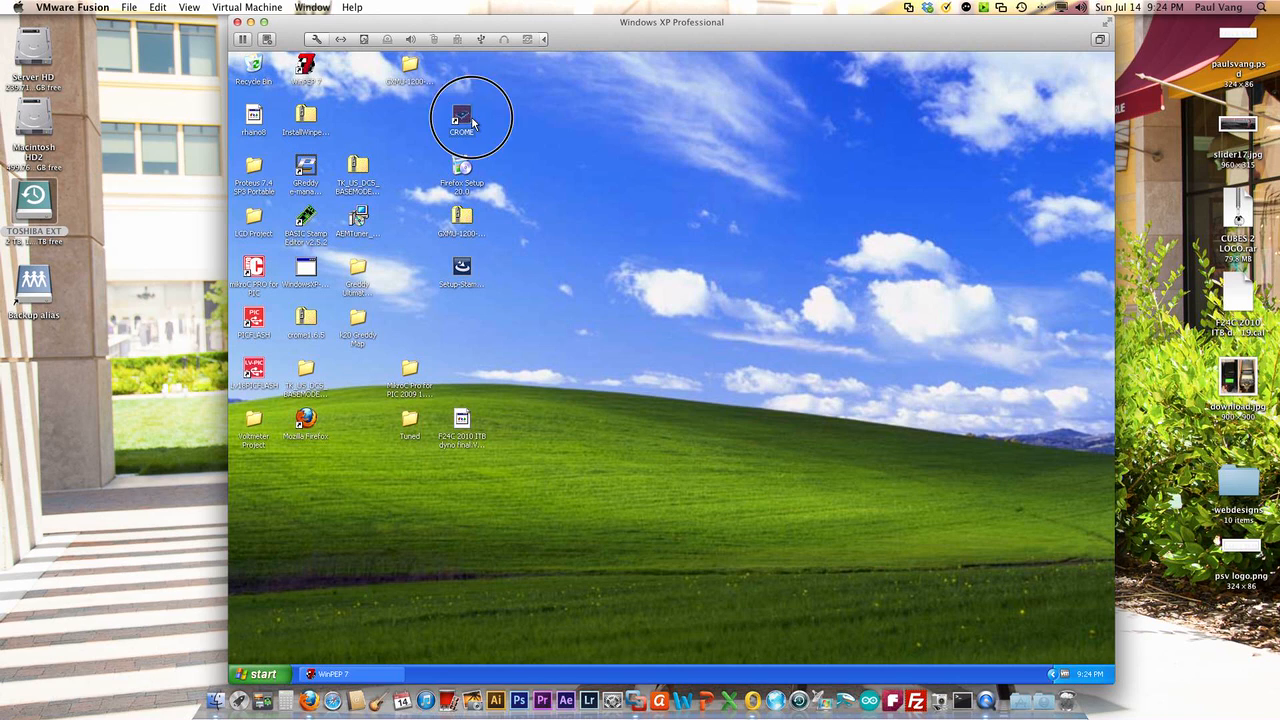
double_click(460, 118)
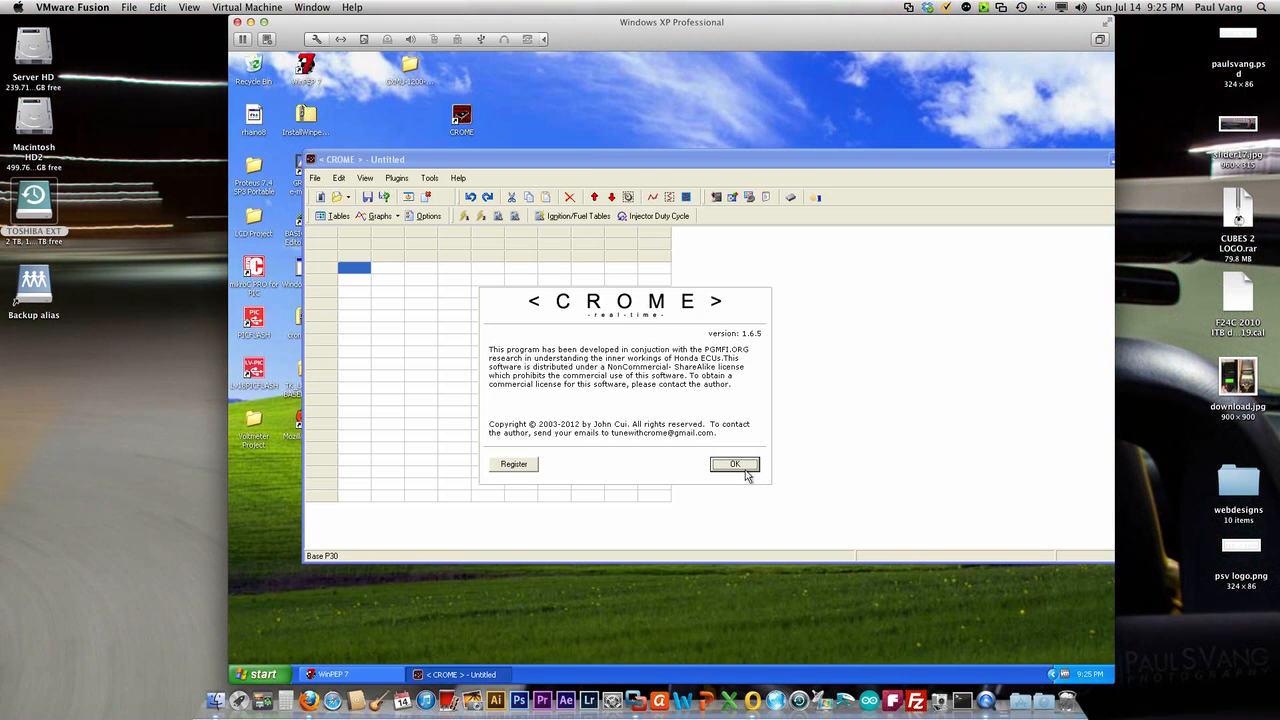
left_click(736, 464)
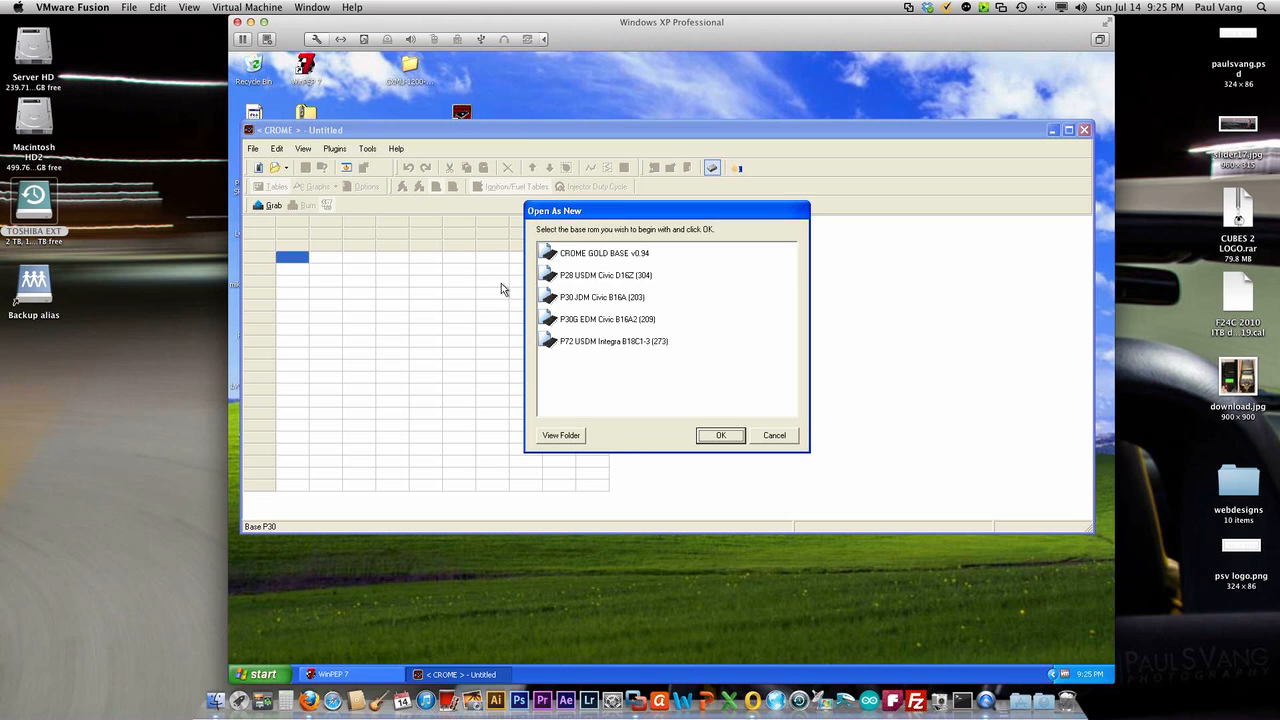
Step: Start a new map from the P30 JDM Civic base in Open As New
left_click(600, 296)
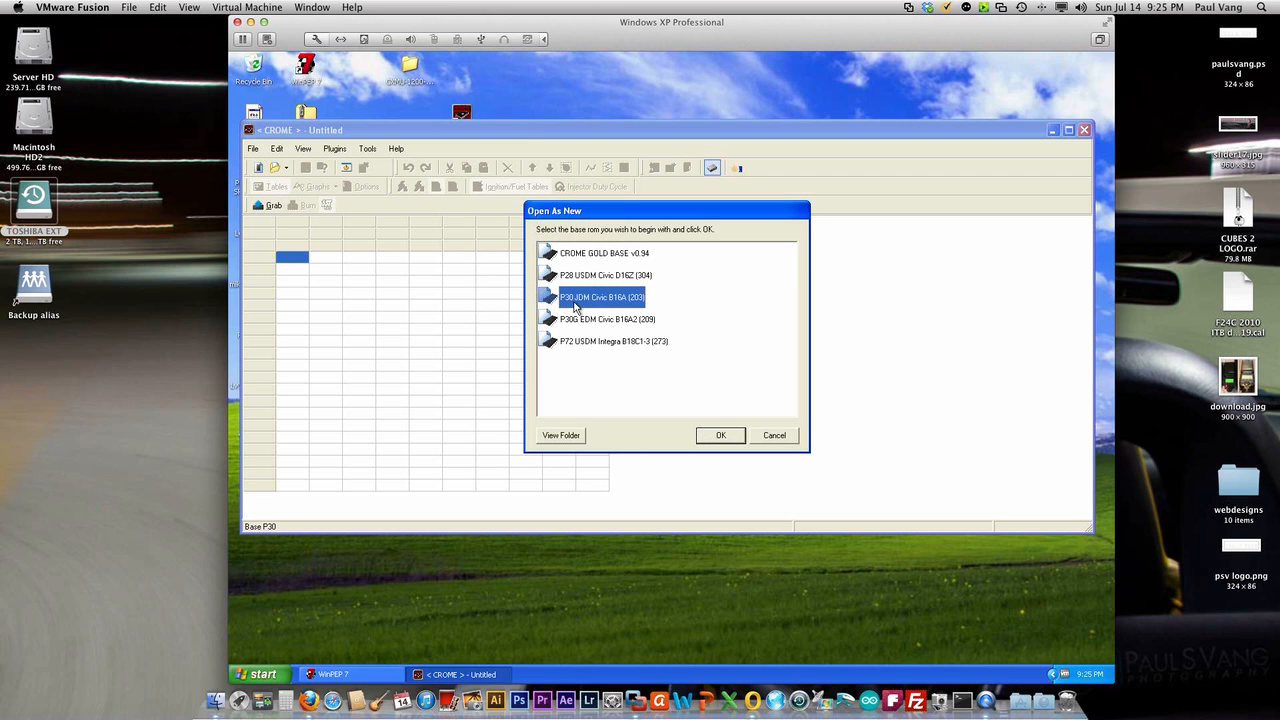
left_click(720, 436)
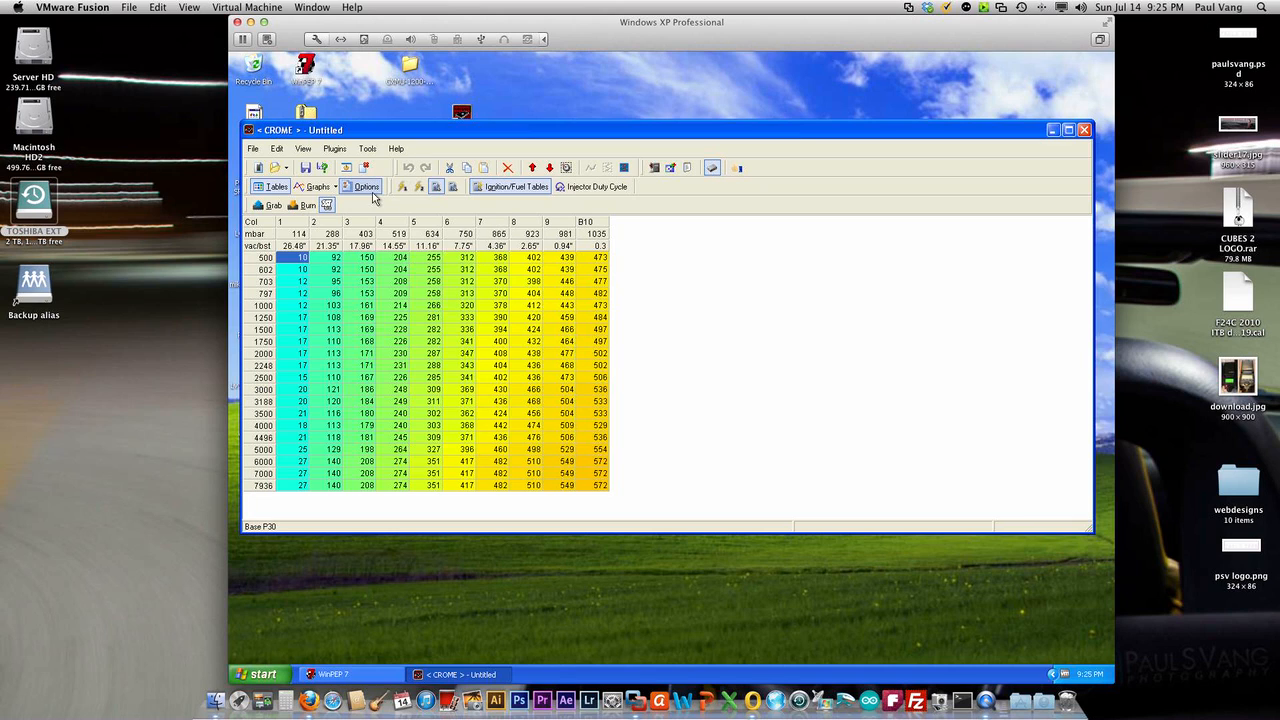
Step: Disable the Speed Limiter option and return to the fuel table
left_click(368, 188)
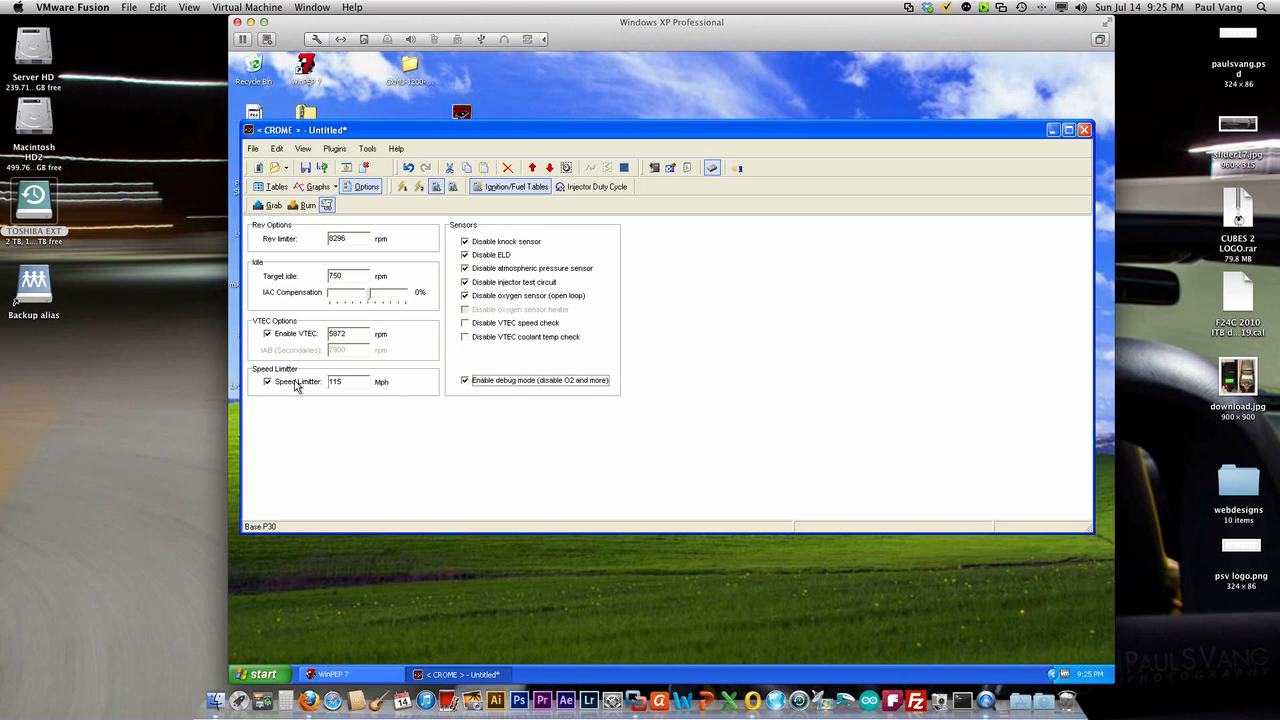
left_click(268, 382)
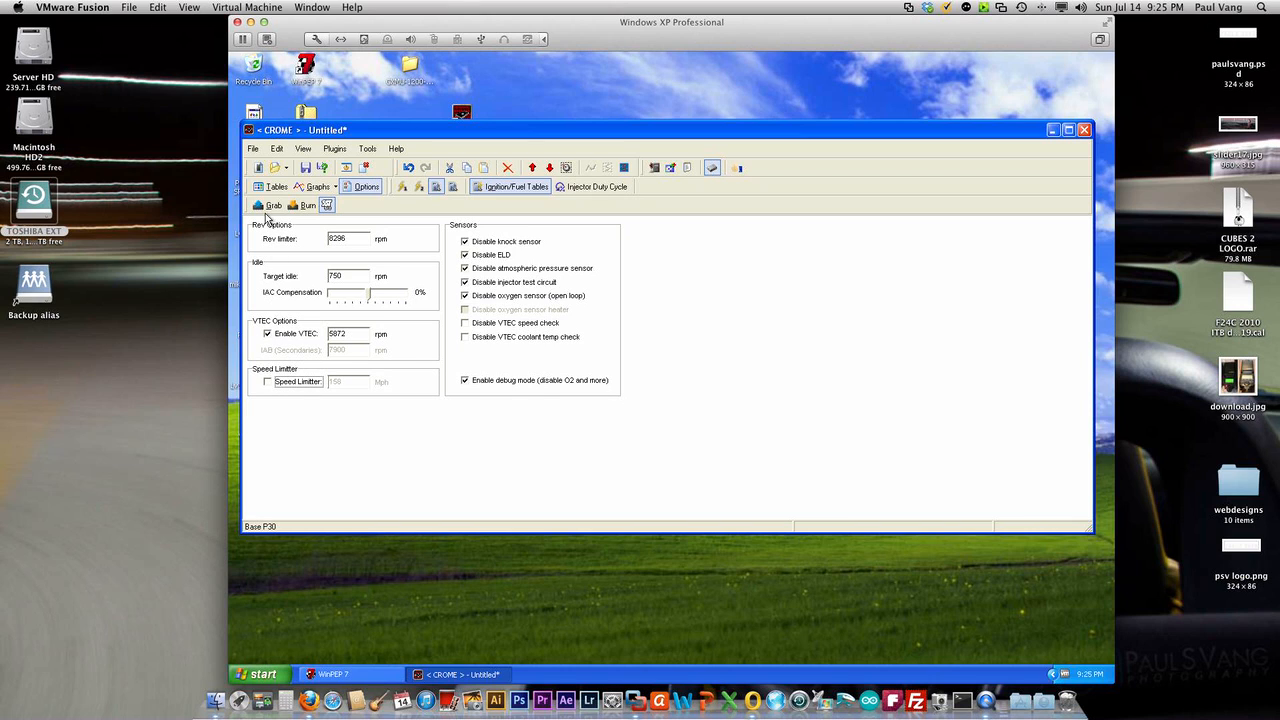
left_click(276, 186)
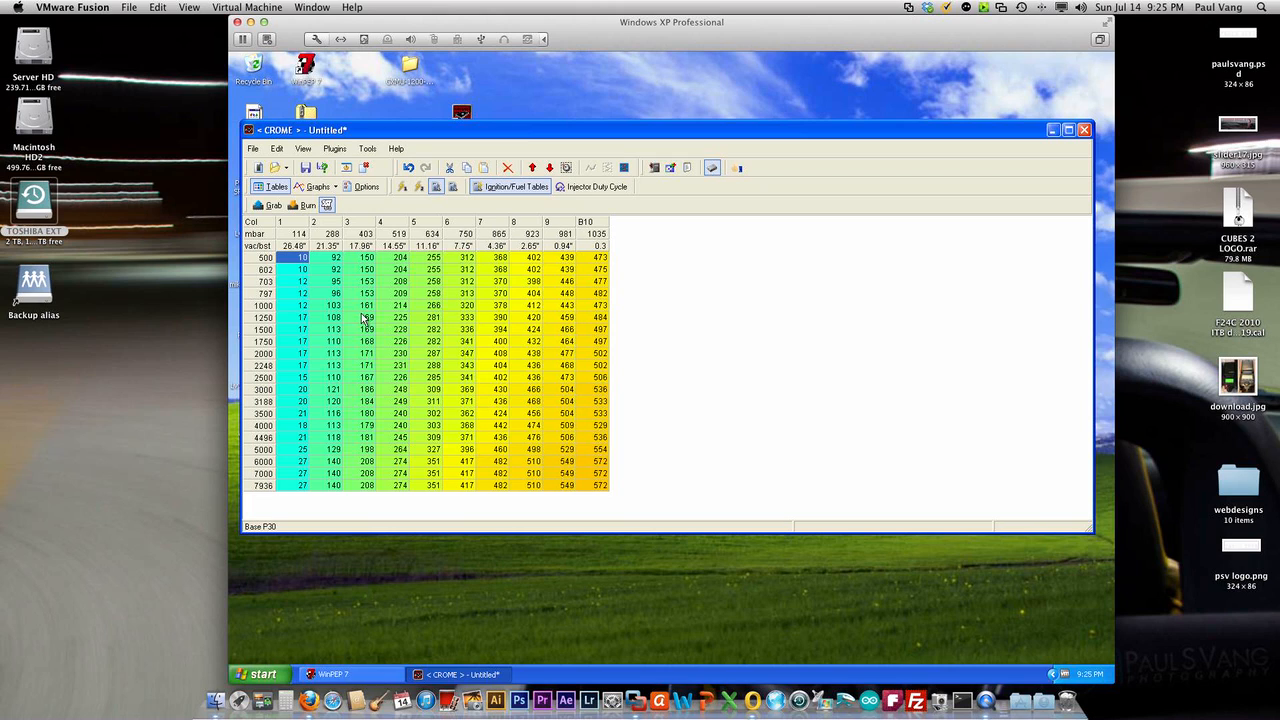
Step: Apply the Fuel Multiplier with a new injector flow rating of 440 cc (0.545 scaling)
left_click(368, 148)
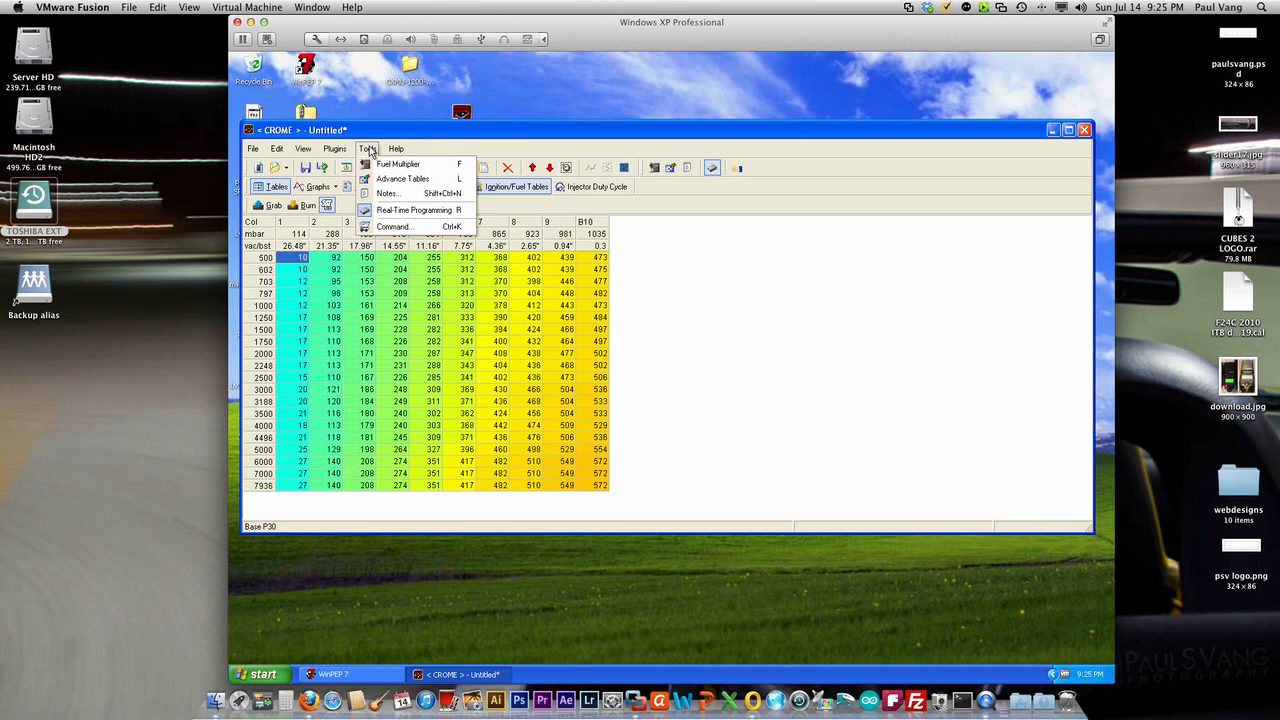
left_click(398, 164)
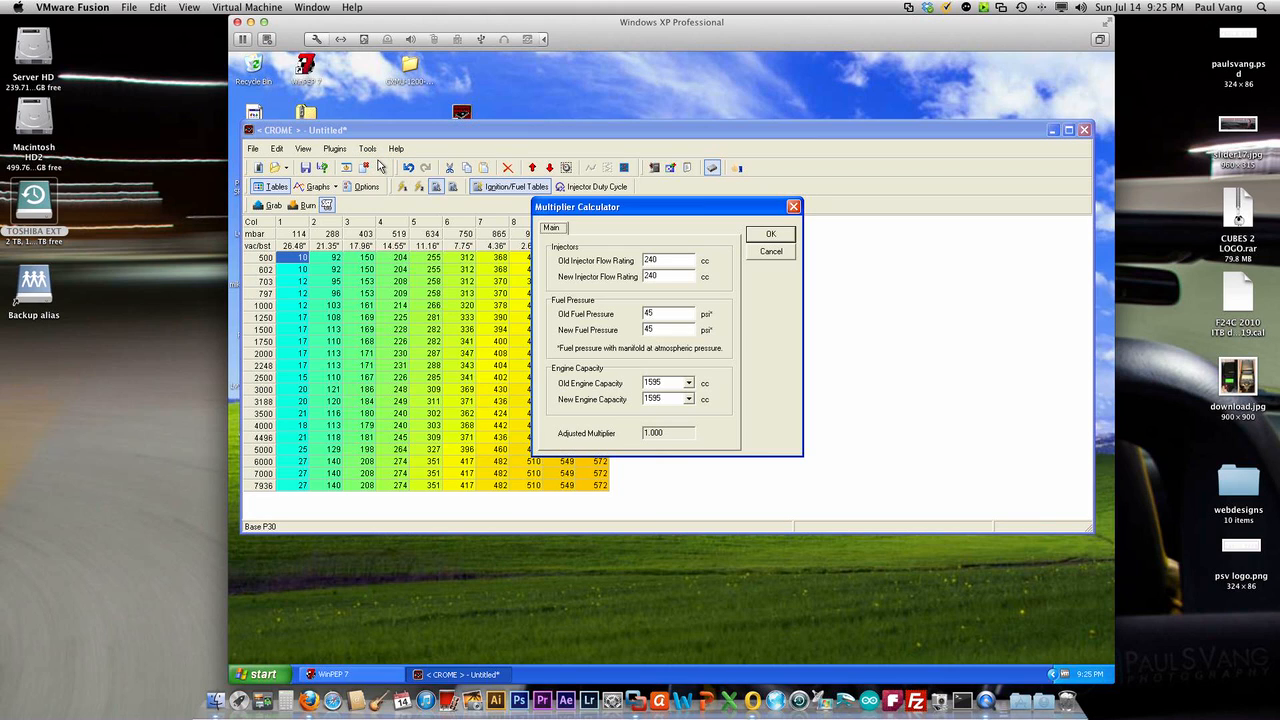
mouse_move(508, 216)
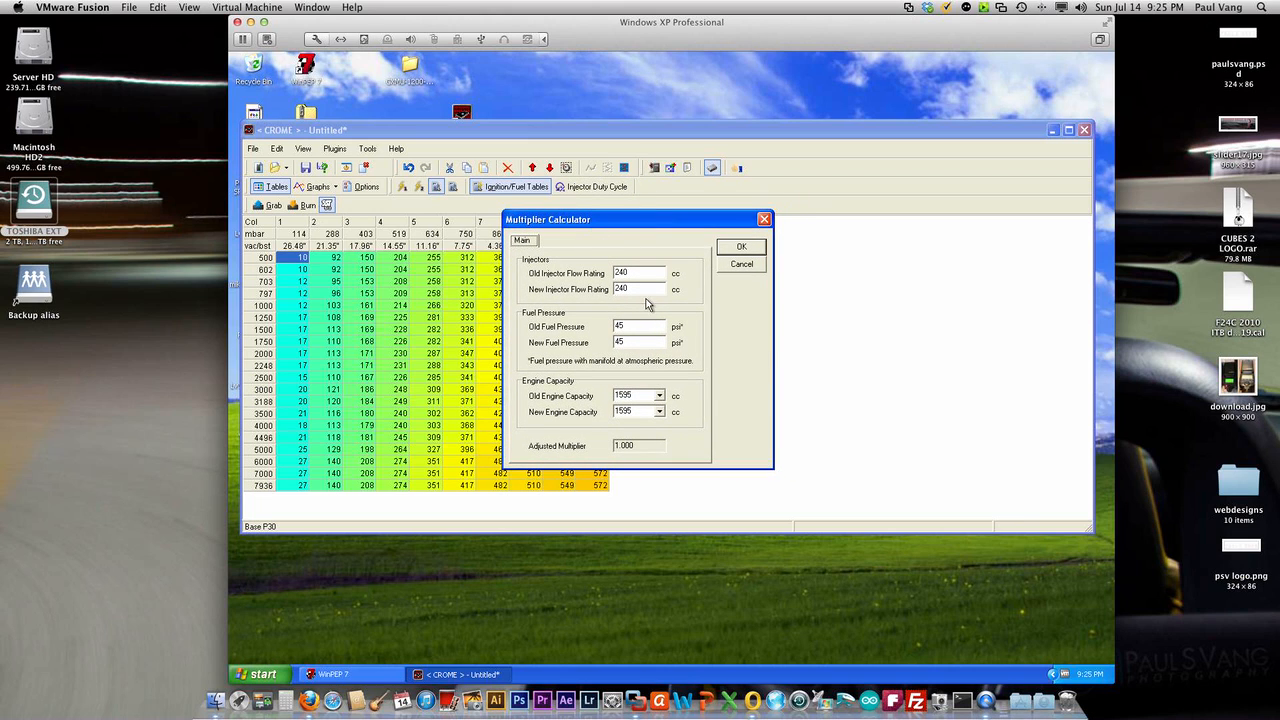
triple_click(638, 288)
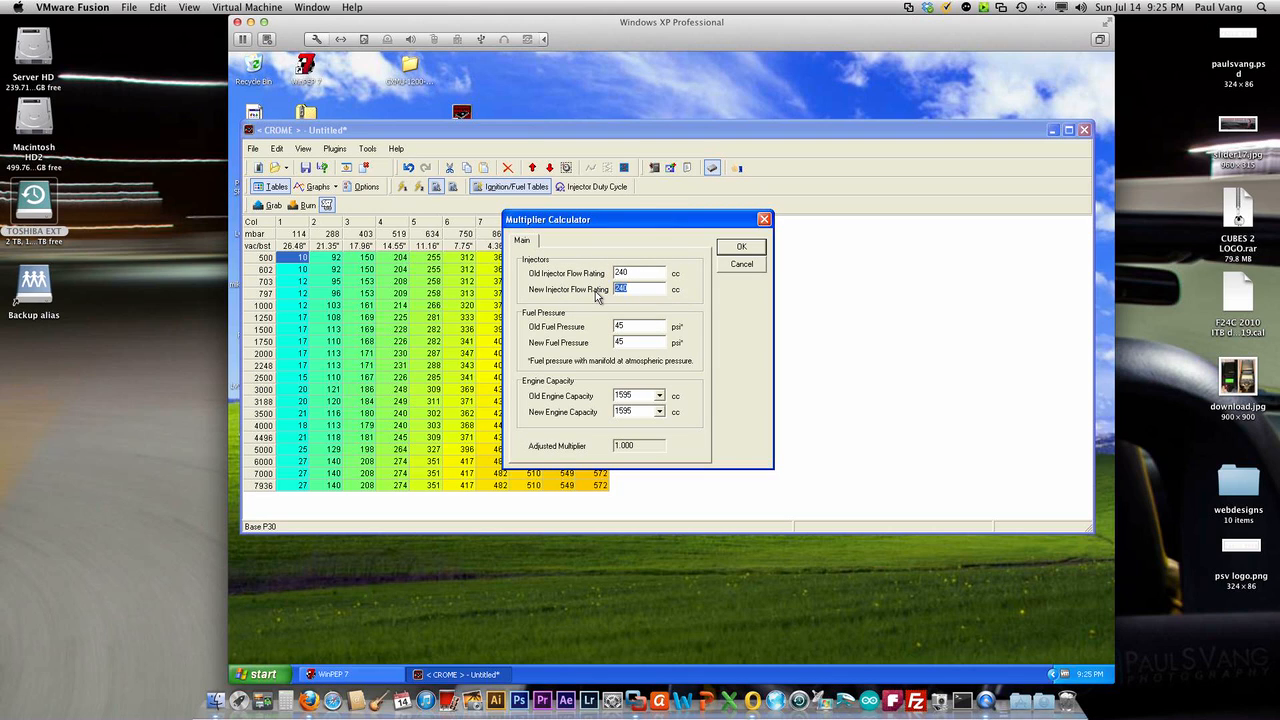
type("440")
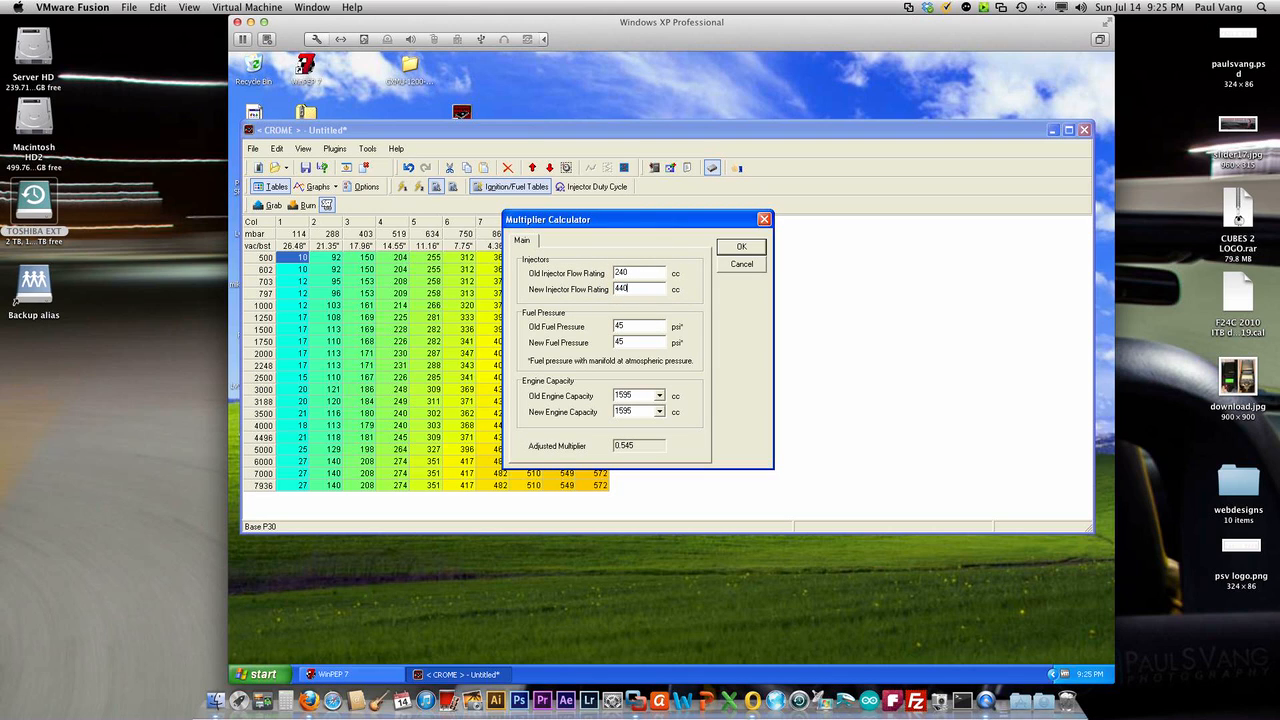
mouse_move(680, 318)
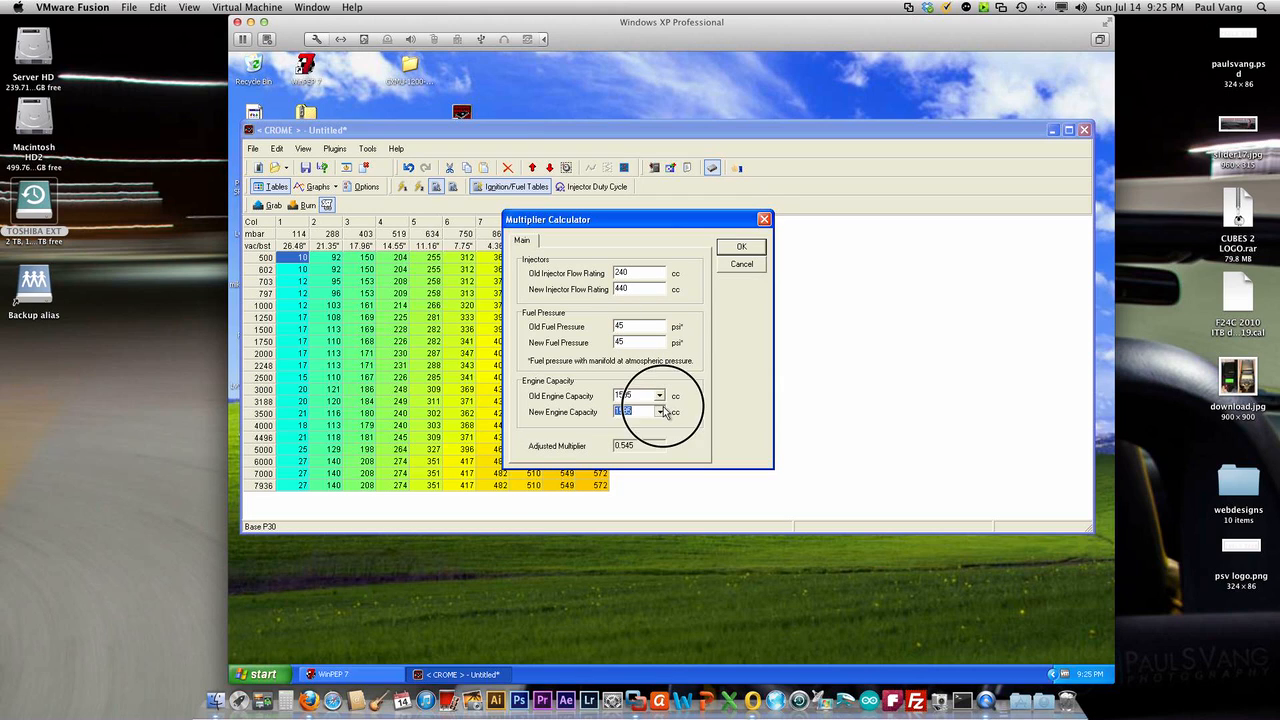
left_click(660, 412)
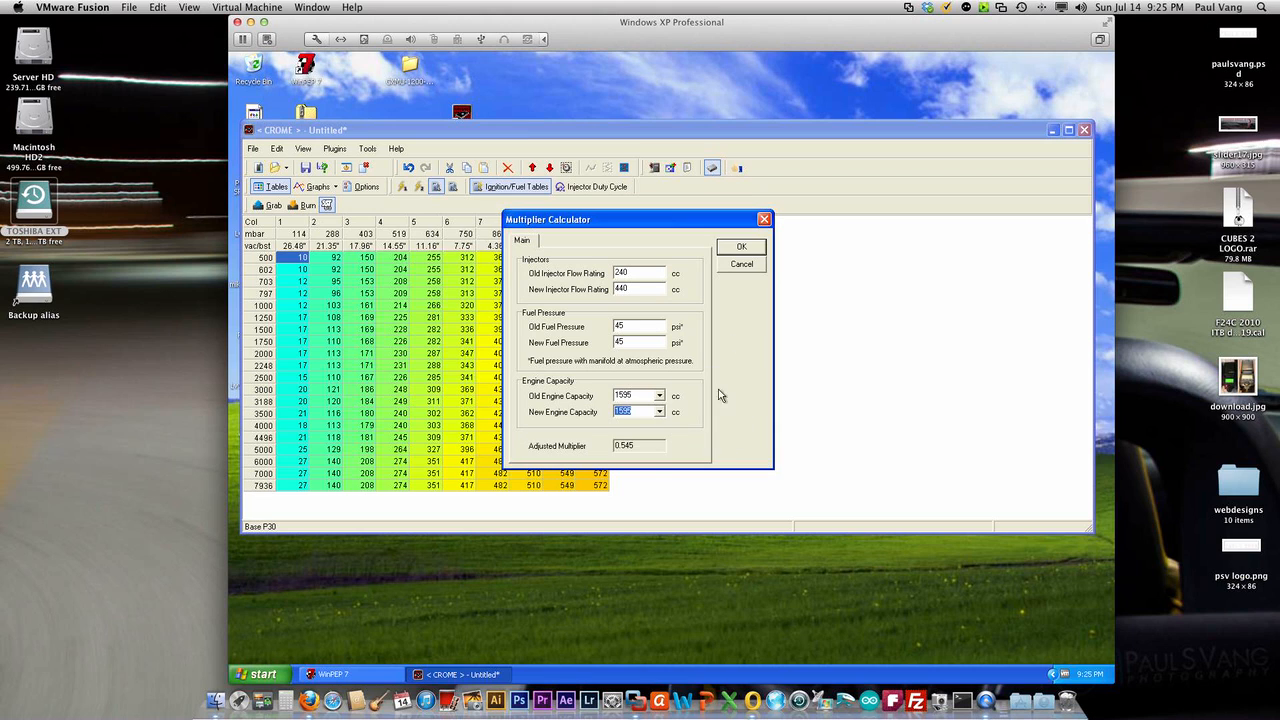
left_click(740, 246)
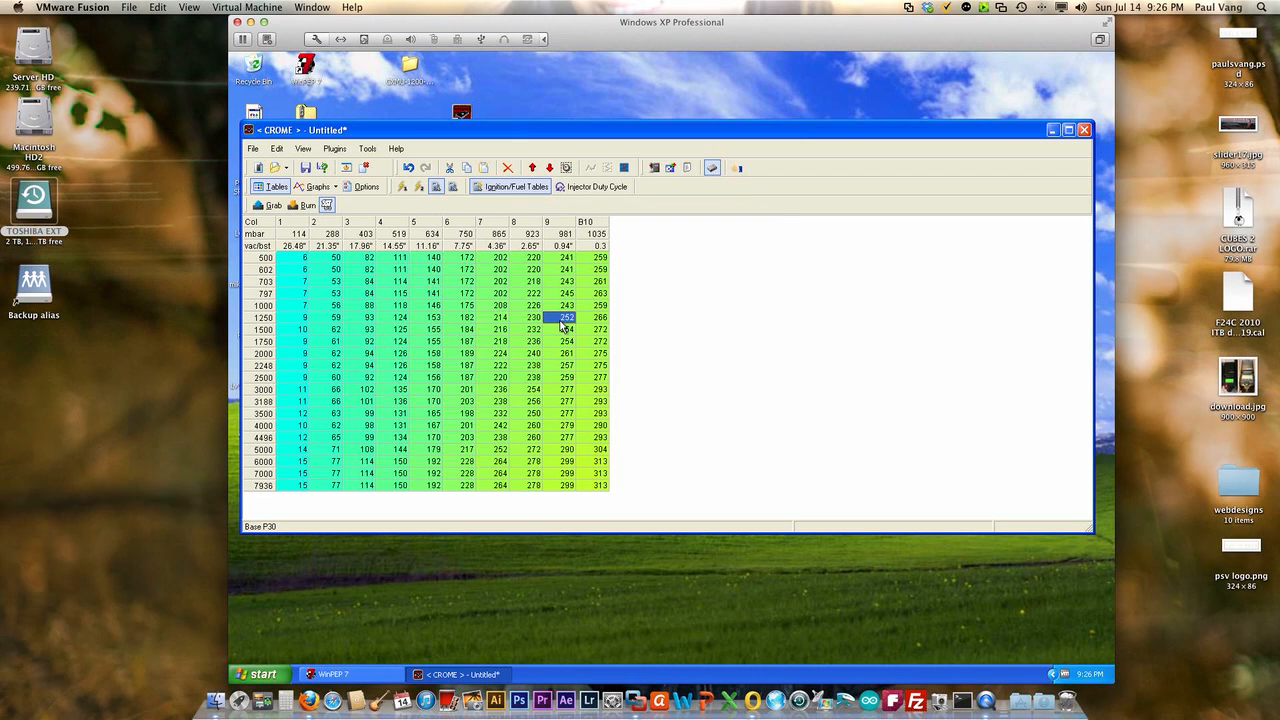
Step: Raise the selected fuel cells by roughly ten percent via Selection Adjustments
left_click(304, 256)
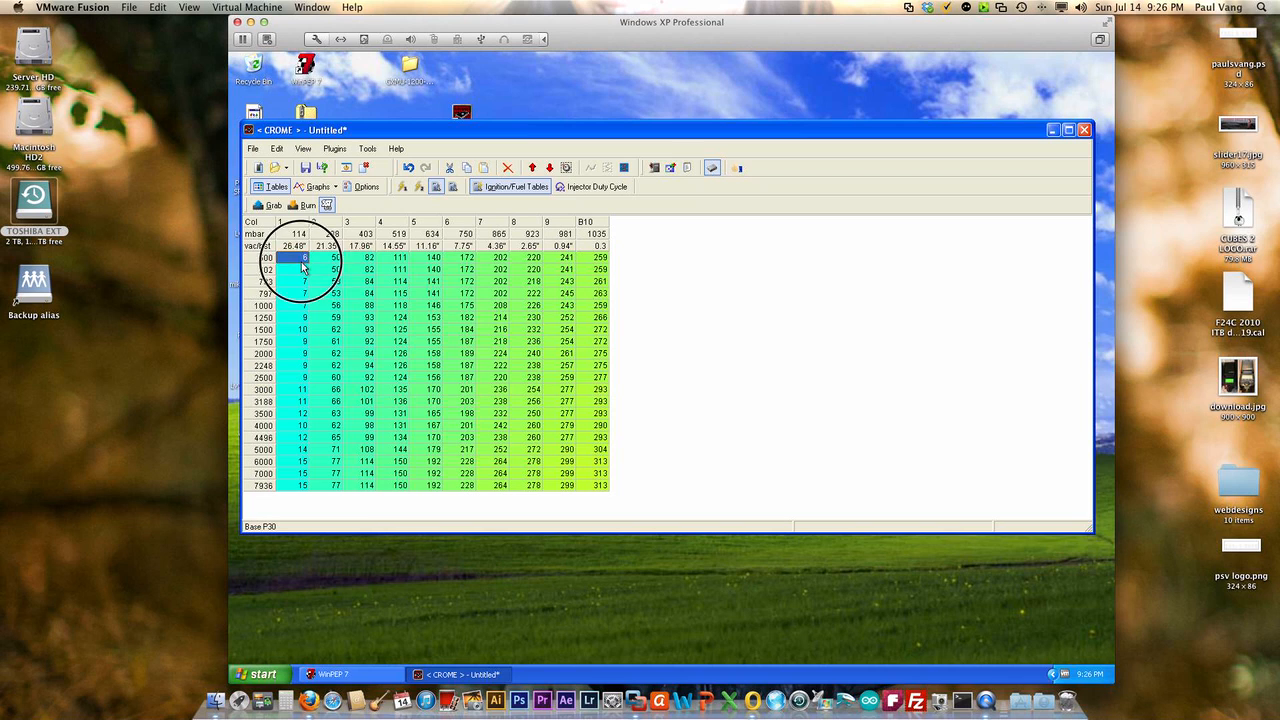
left_click(600, 486)
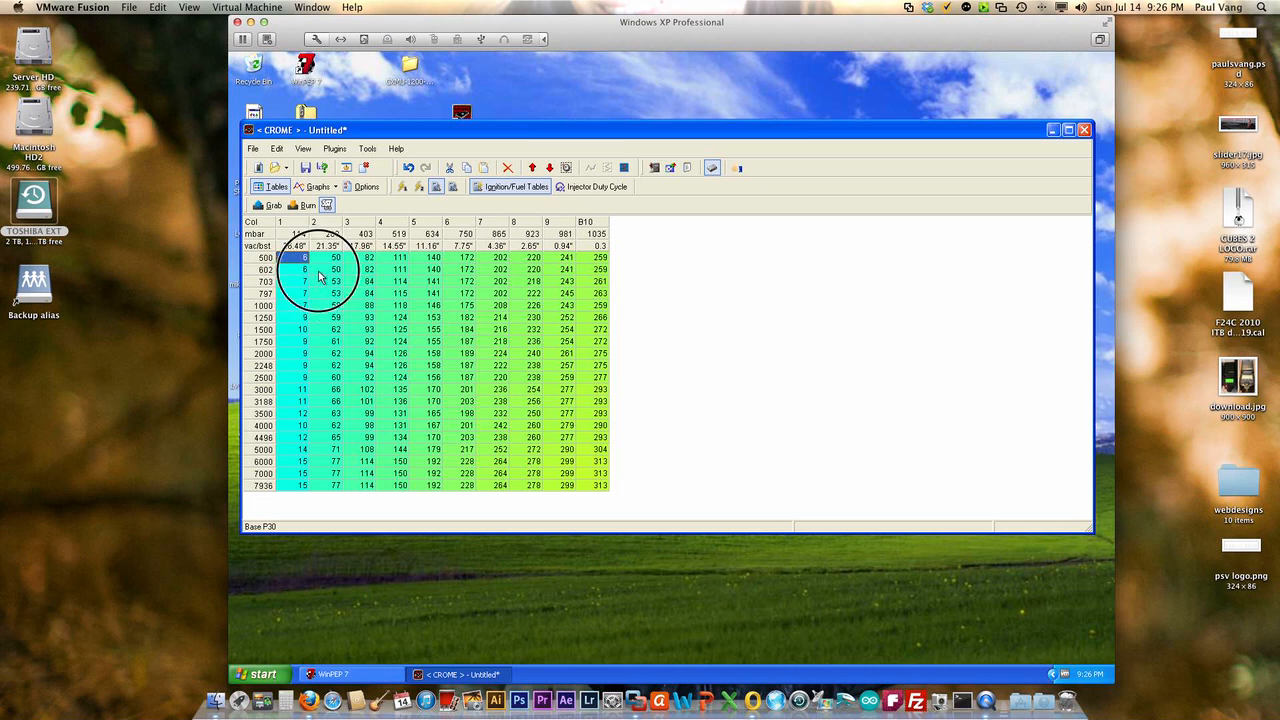
left_click(466, 376)
type("1")
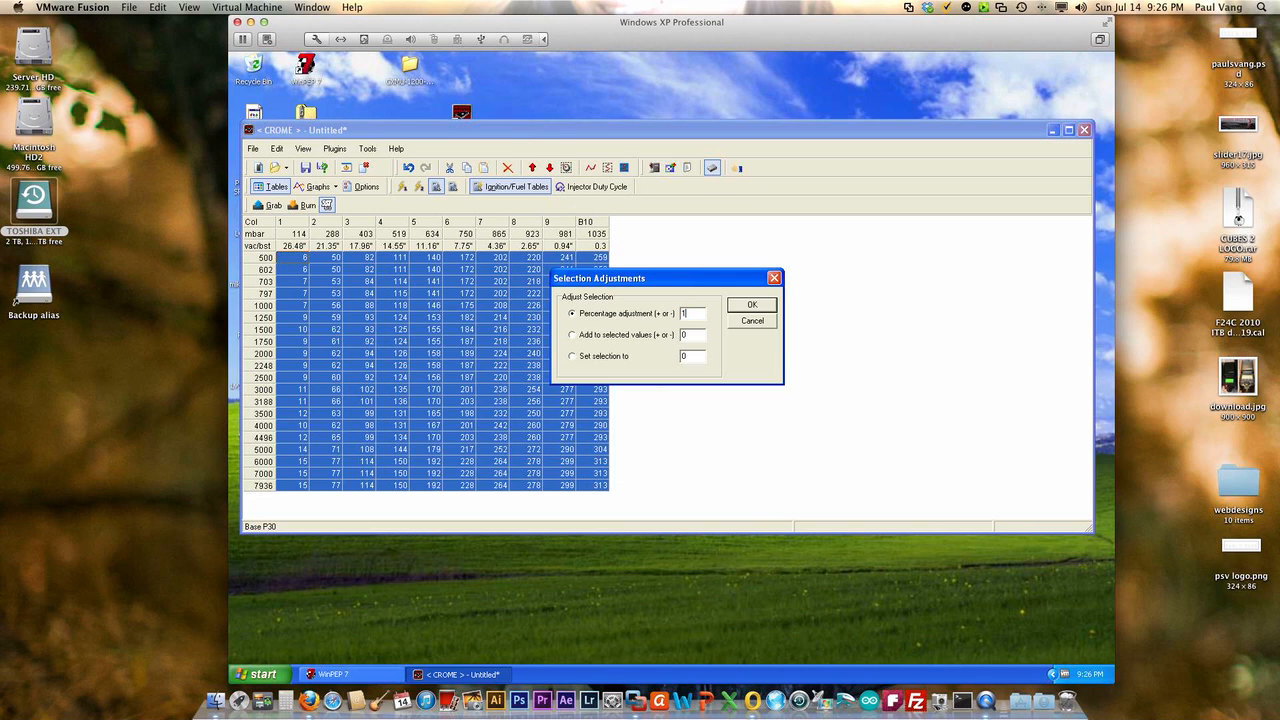
type("0")
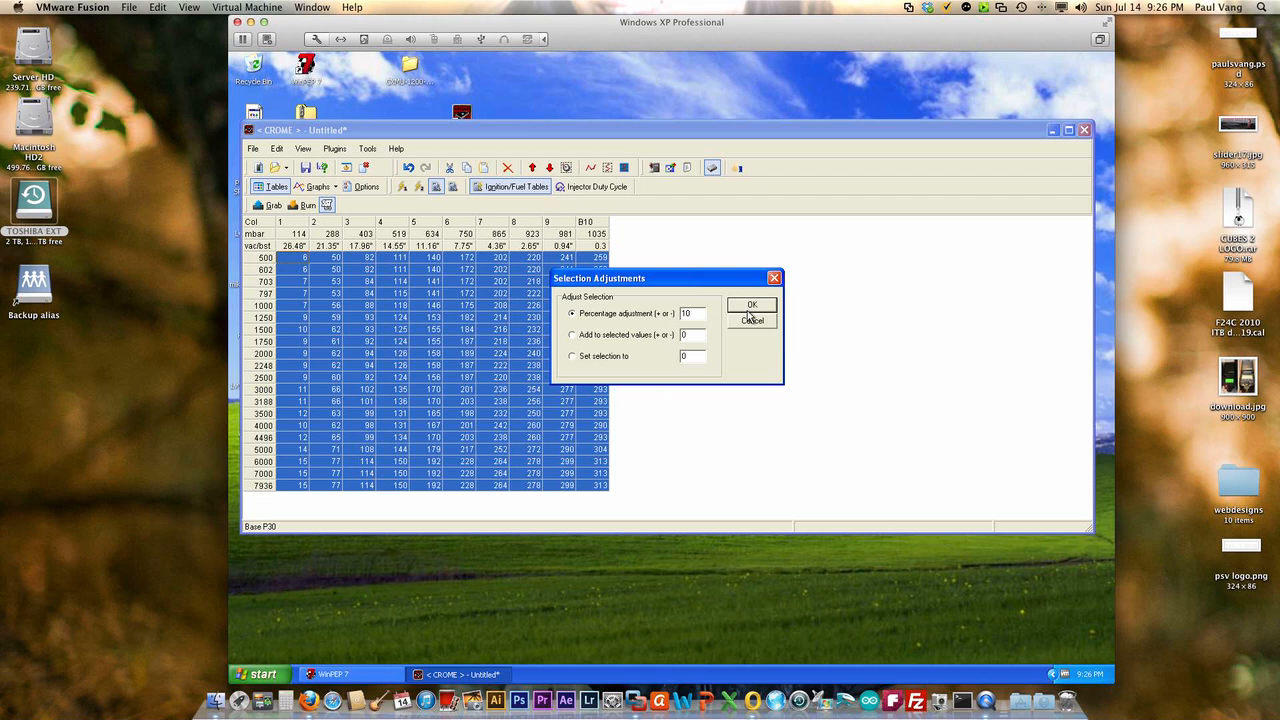
left_click(752, 304)
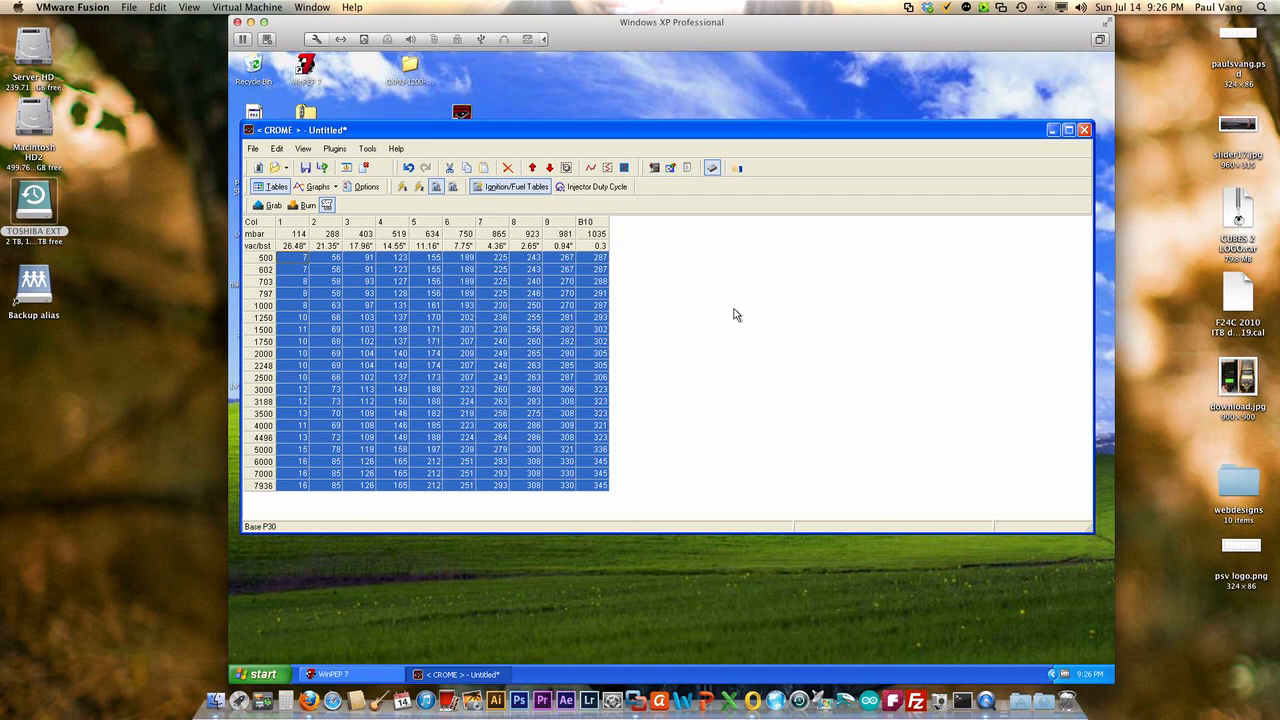
mouse_move(390, 356)
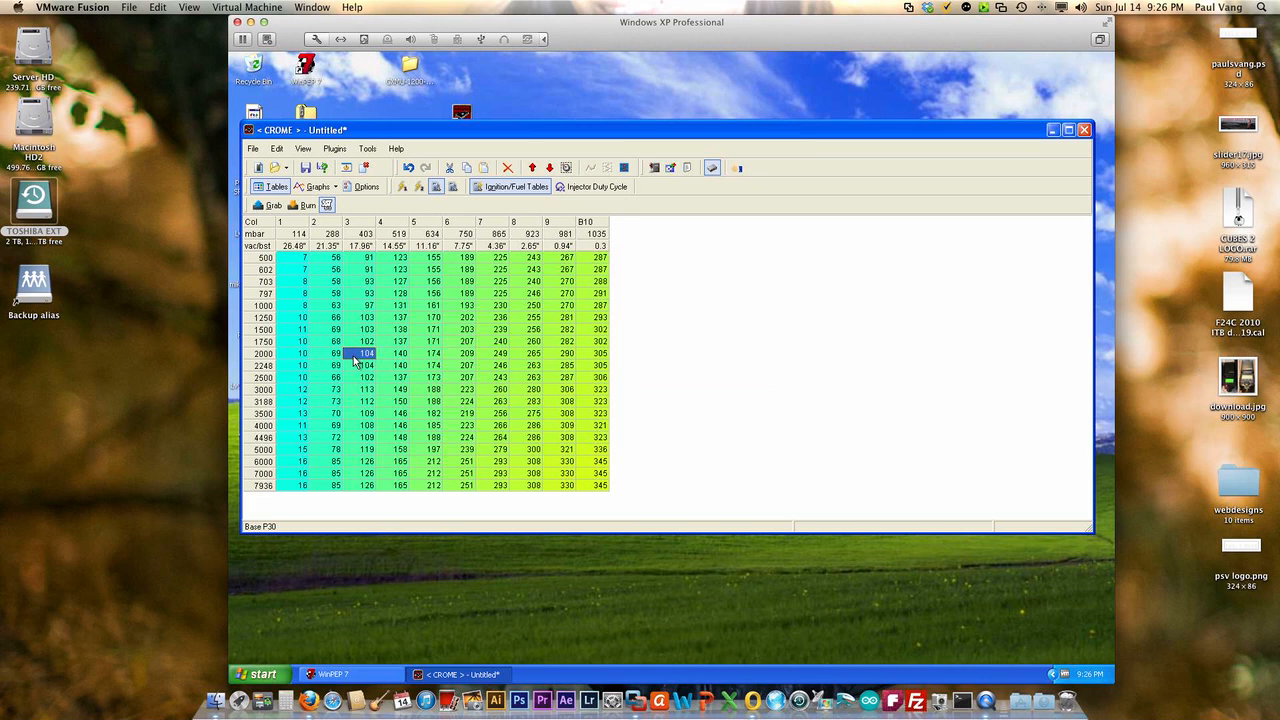
mouse_move(350, 362)
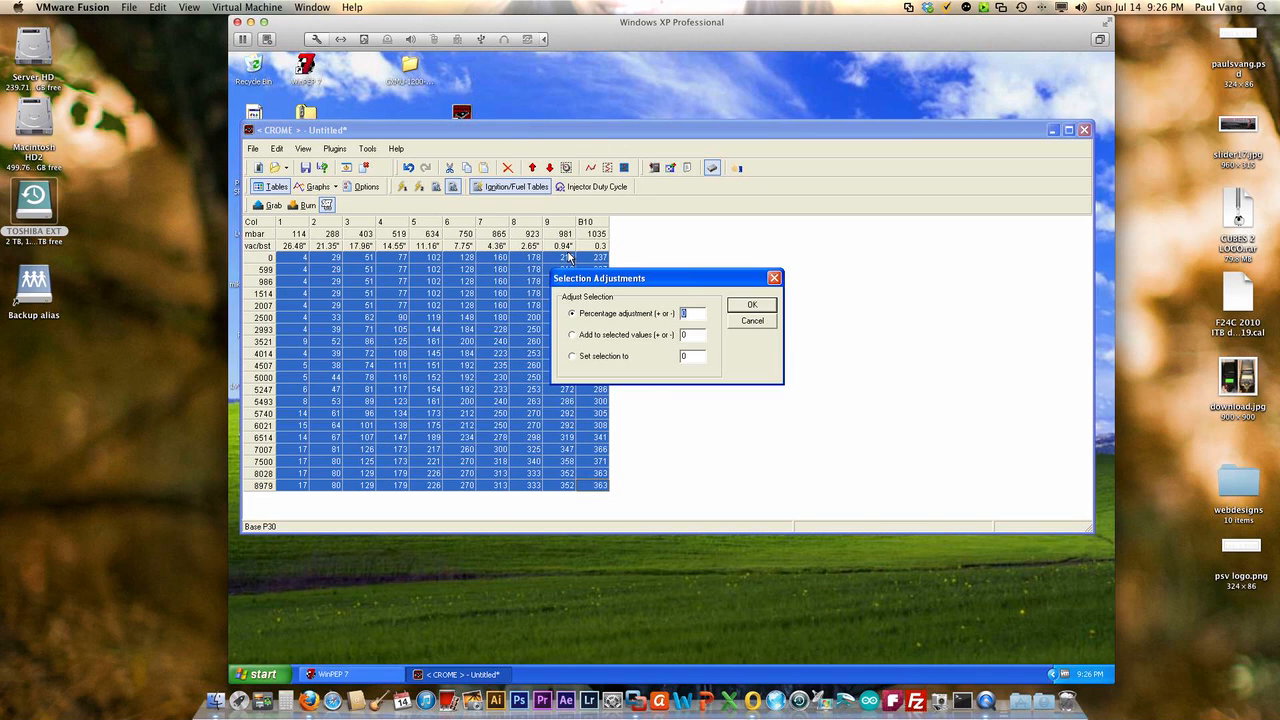
Step: Raise the other table's cells by 10 percent via Selection Adjustments
type("10")
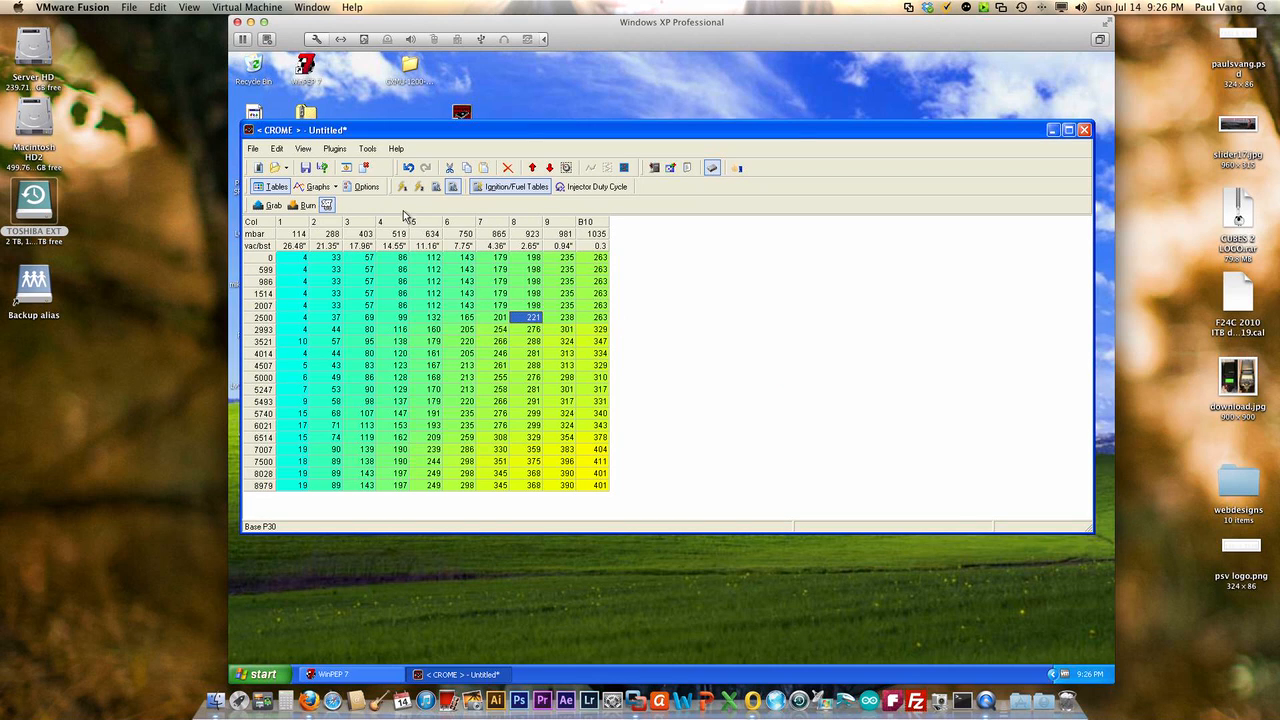
Step: Remove the checksum routine from the ROM via Plugins and acknowledge the notice
left_click(334, 148)
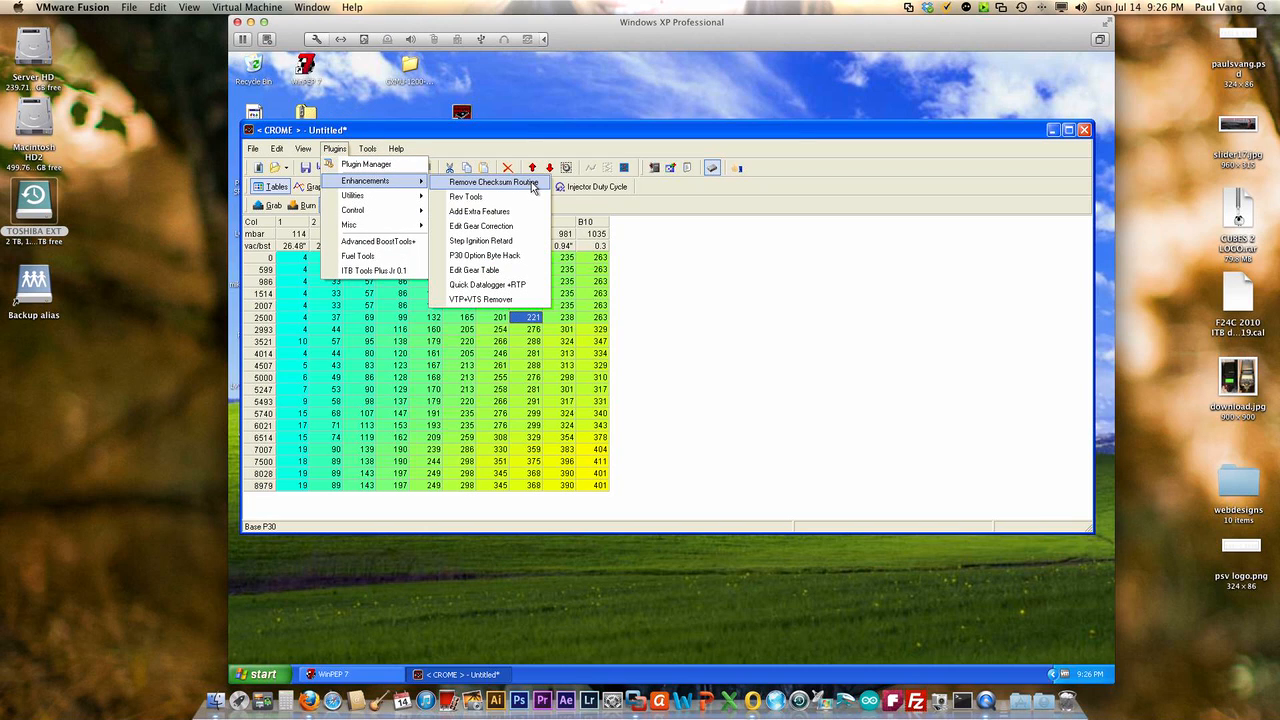
left_click(492, 182)
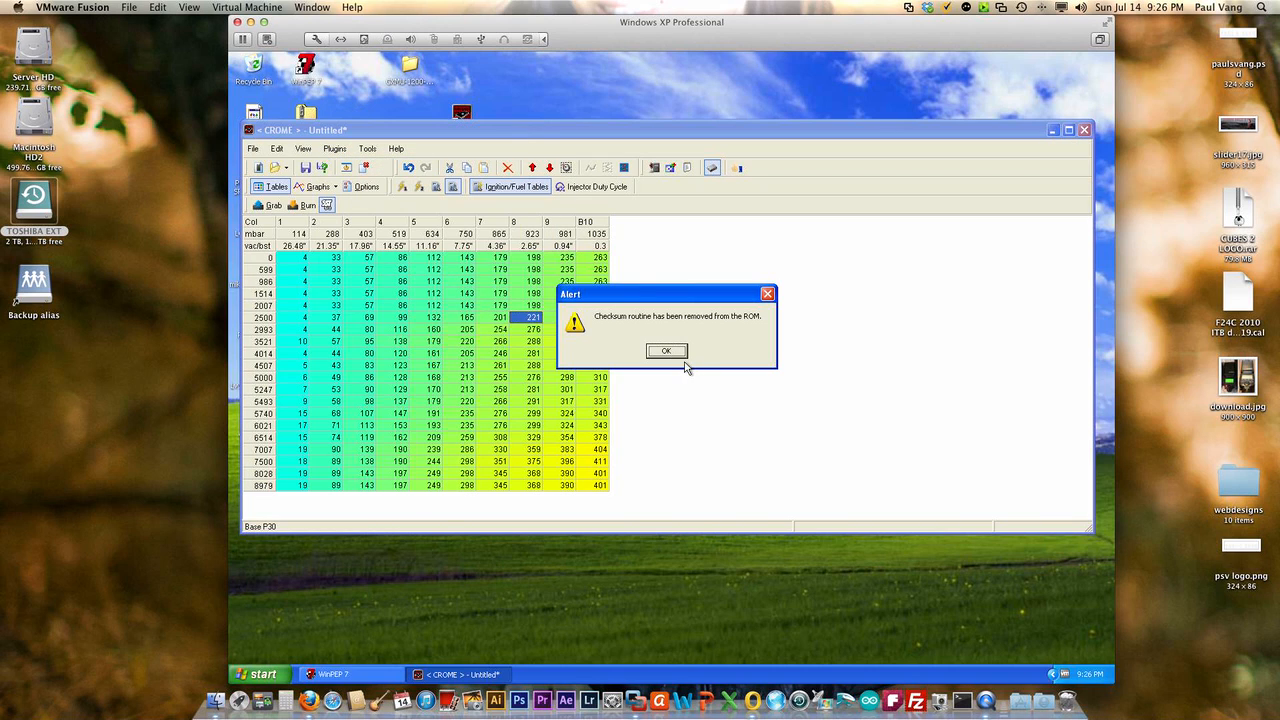
left_click(666, 352)
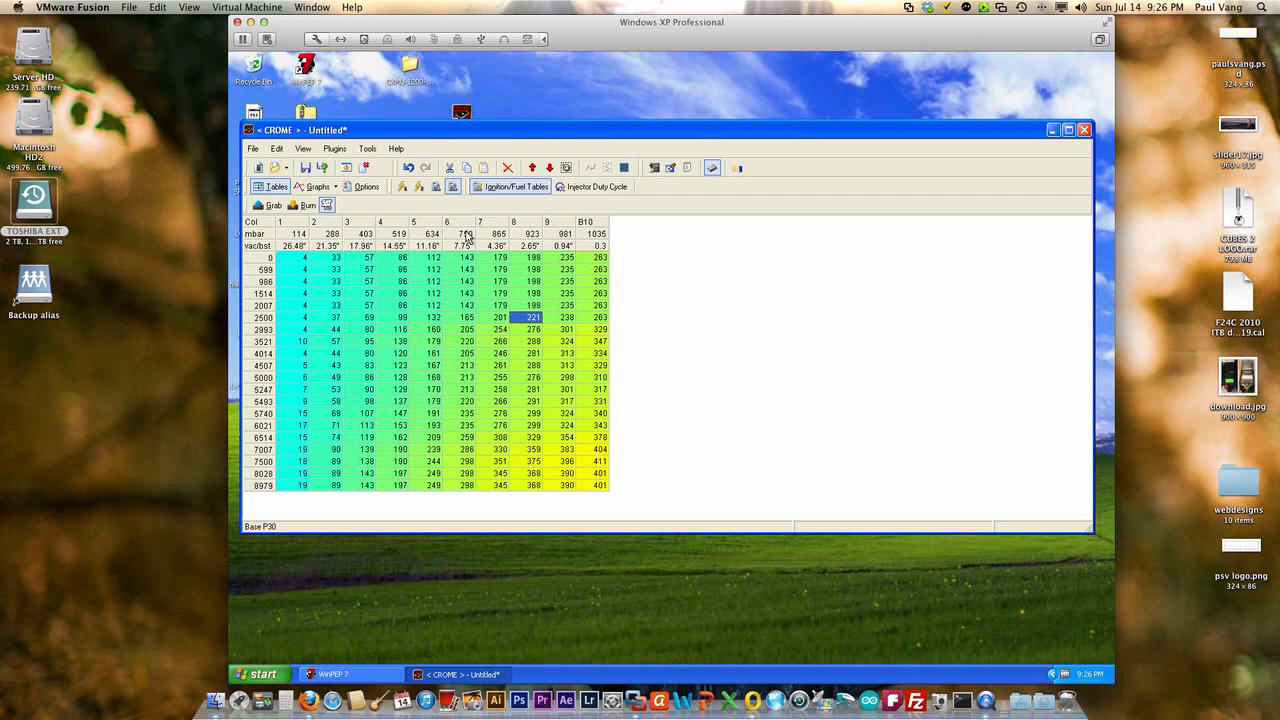
Step: Add the Quick Datalogger eRTP enhancement and acknowledge the confirmation
left_click(334, 148)
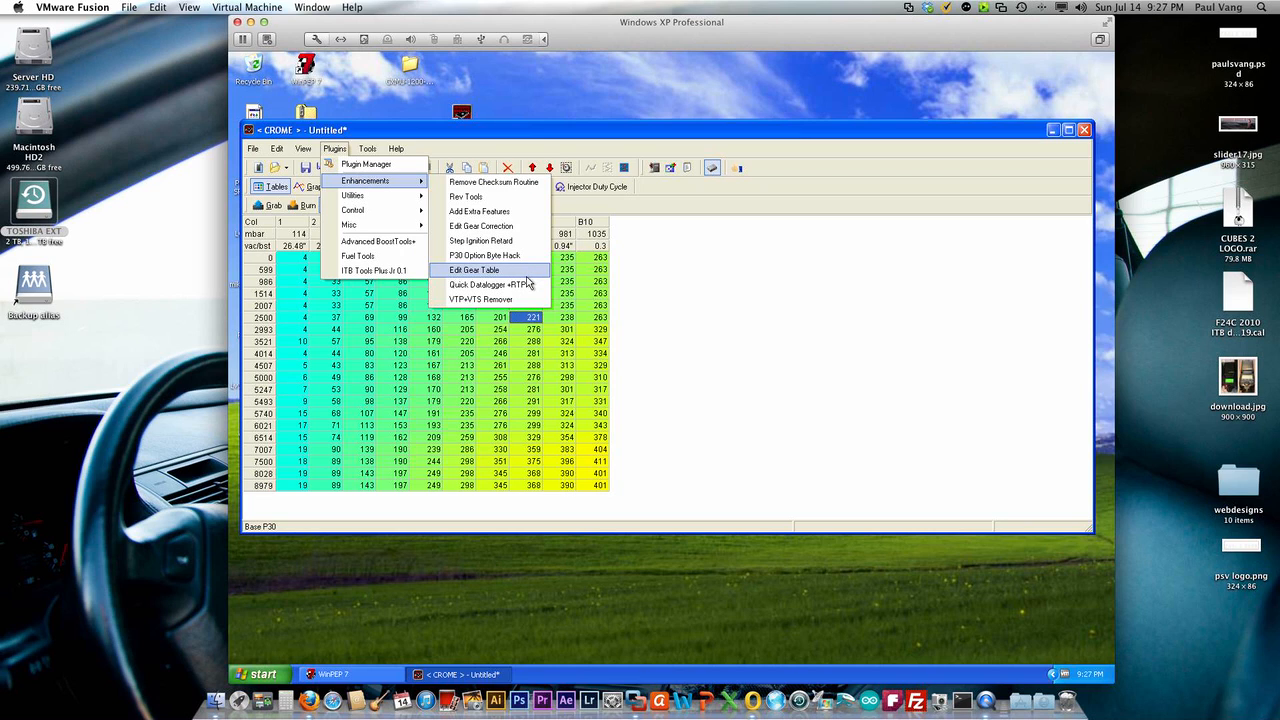
mouse_move(490, 284)
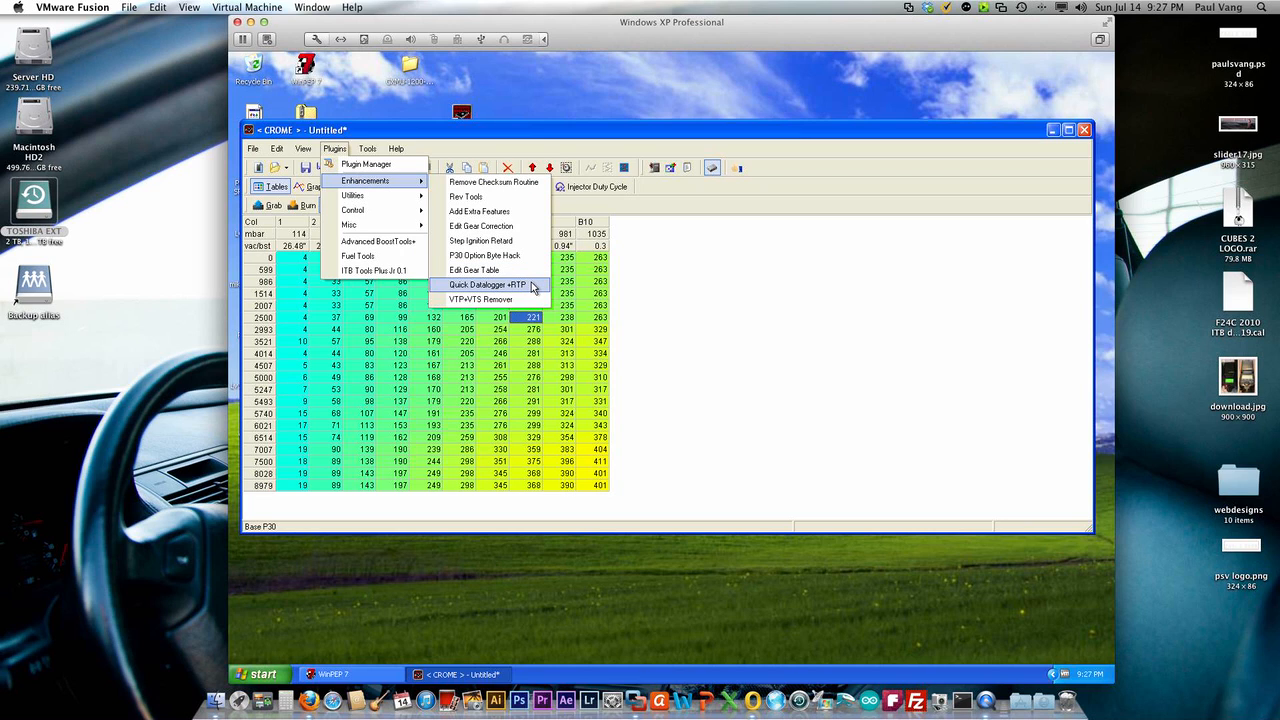
left_click(488, 284)
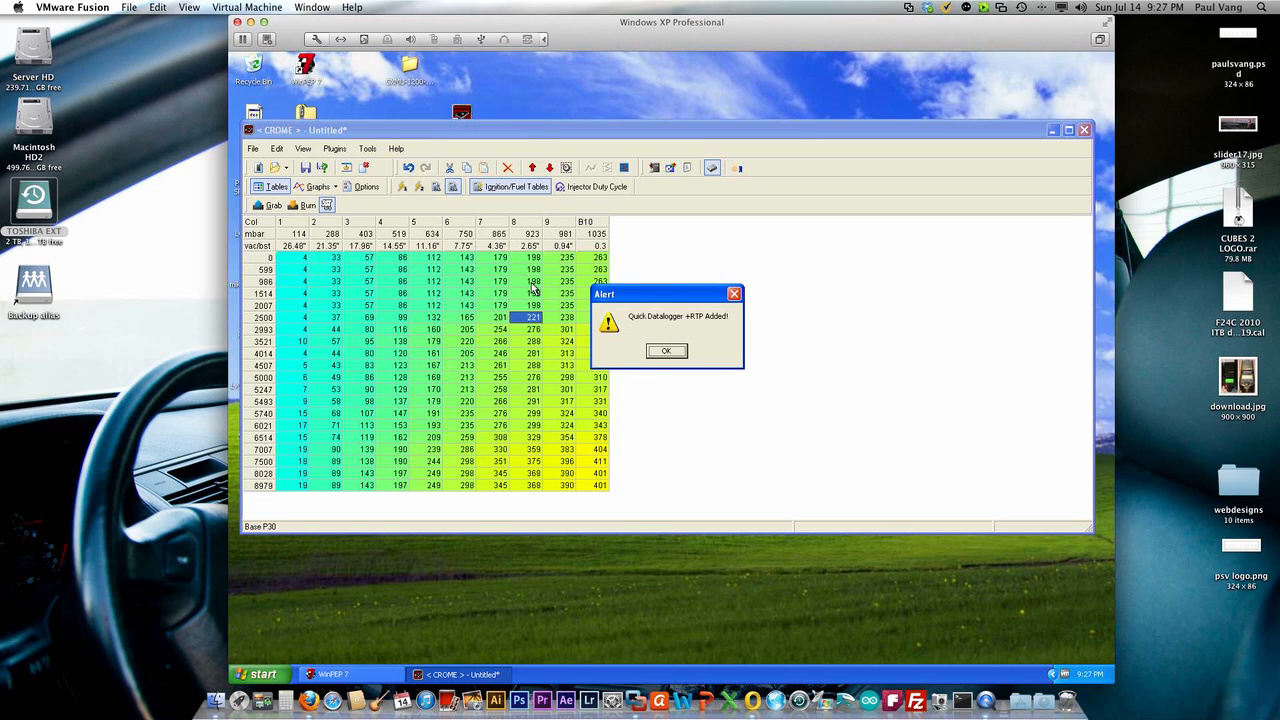
left_click(666, 352)
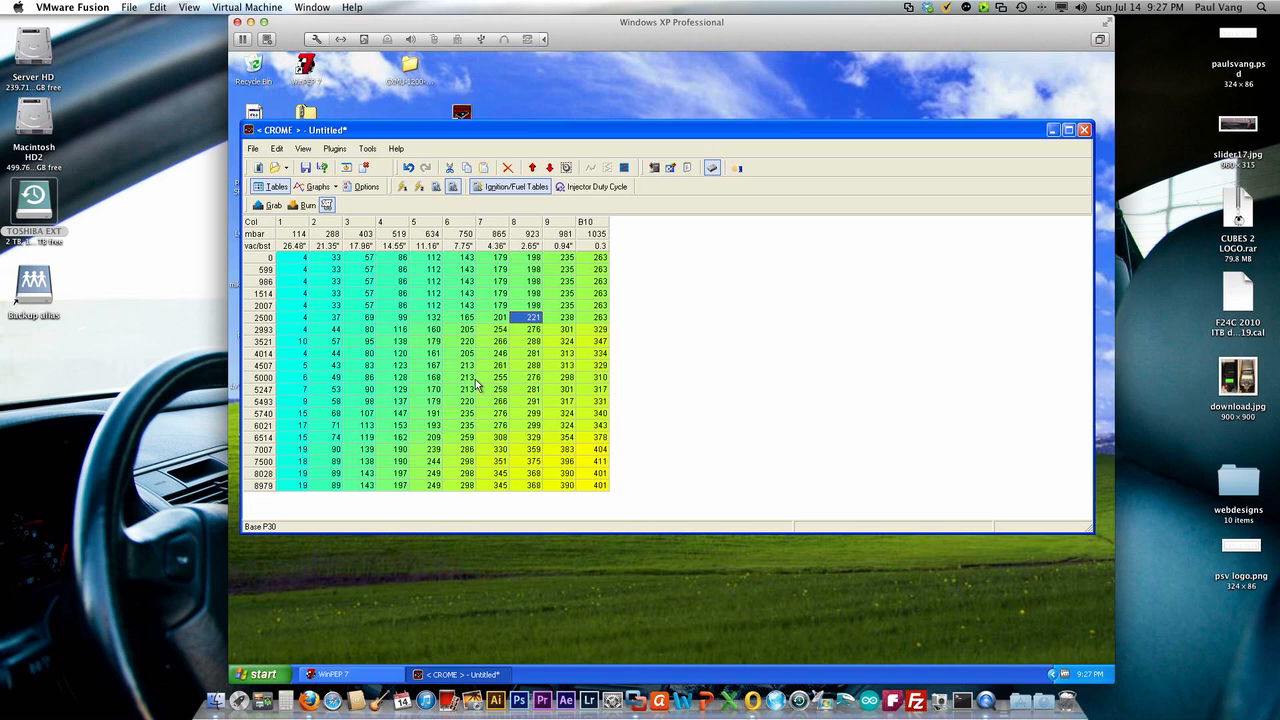
Step: Launch Advanced BoostTools and move past its introduction page
left_click(466, 340)
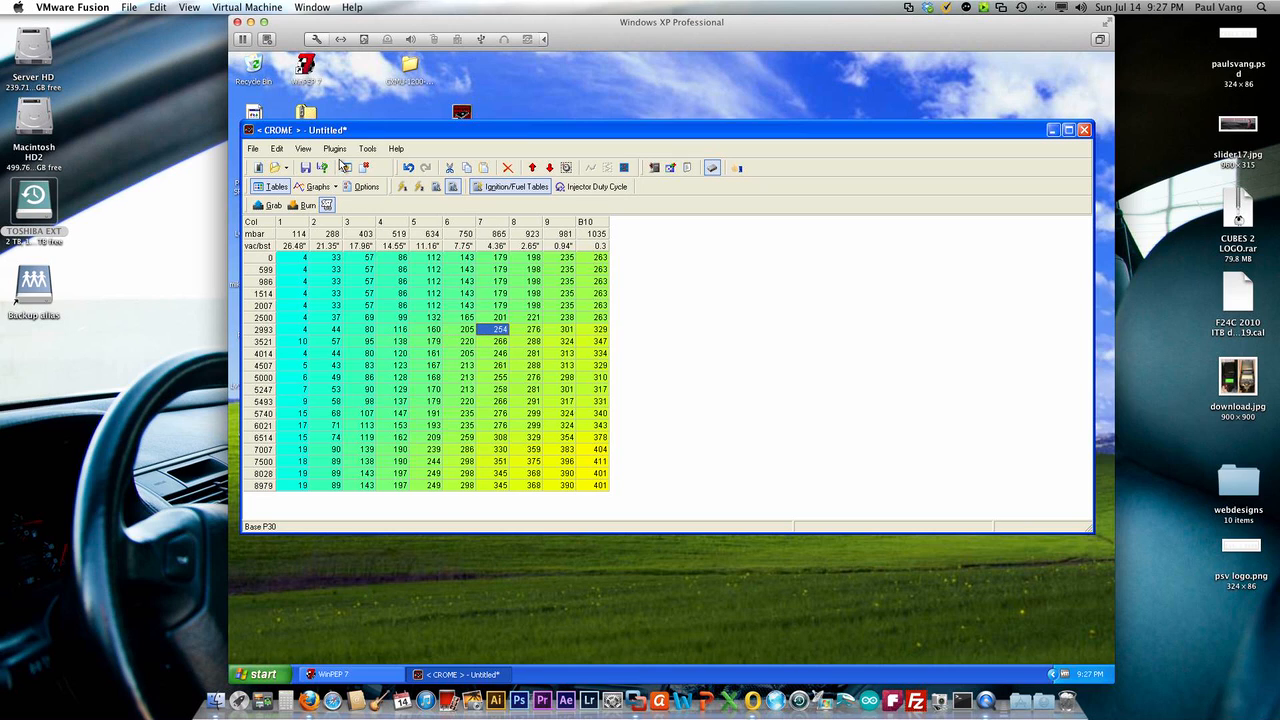
left_click(336, 148)
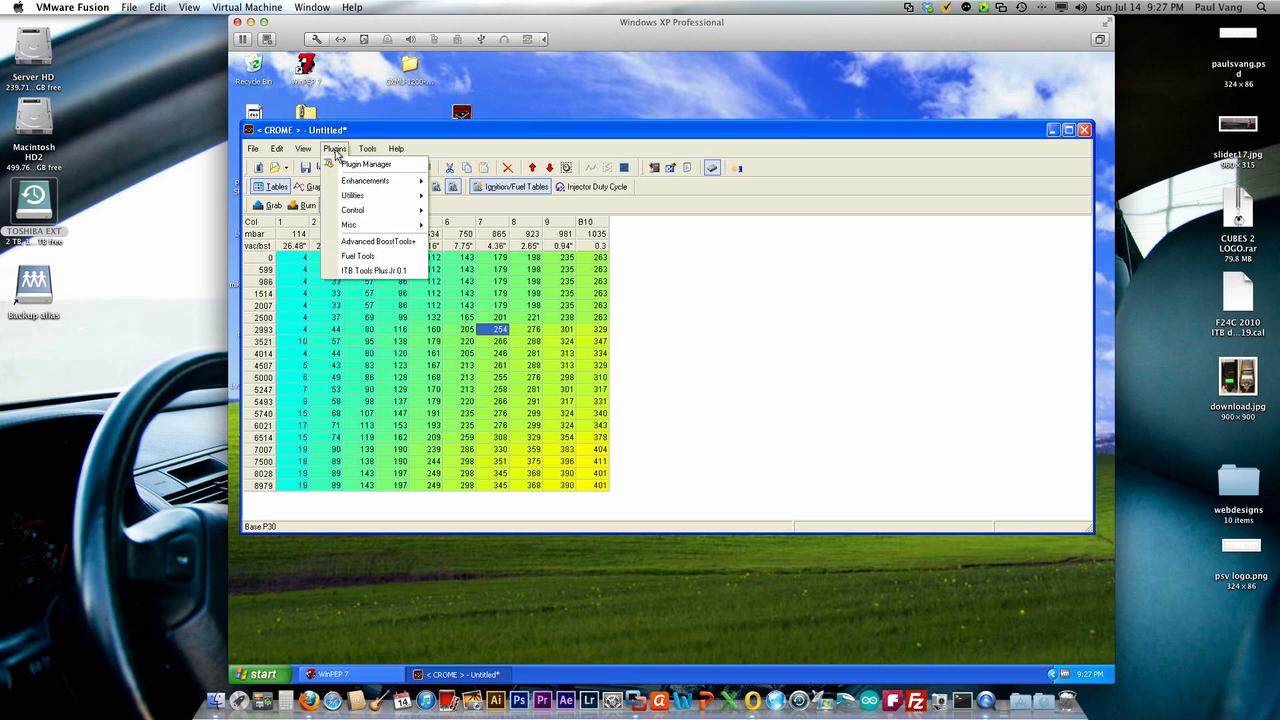
mouse_move(376, 240)
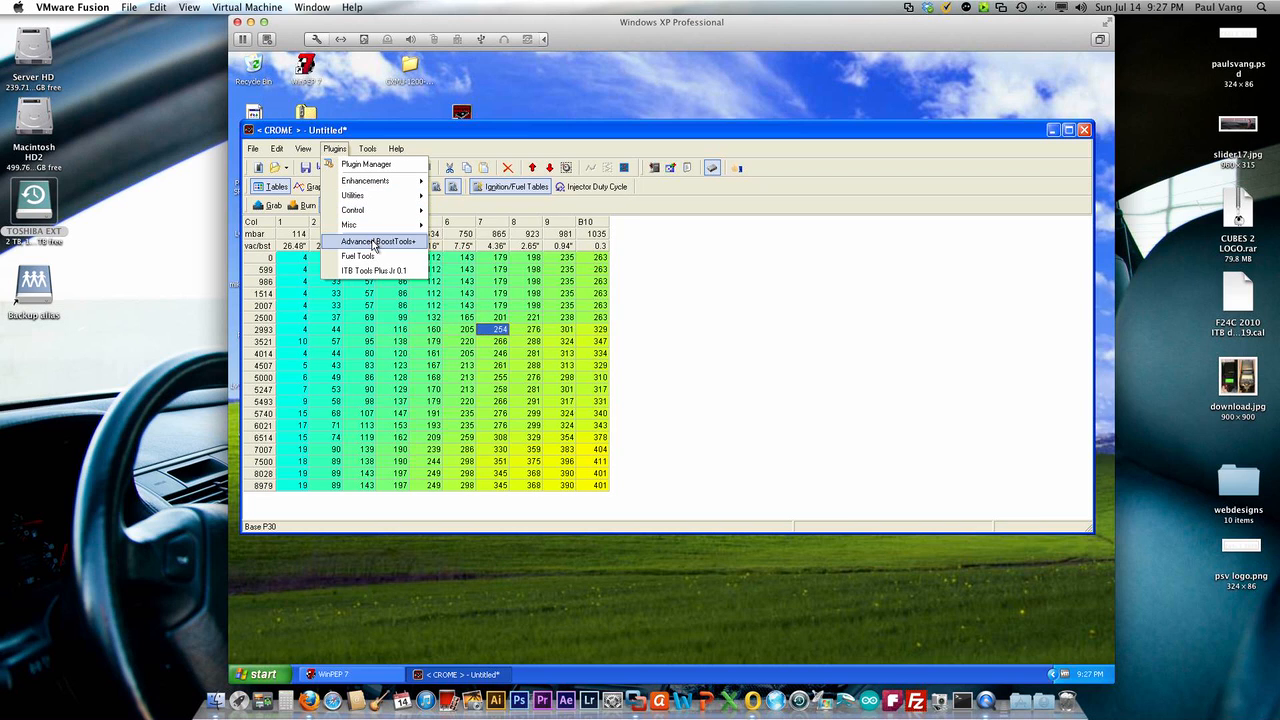
mouse_move(390, 252)
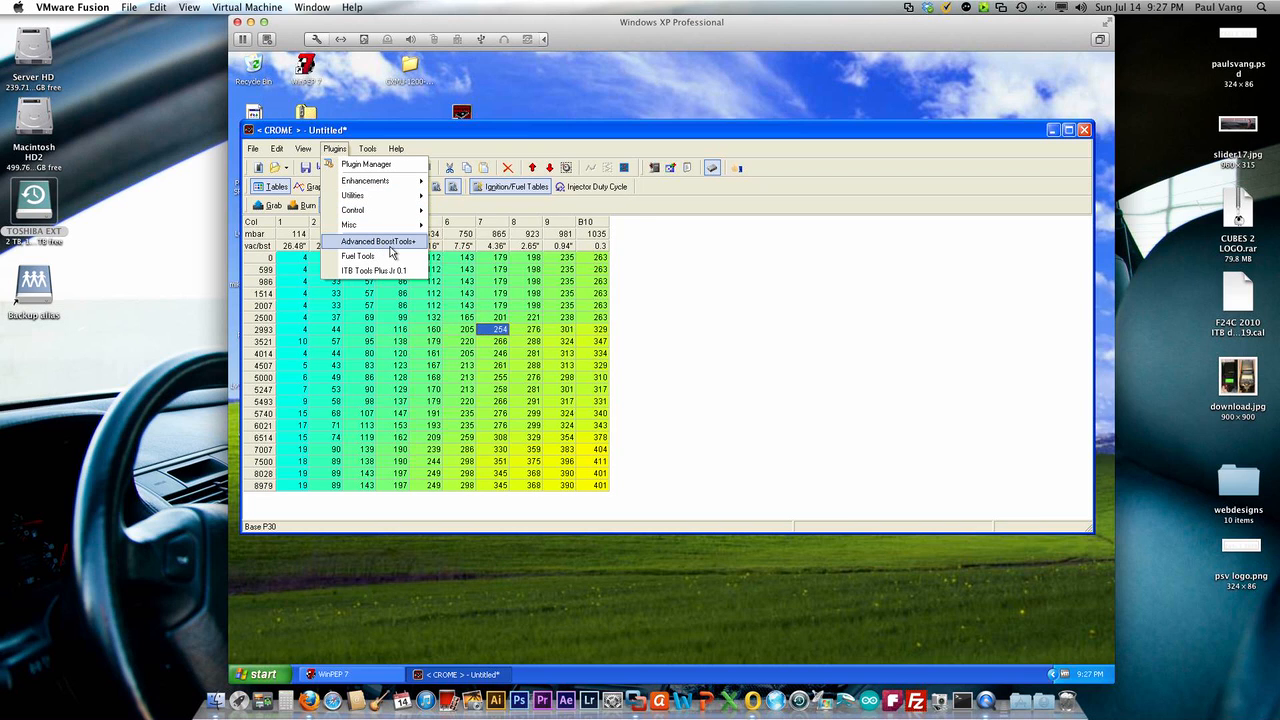
left_click(378, 240)
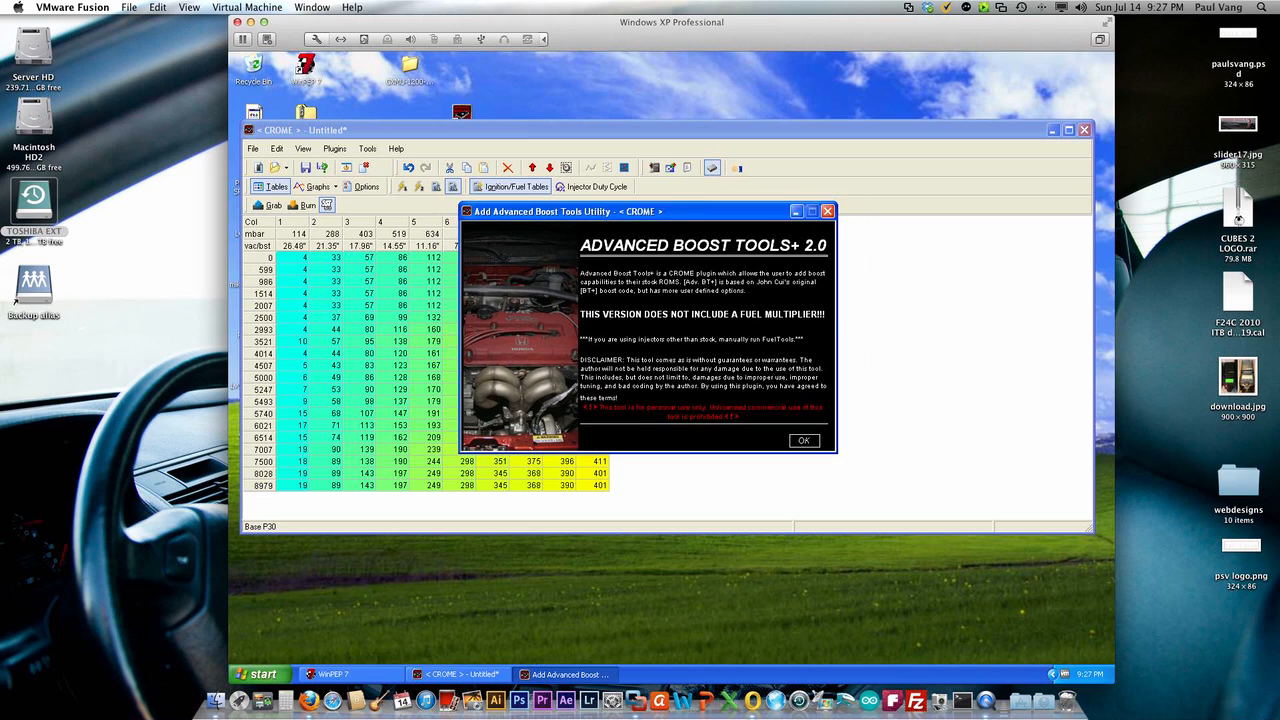
left_click(804, 440)
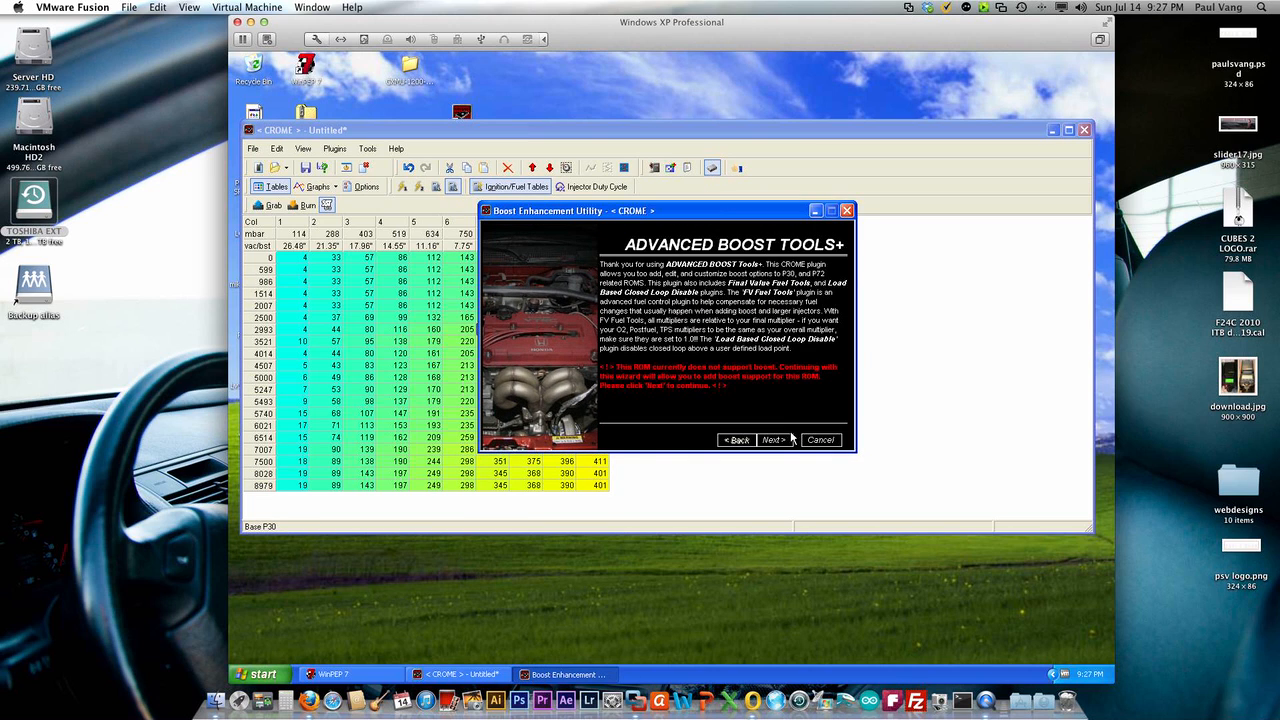
left_click(776, 440)
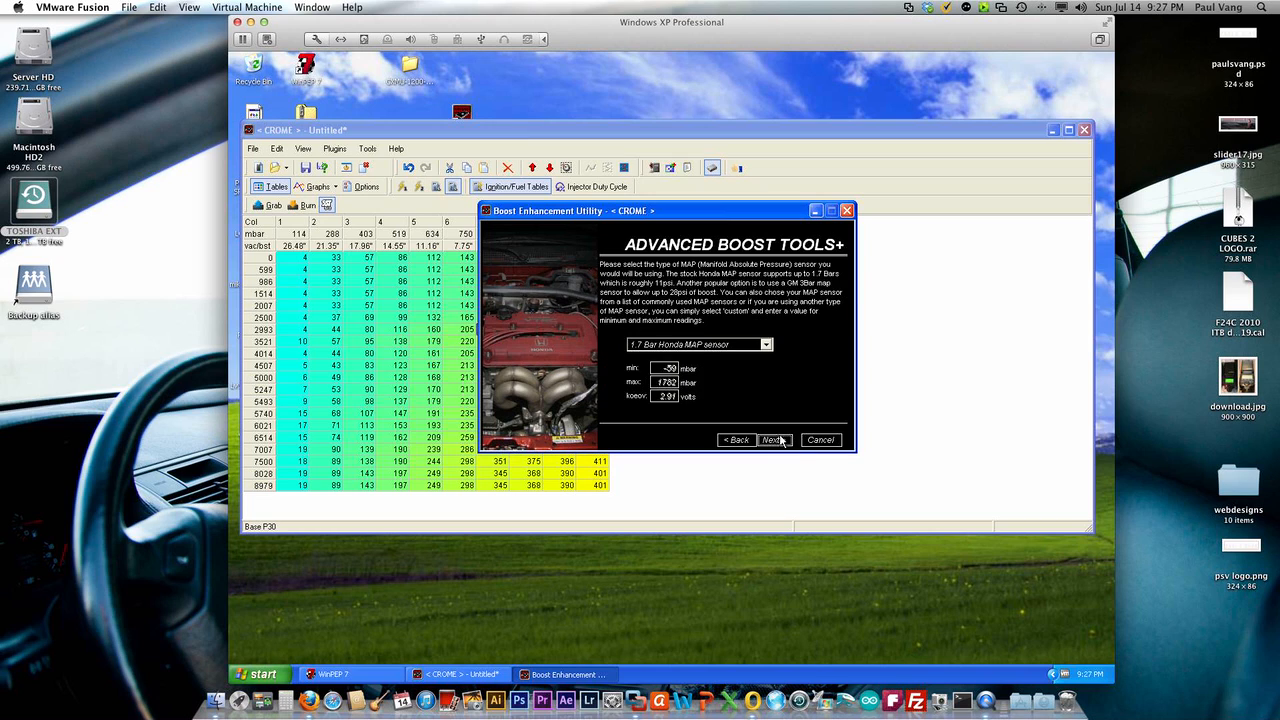
Step: Choose the 1.7 bar stock Honda MAP sensor and 14 boost columns
left_click(766, 344)
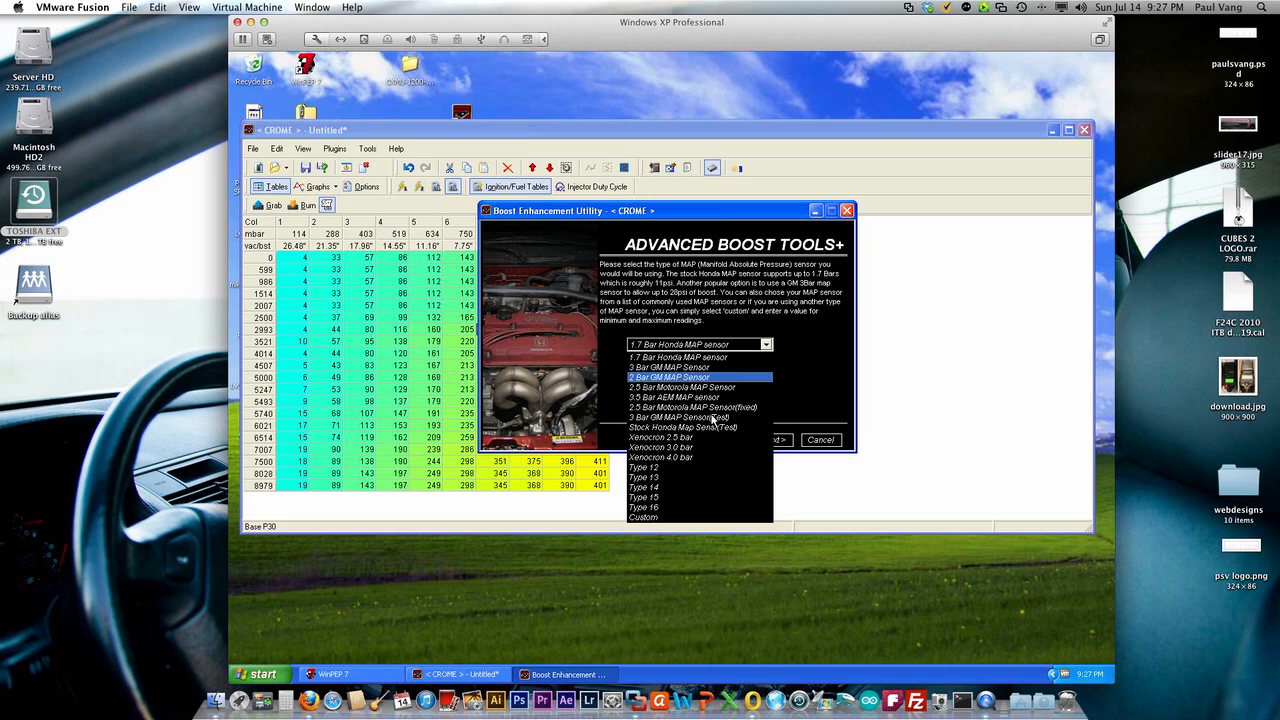
left_click(678, 356)
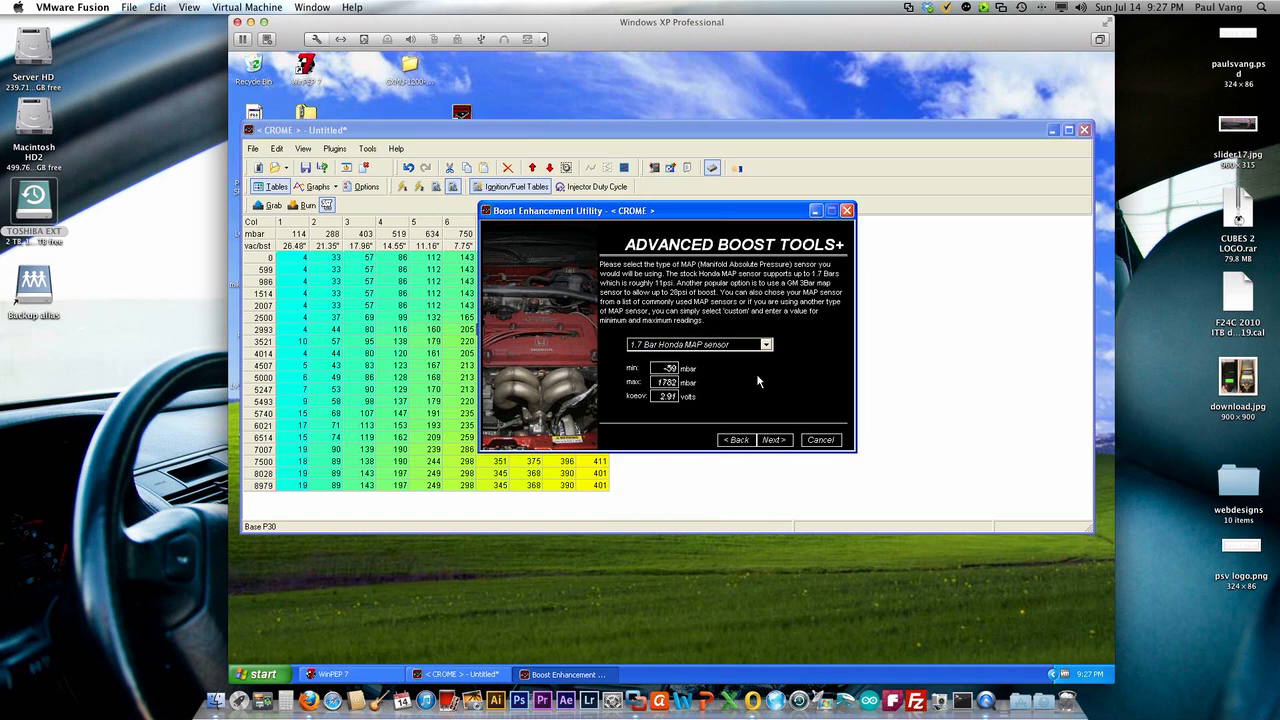
left_click(772, 440)
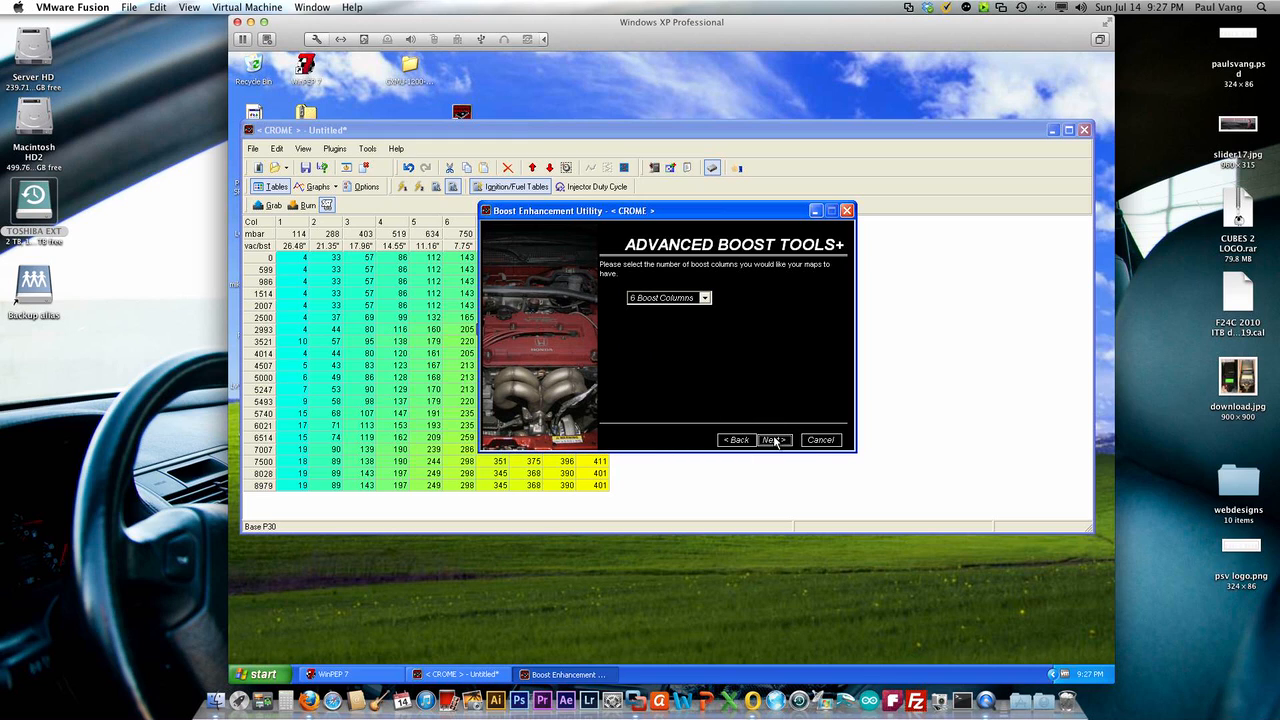
left_click(704, 298)
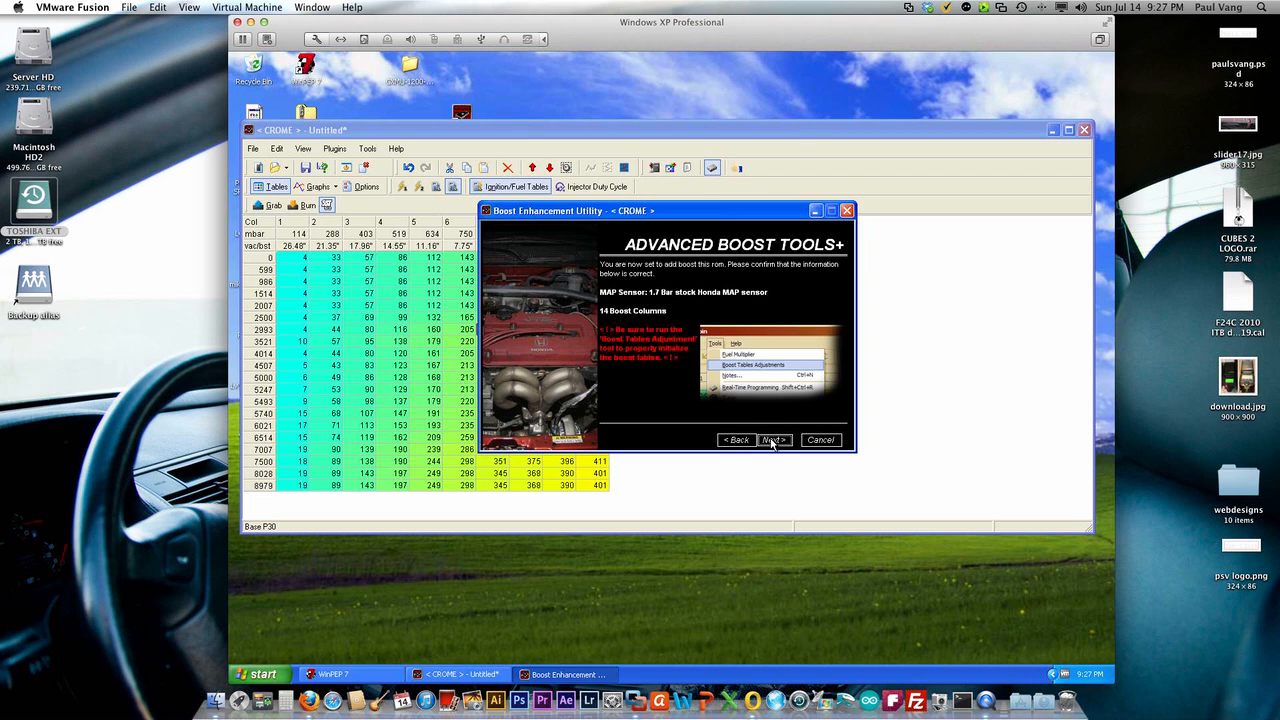
Step: Confirm the boost setup so the fuel table gains columns B10–B24, then clear the selection
left_click(772, 440)
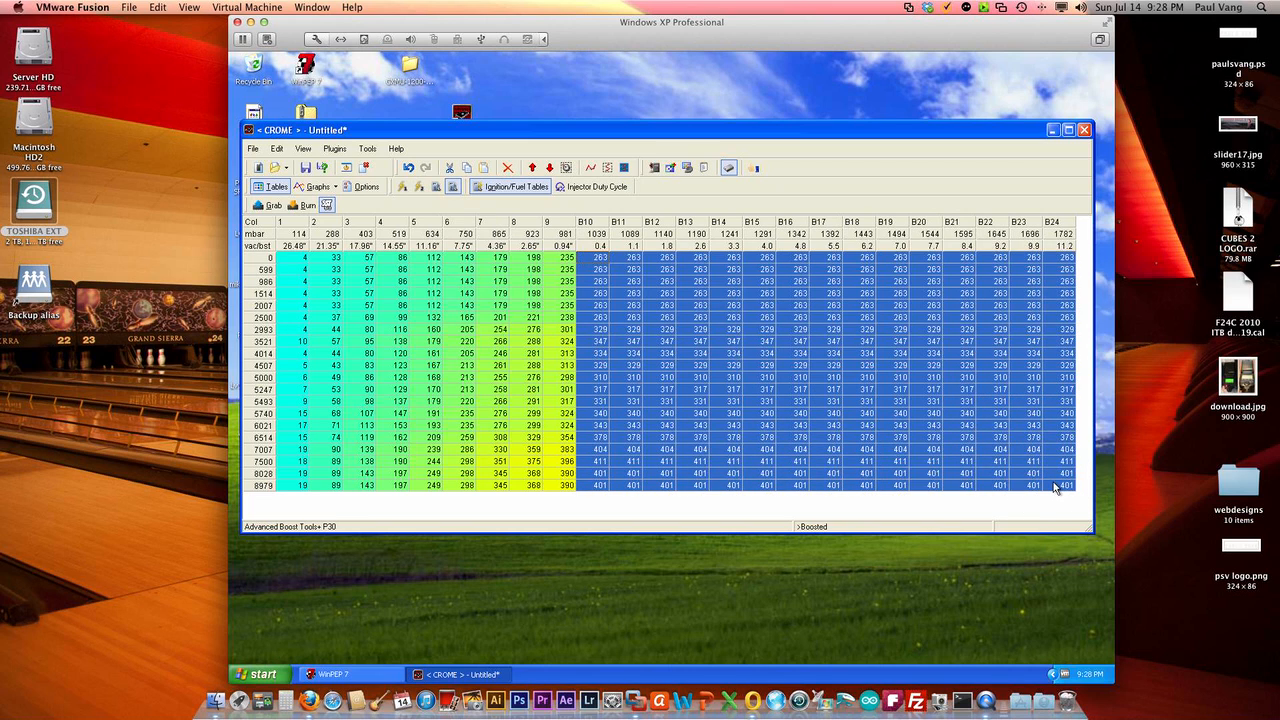
left_click(1064, 486)
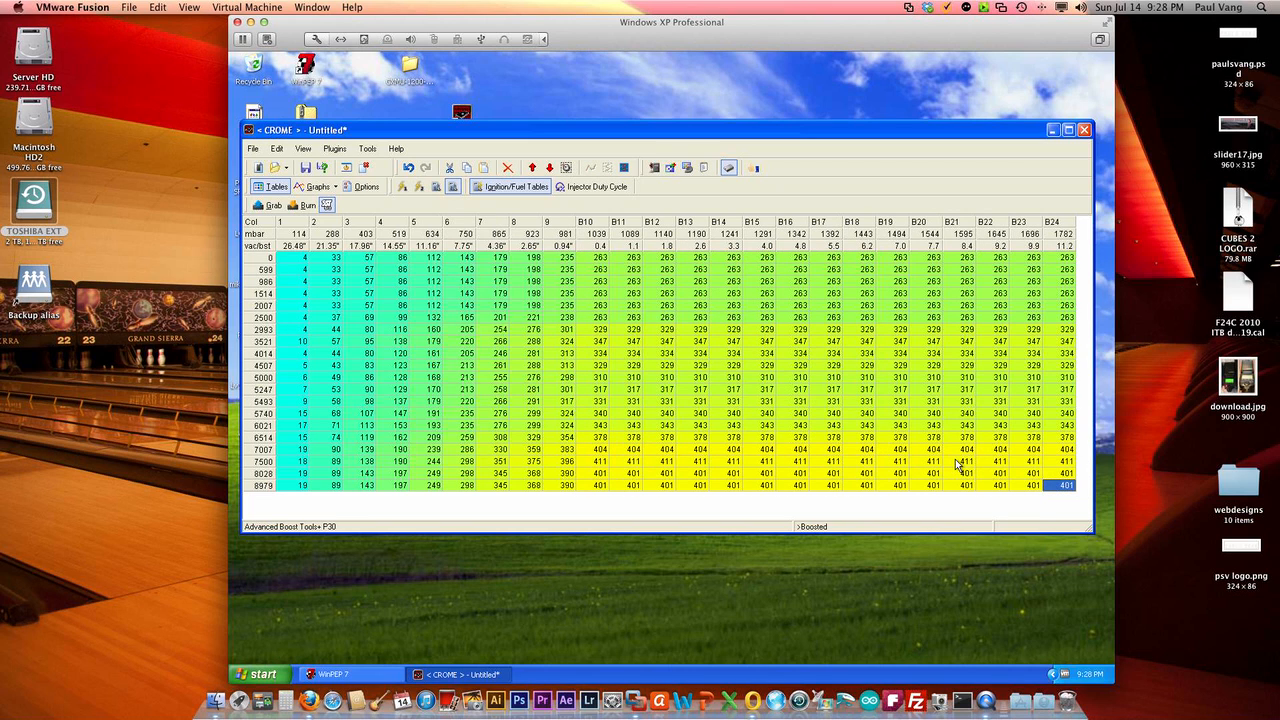
mouse_move(696, 396)
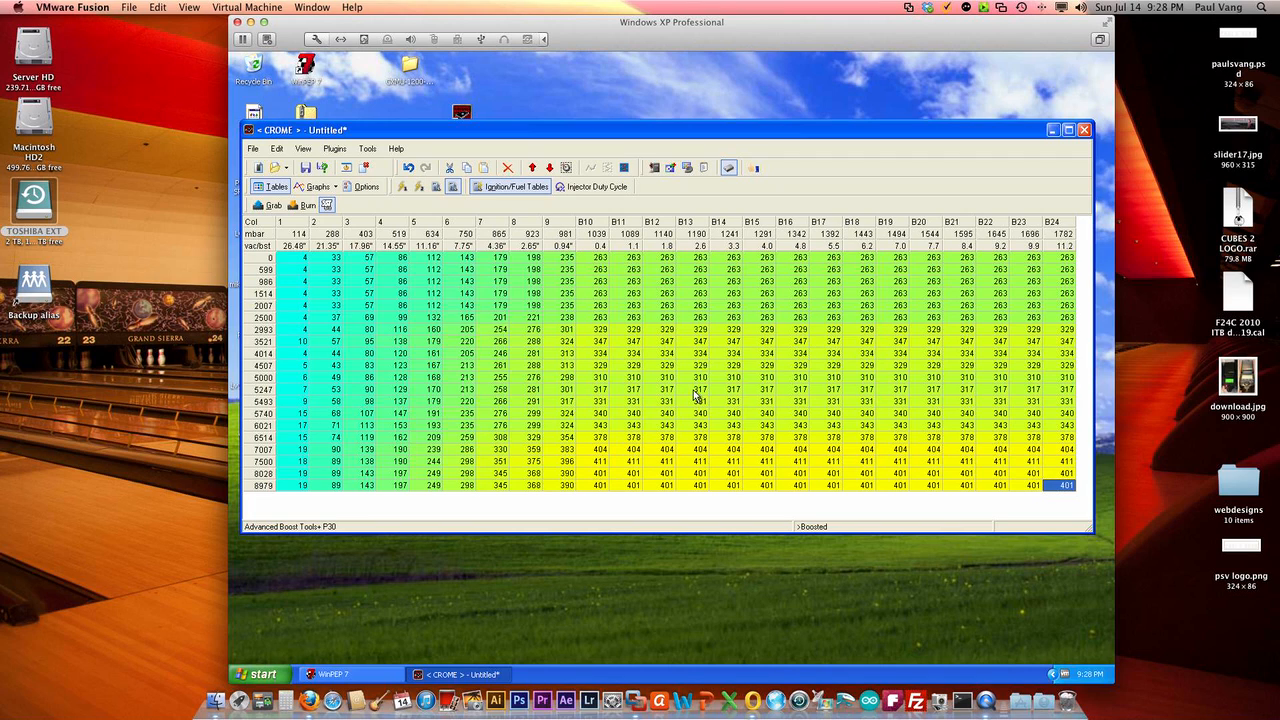
mouse_move(708, 396)
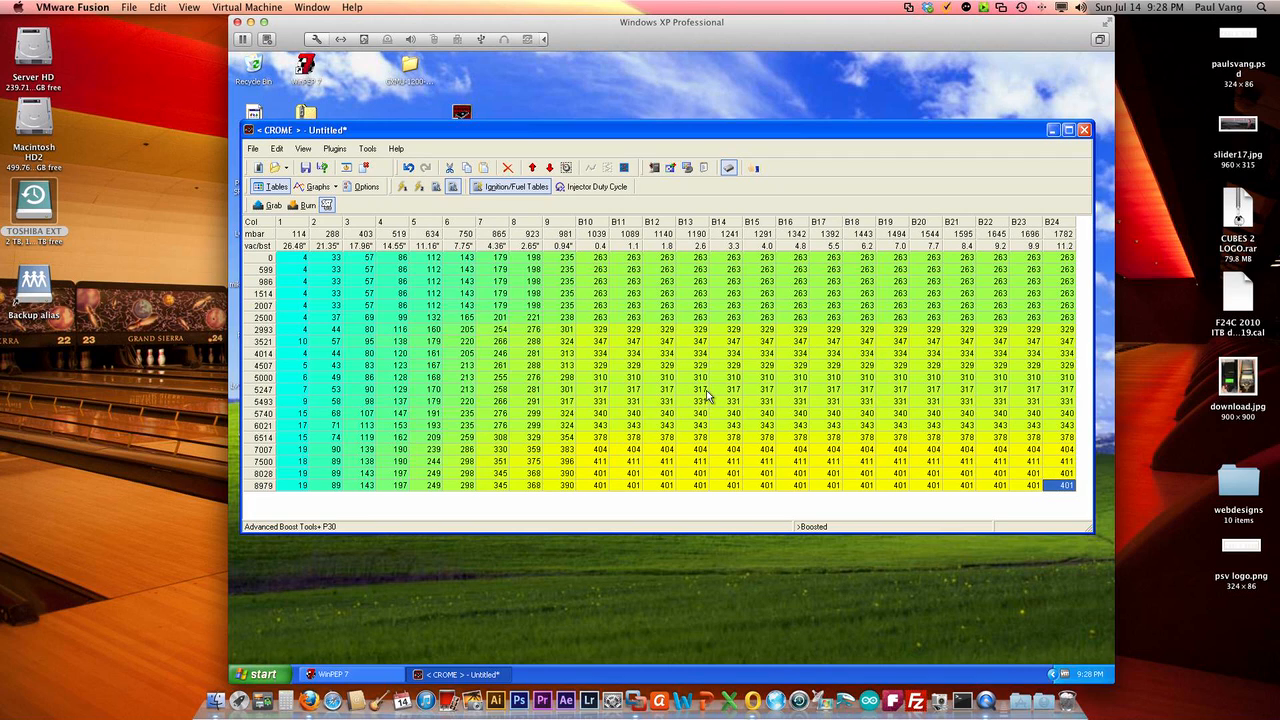
mouse_move(384, 164)
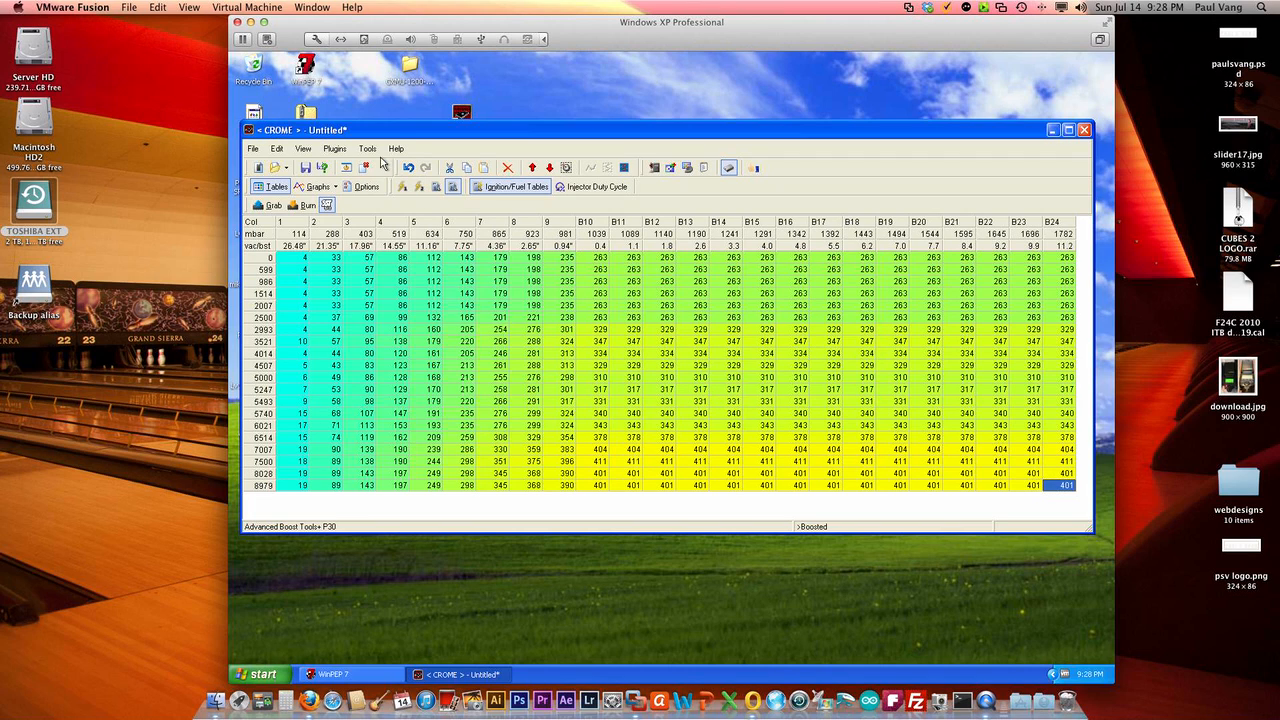
Step: Adjust Boost Tables: retard ignition .75 degrees/lb boost and adjust fuel for turbocharger efficiency
left_click(368, 148)
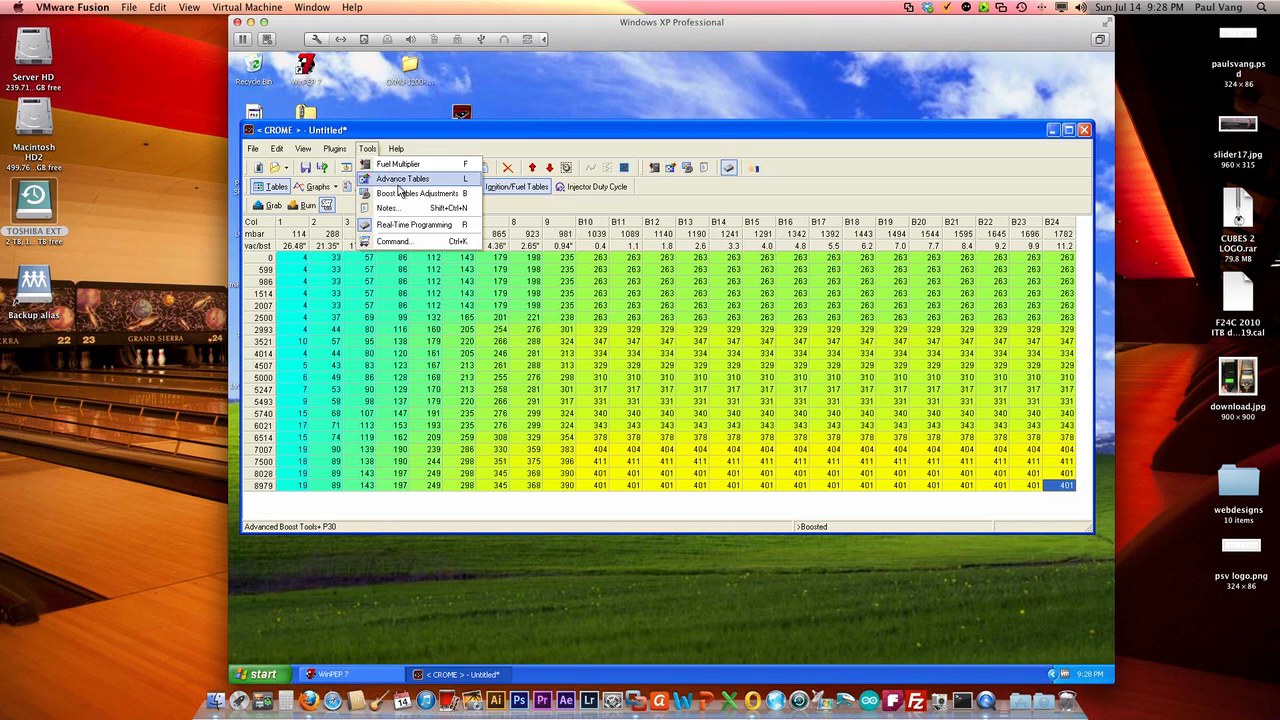
left_click(414, 192)
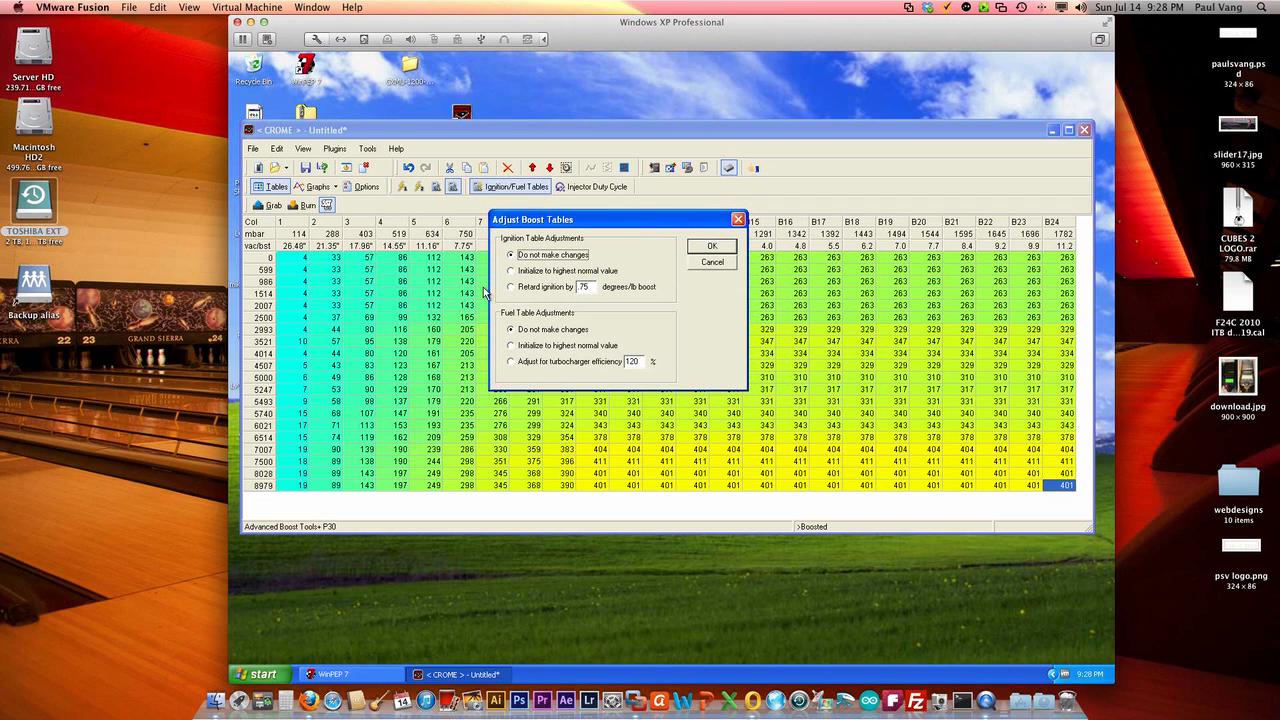
mouse_move(528, 296)
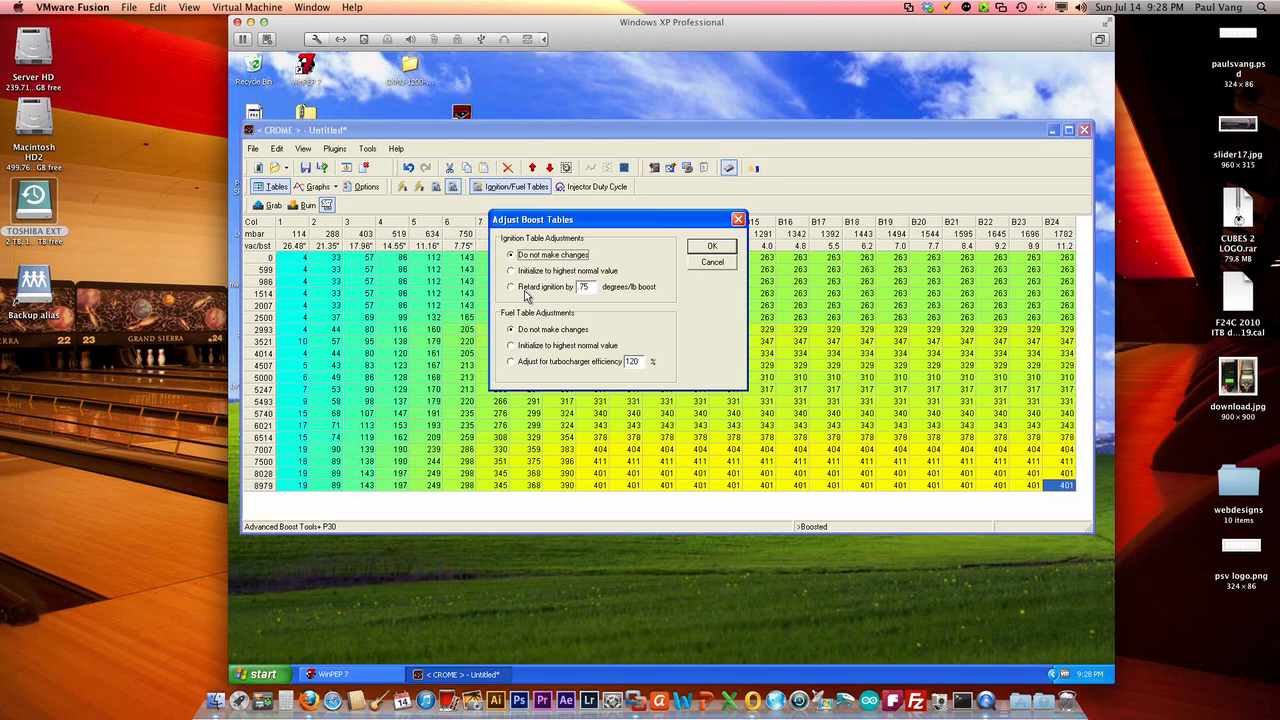
left_click(512, 288)
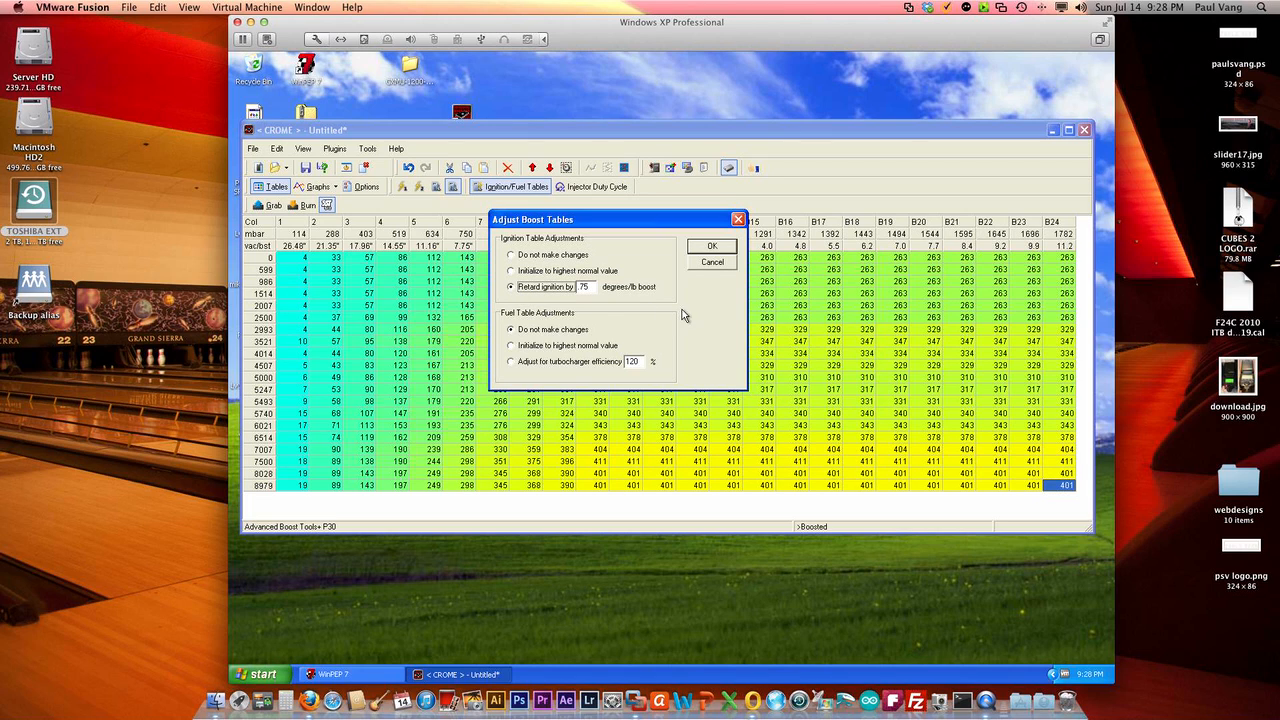
left_click(584, 288)
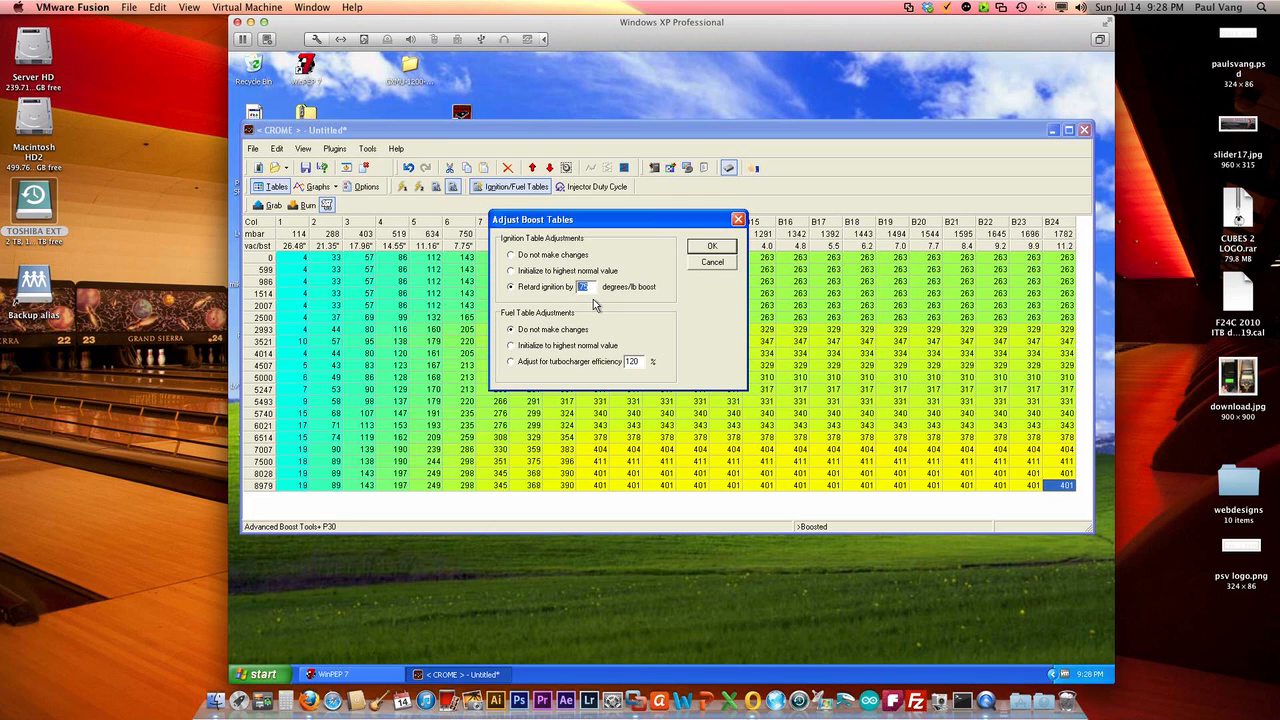
type(".75")
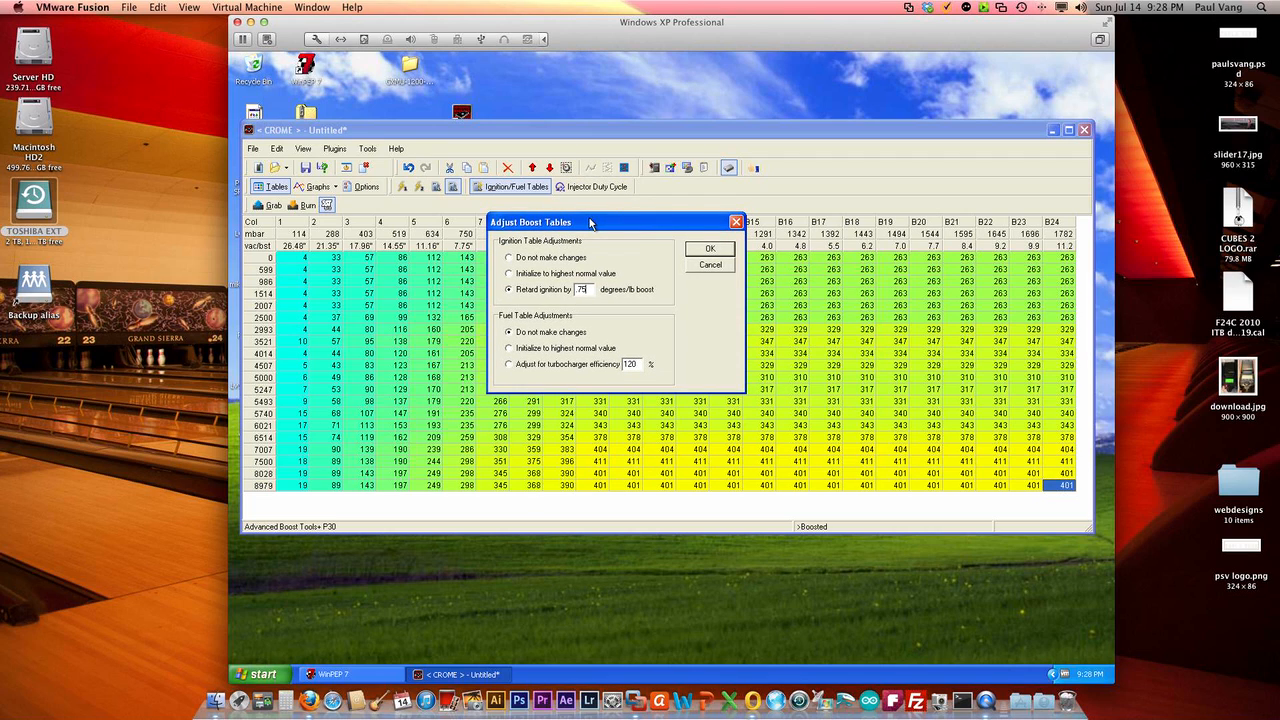
left_click(508, 364)
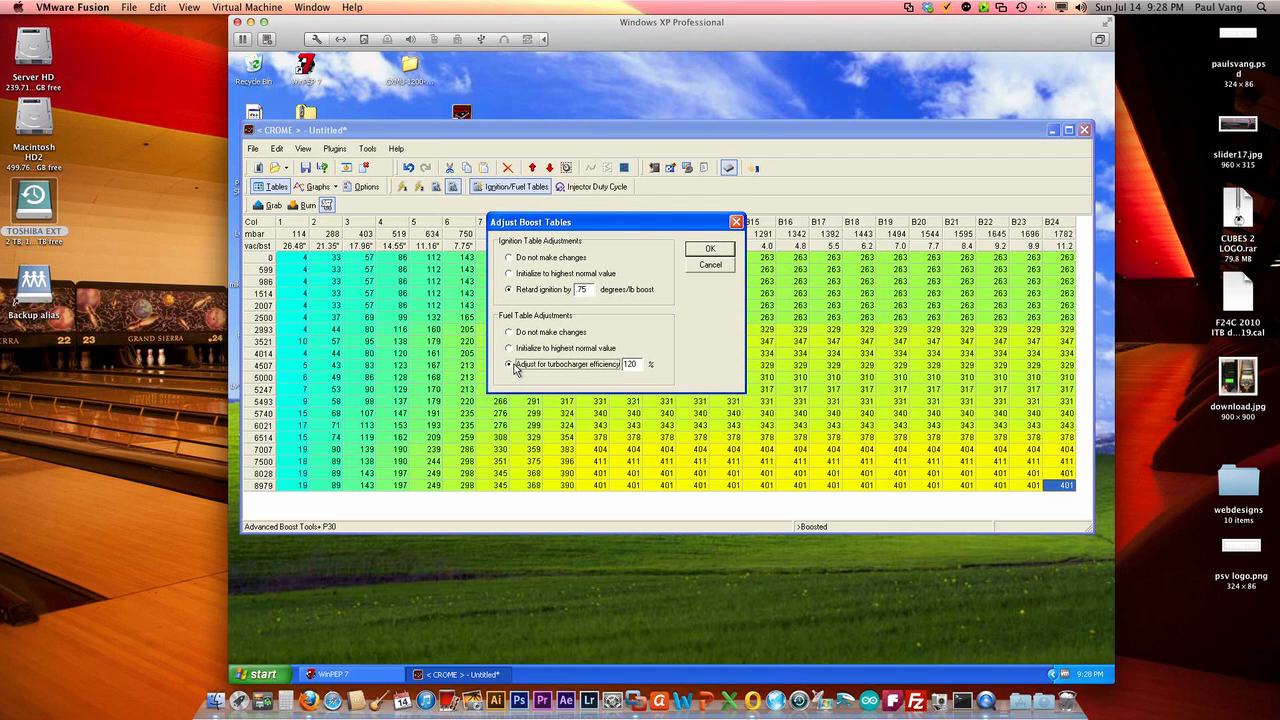
mouse_move(670, 356)
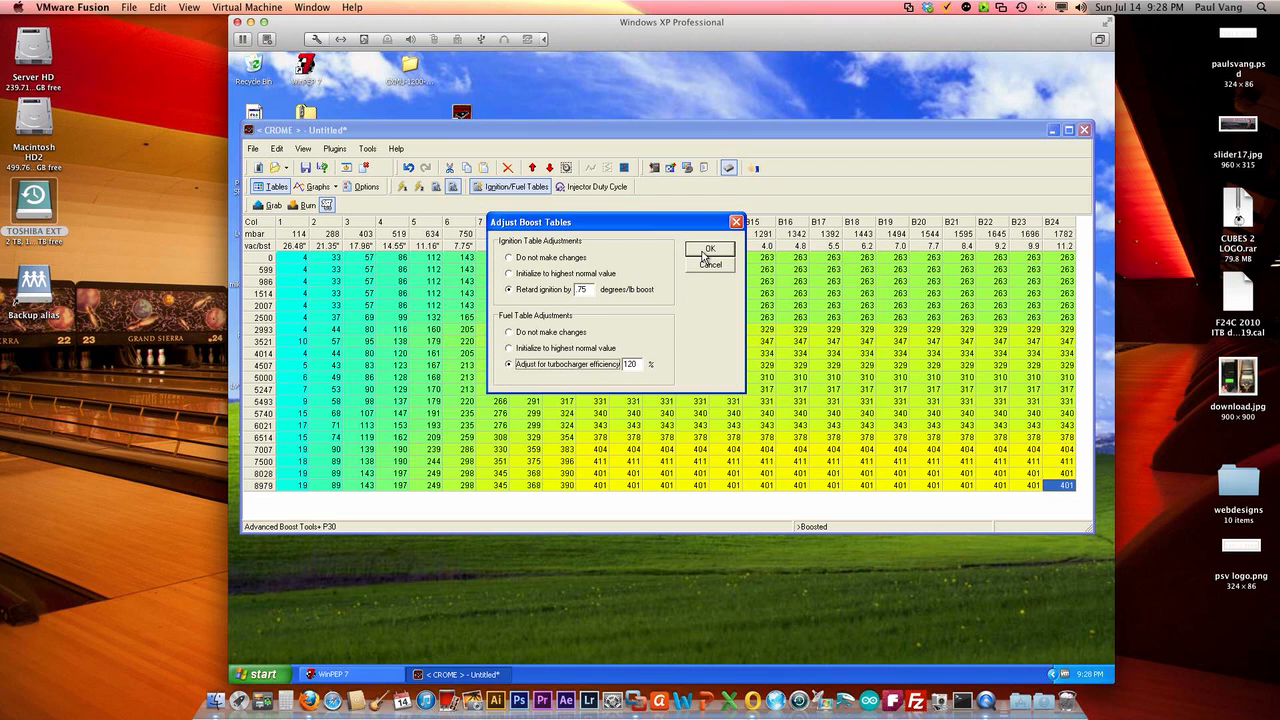
left_click(708, 248)
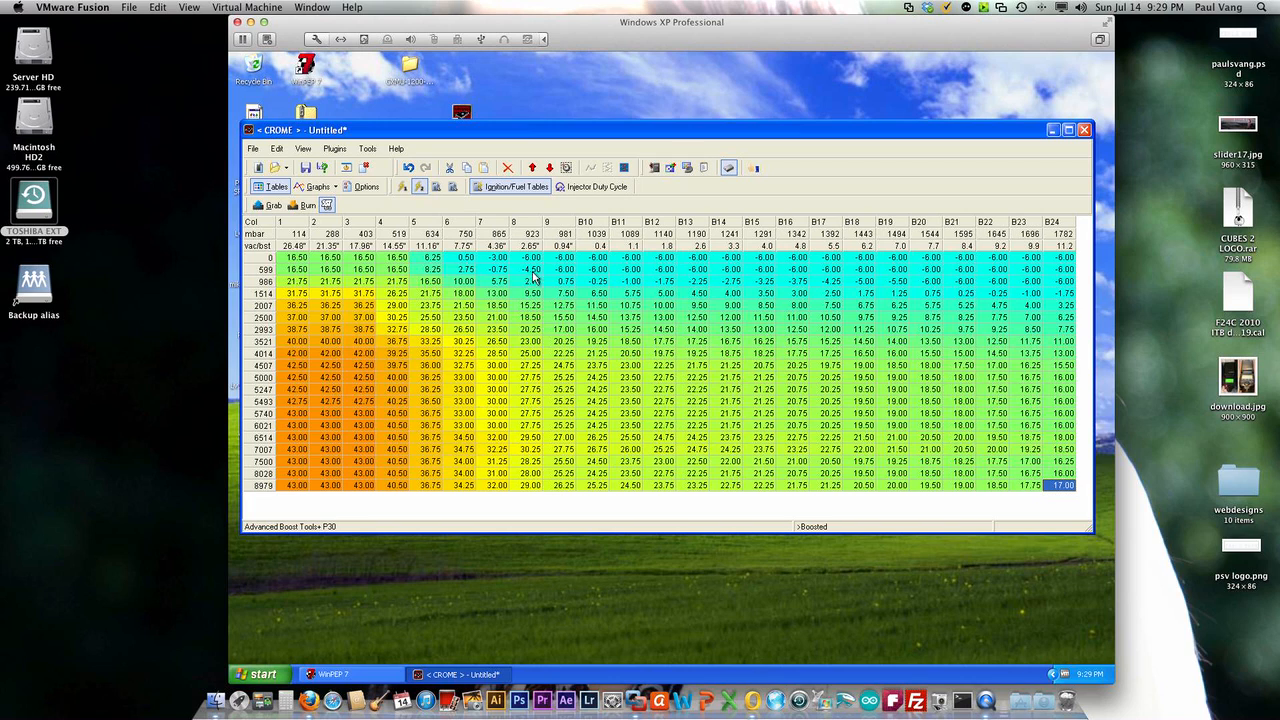
mouse_move(408, 168)
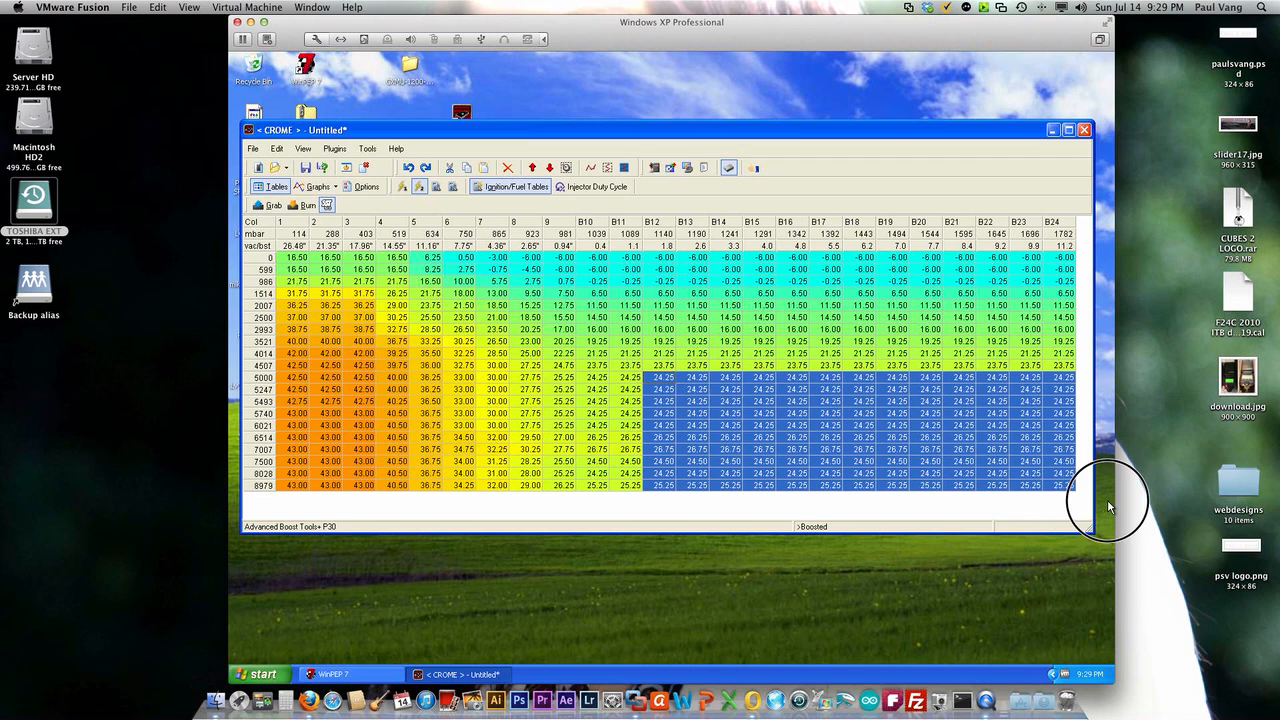
Step: Deselect the ignition boost cells and switch to the fuel table to see fuel rising with boost
left_click(1062, 486)
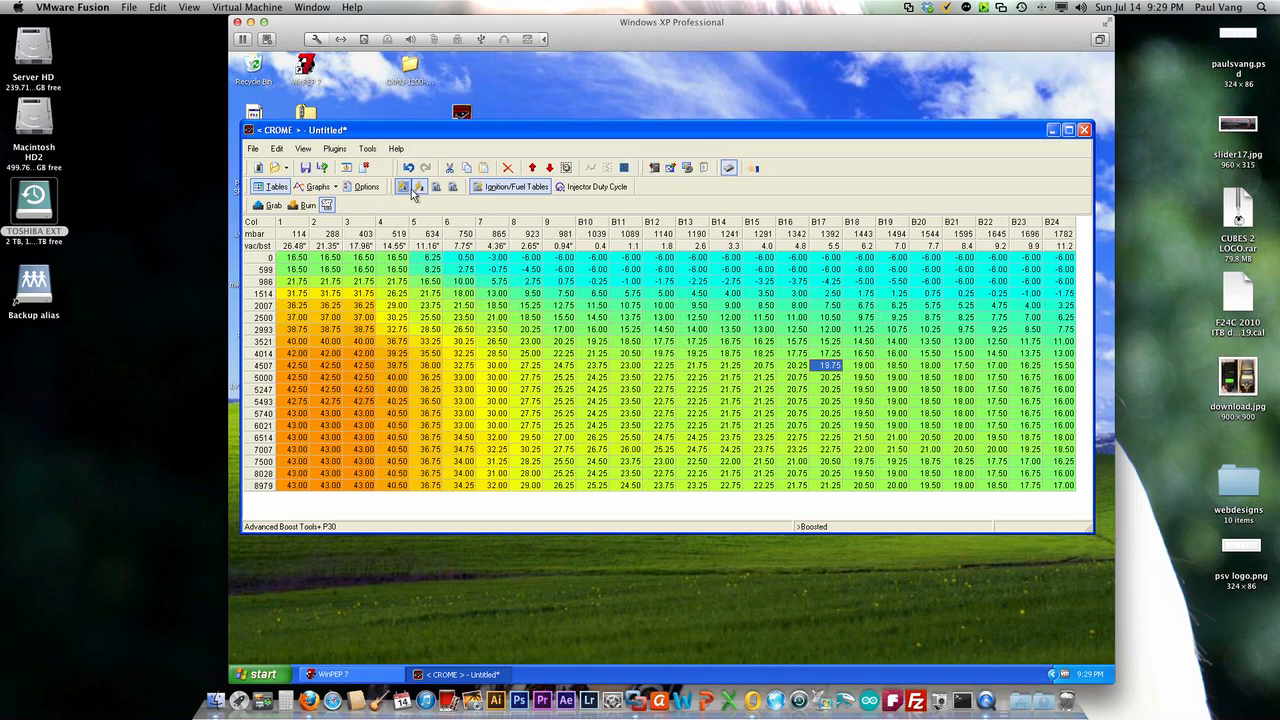
left_click(420, 188)
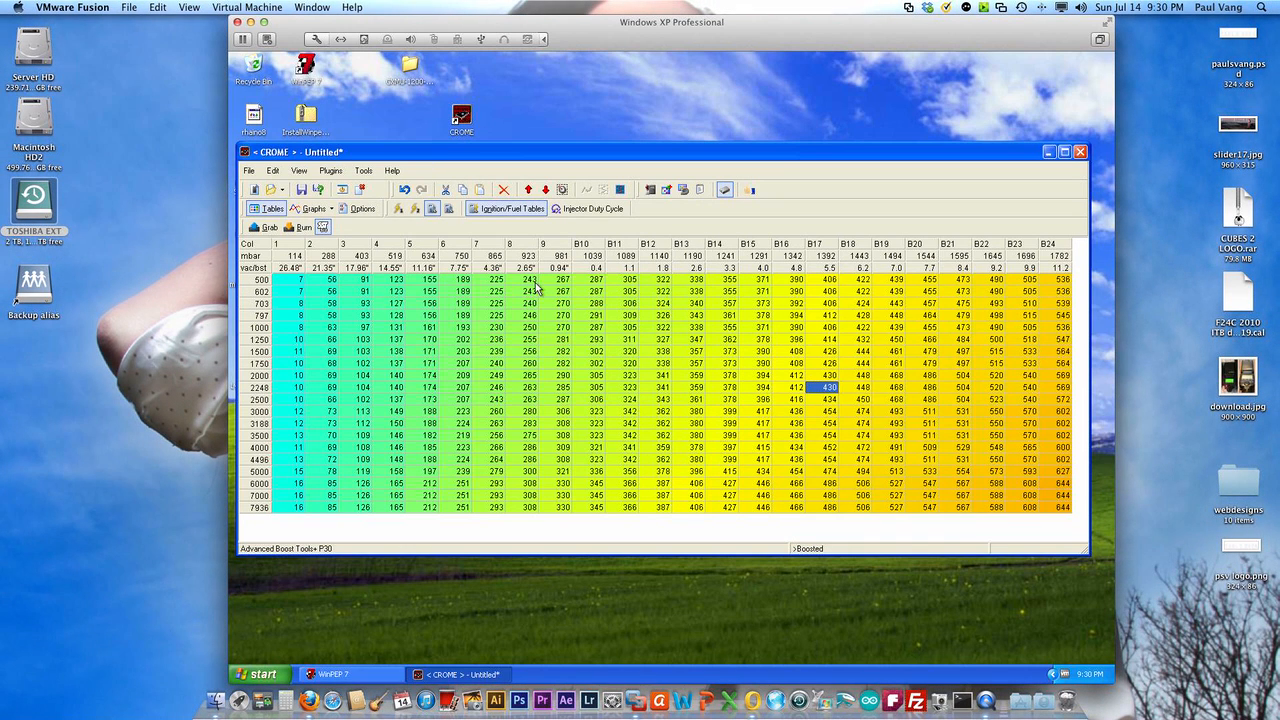
mouse_move(668, 404)
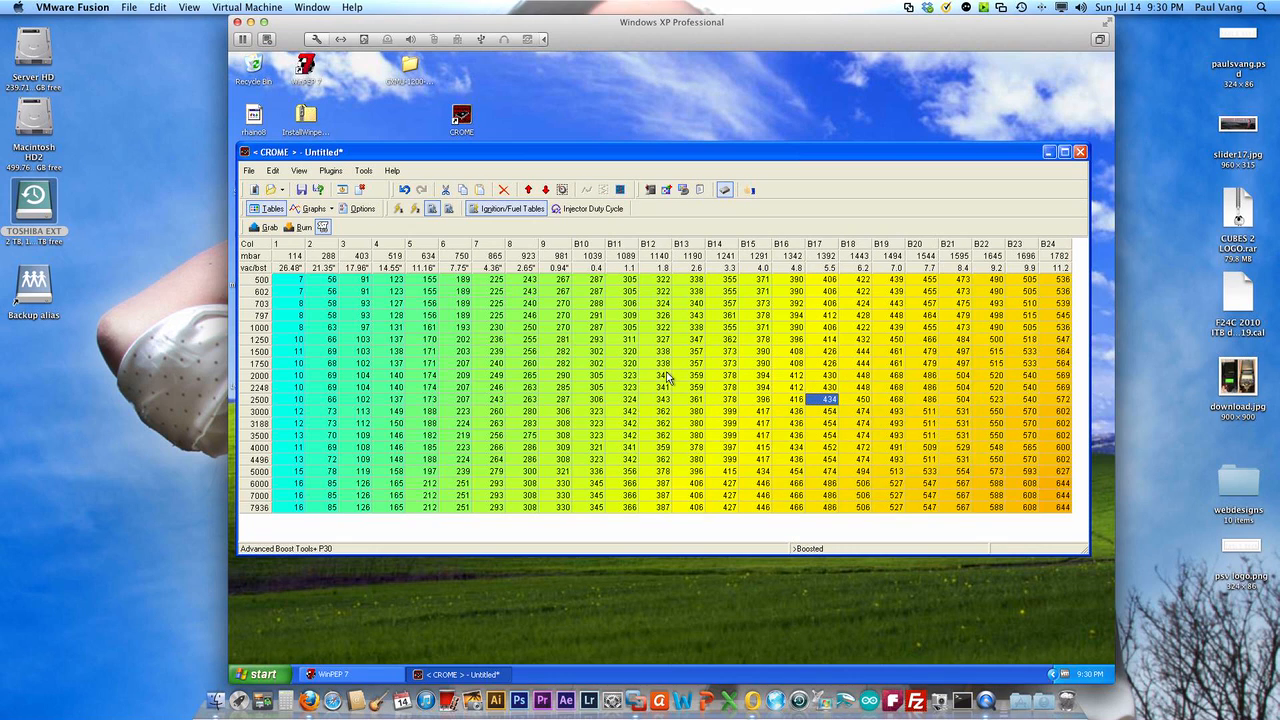
Step: Review the fuel and ignition tables, burn the map to the chip and acknowledge the Burning Success notice
left_click(432, 208)
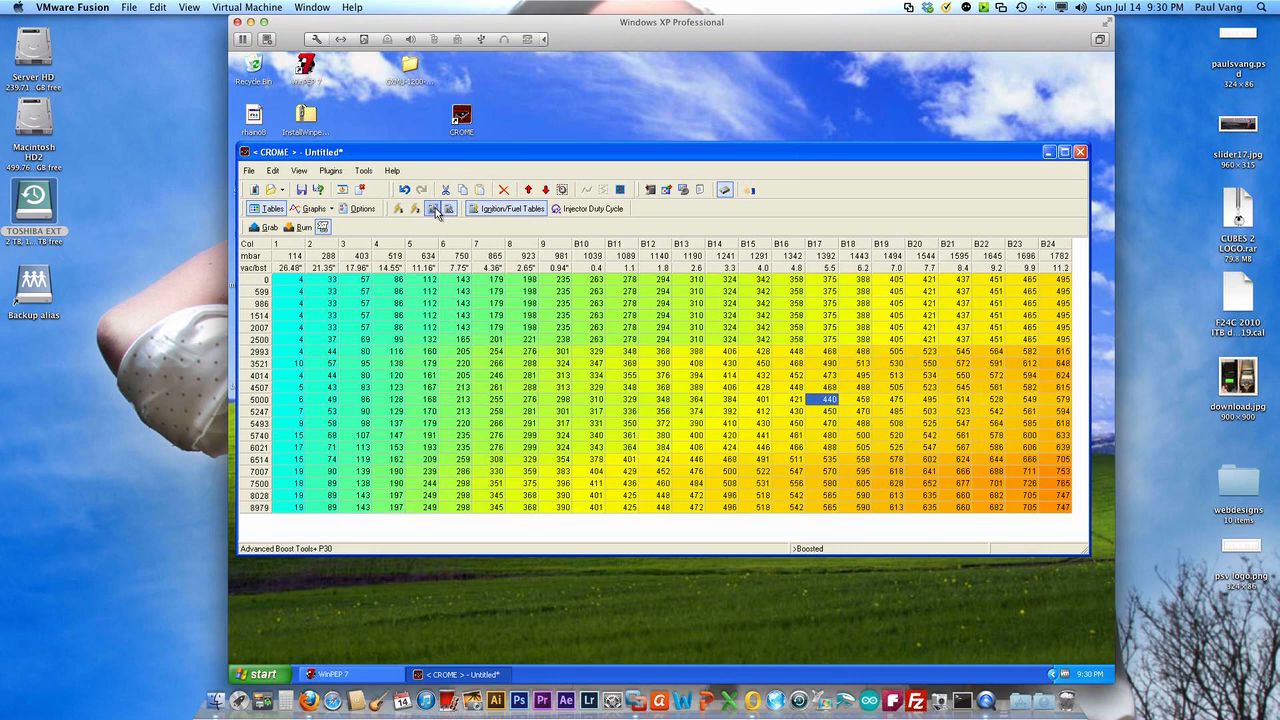
left_click(400, 208)
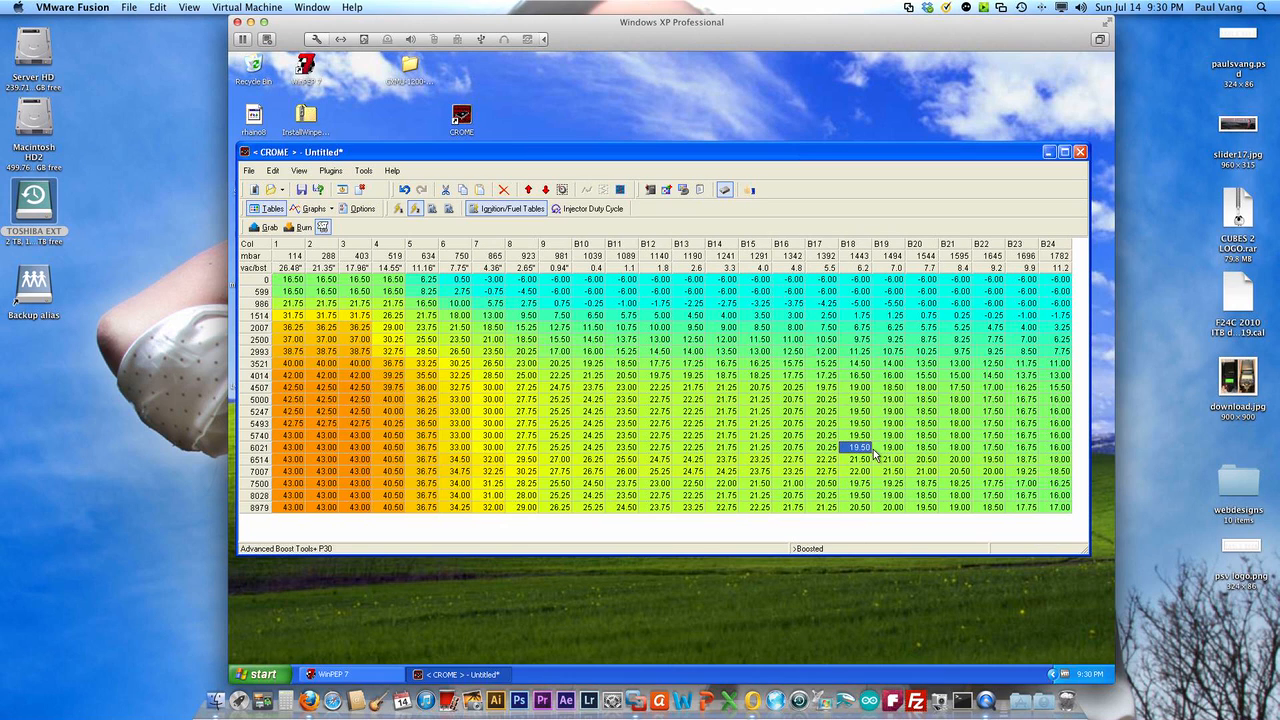
left_click(448, 208)
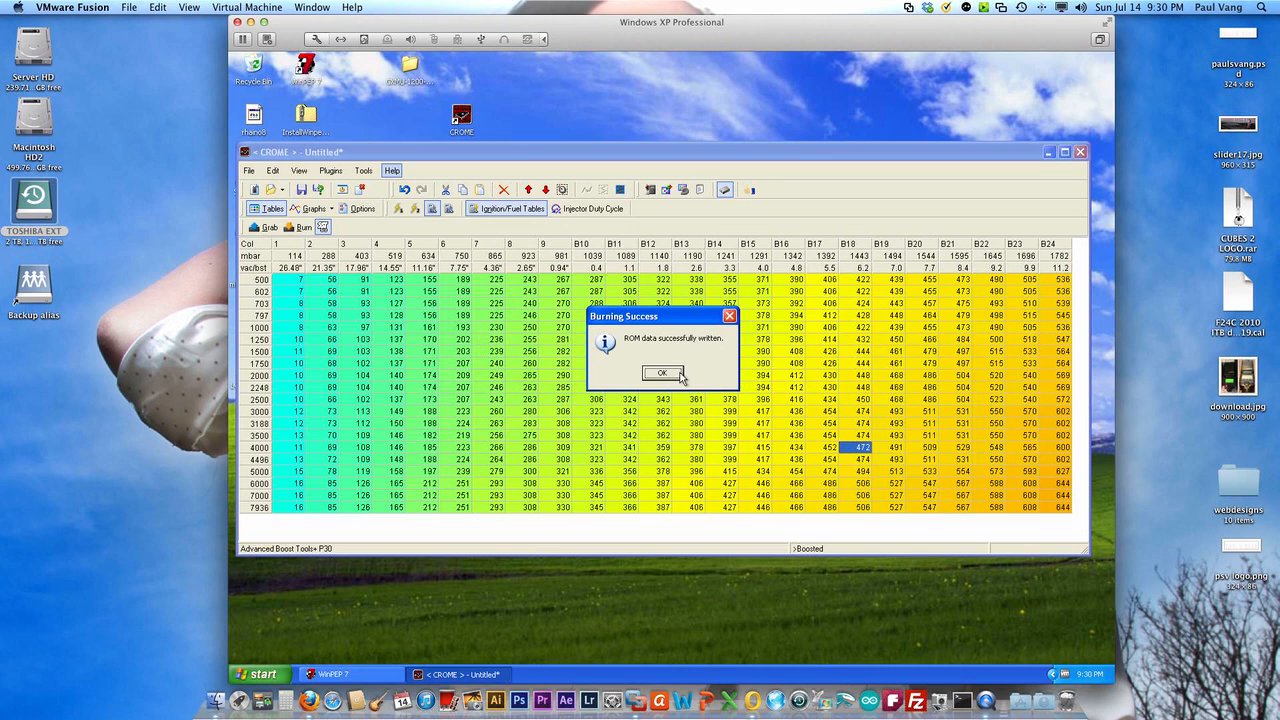
left_click(662, 372)
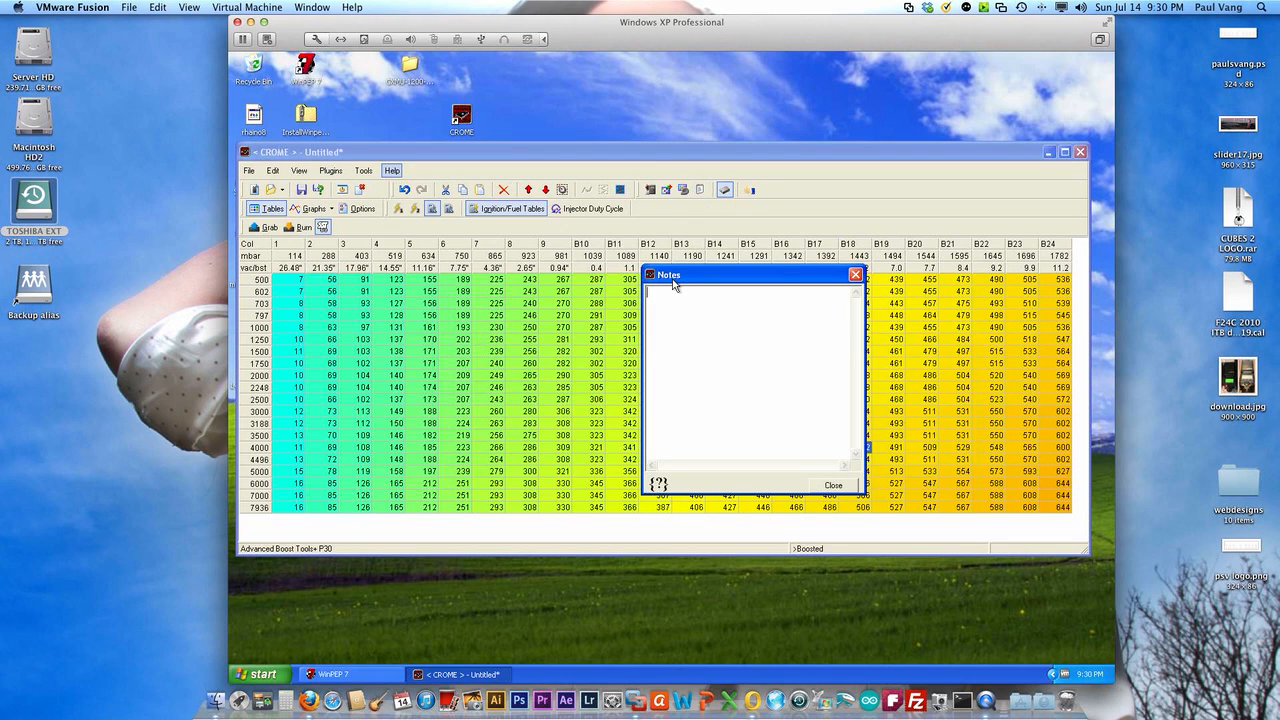
Step: Record '440cc', 'boost tables' and 'stock map sensor' in the map notes and close them
type("440")
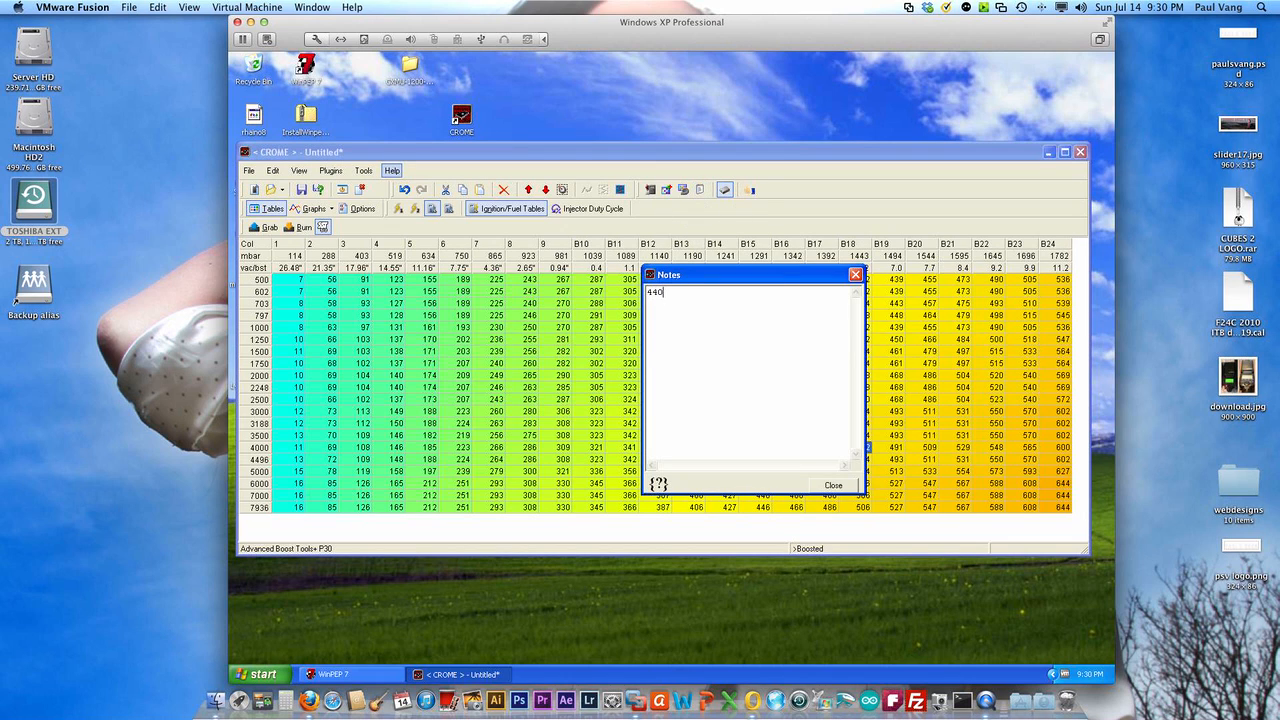
type("cc")
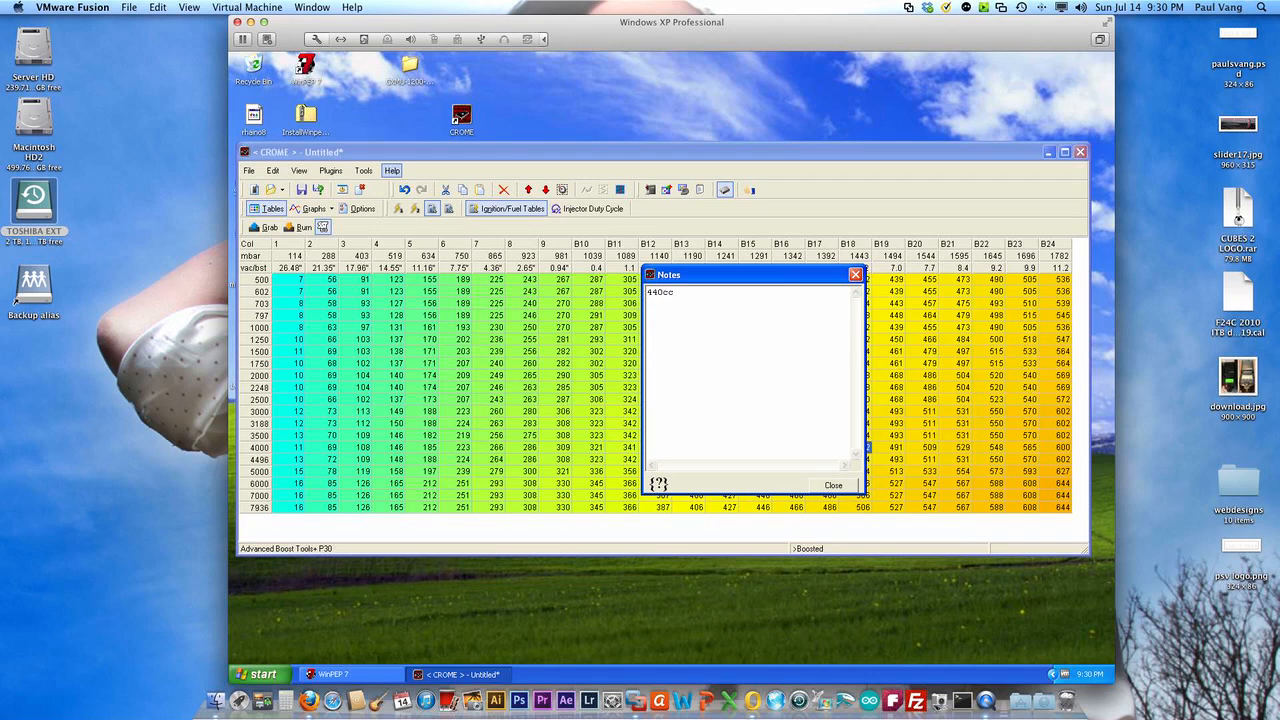
type("boost")
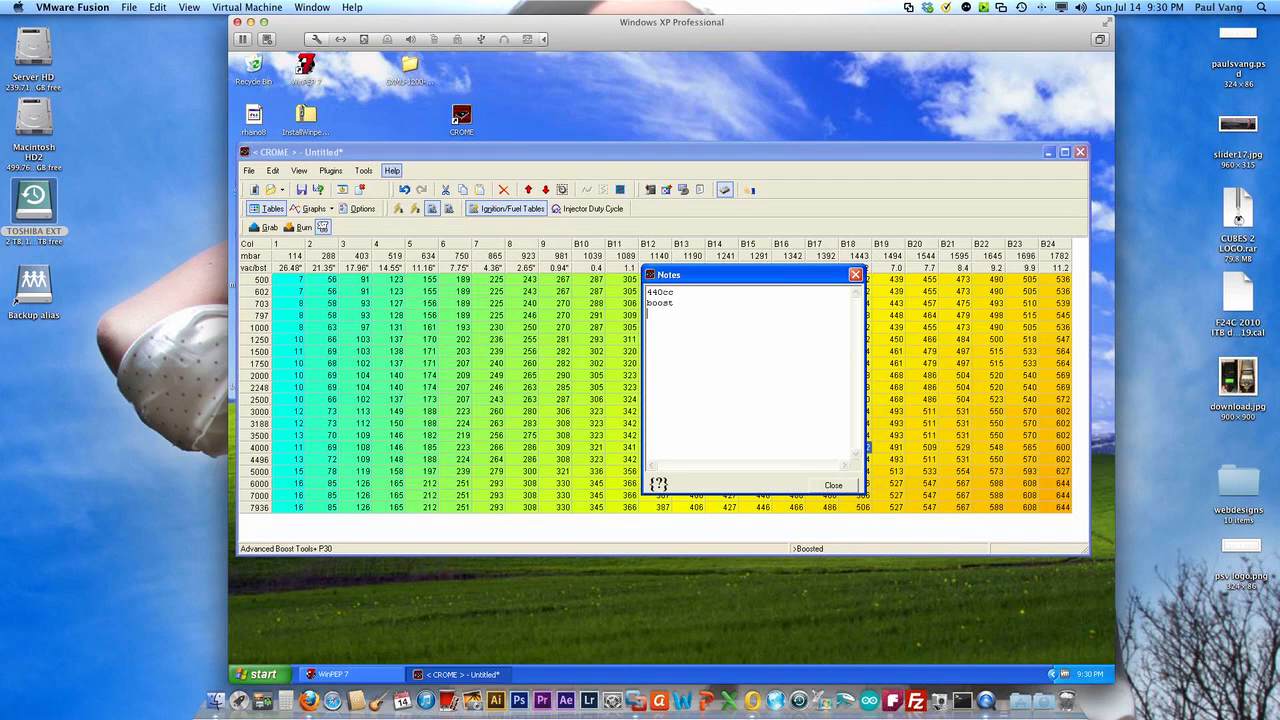
type("tables")
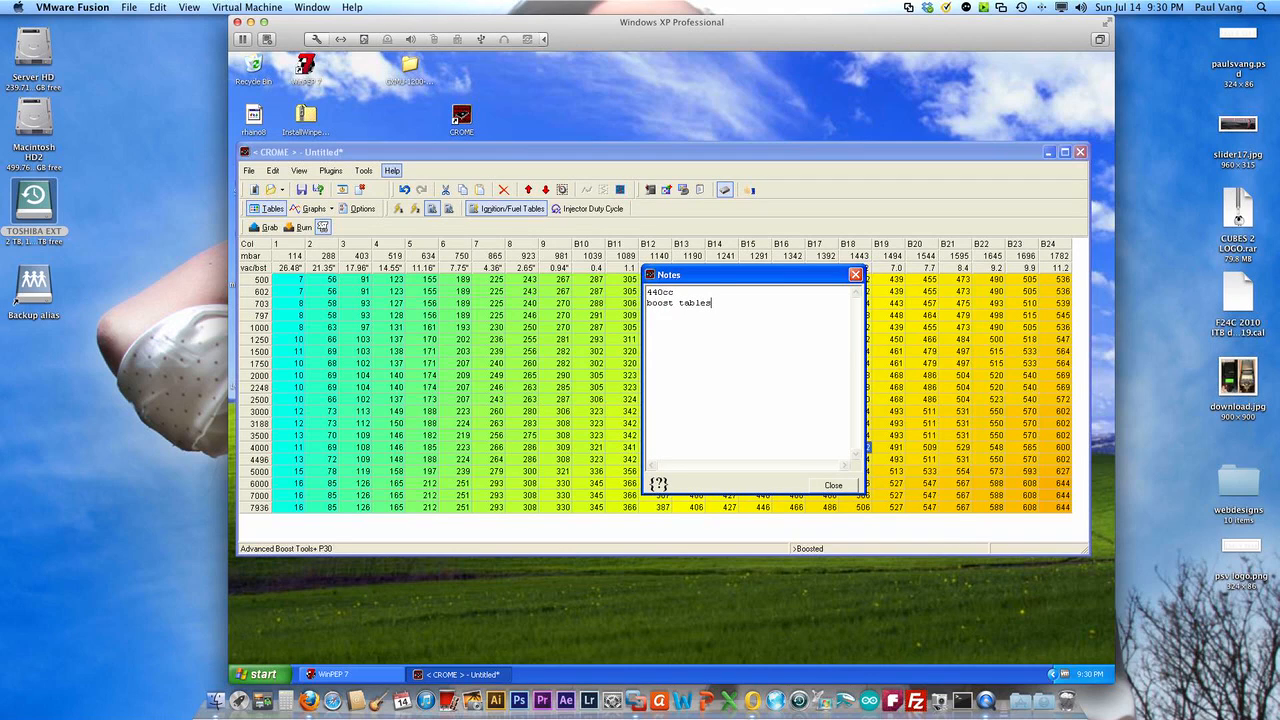
type("stock map sensor")
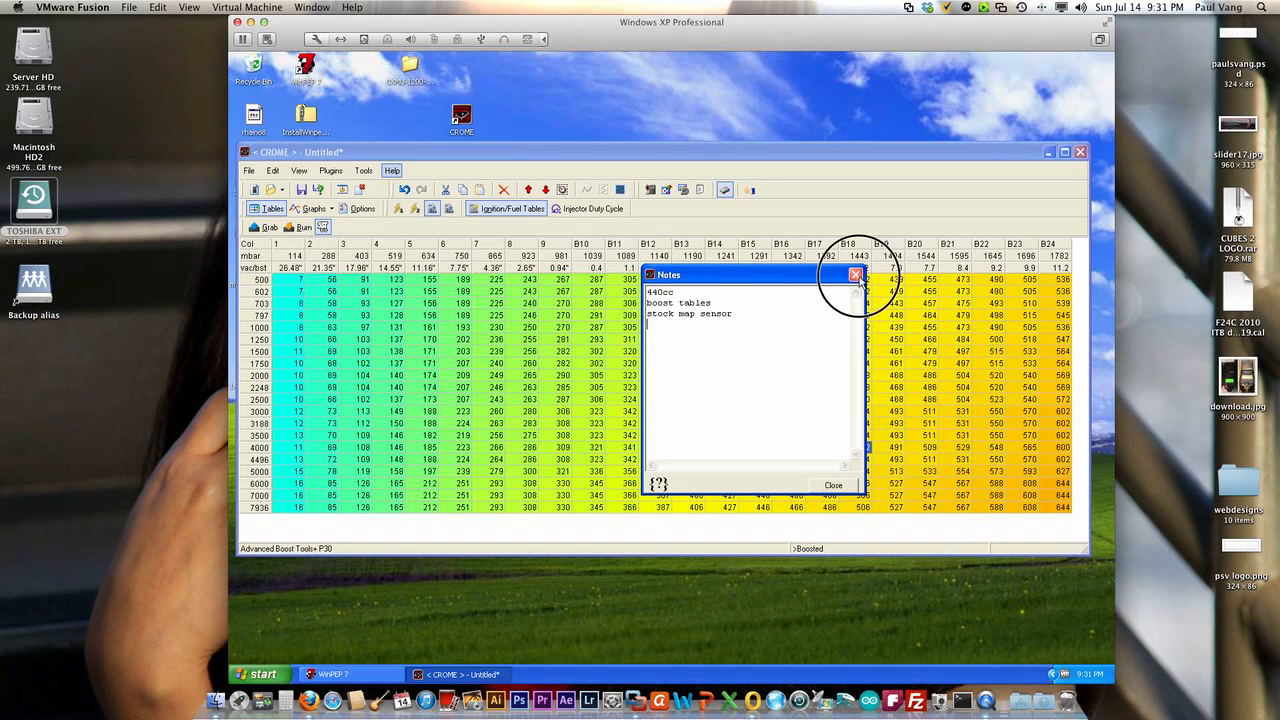
left_click(856, 276)
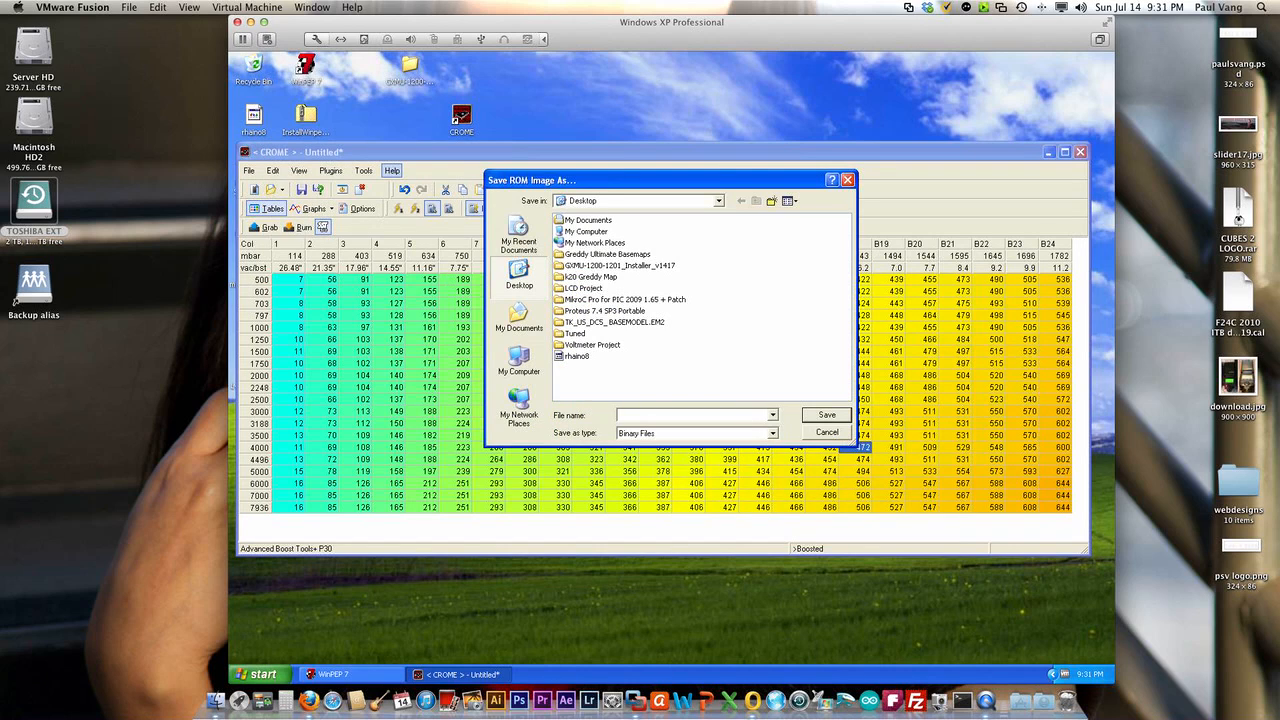
Step: Save the ROM image as turbo.bin on the Desktop
type("turbo")
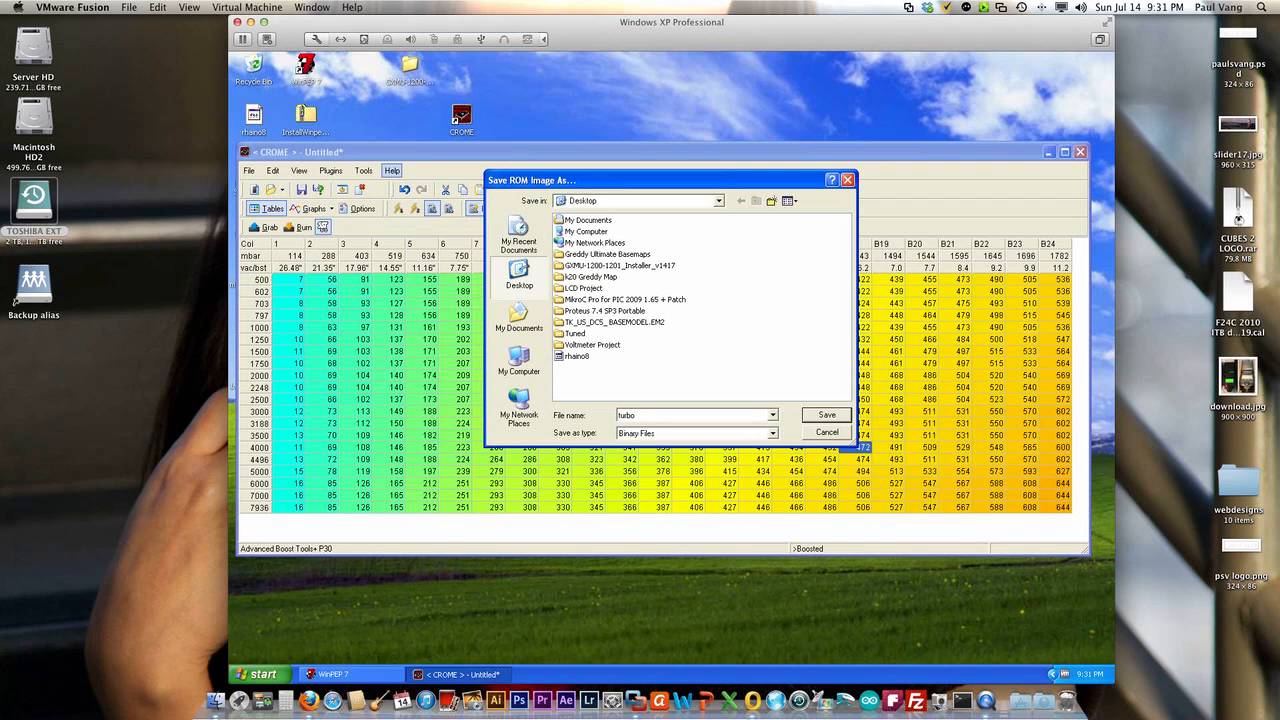
left_click(826, 414)
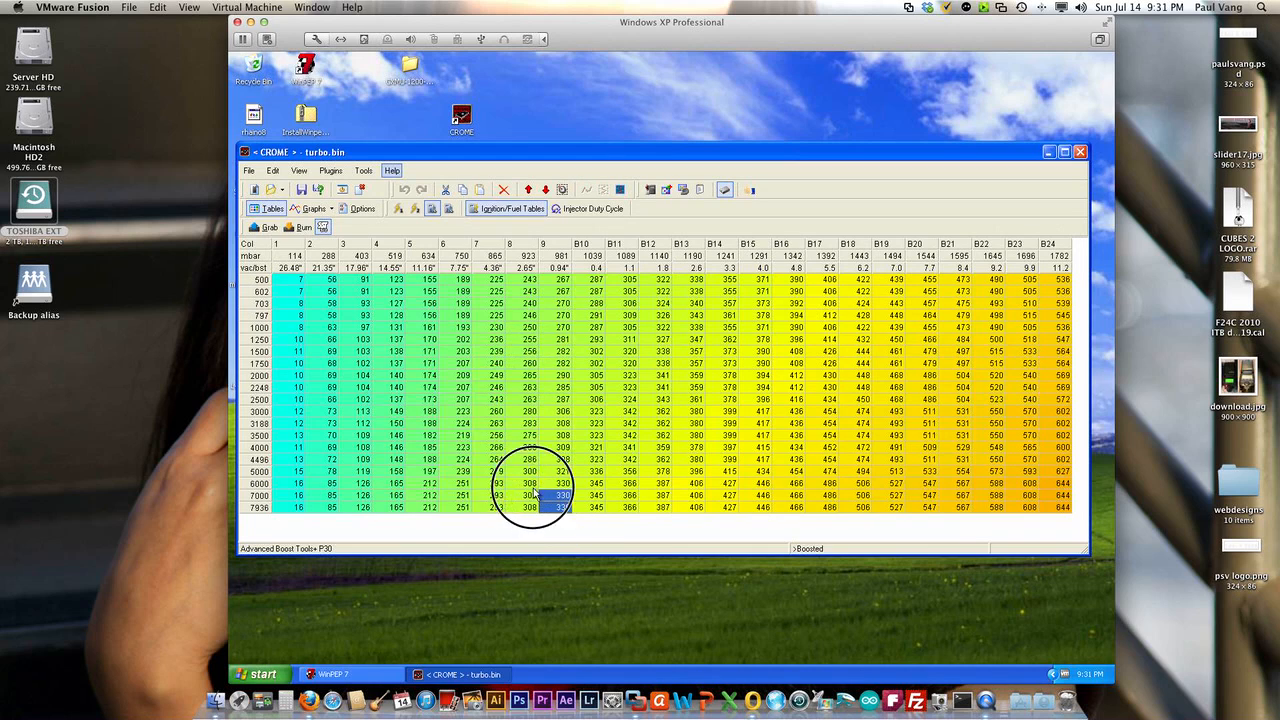
Step: Raise the non-boost fuel columns 1–9 by a 5 percent adjustment
left_click(298, 292)
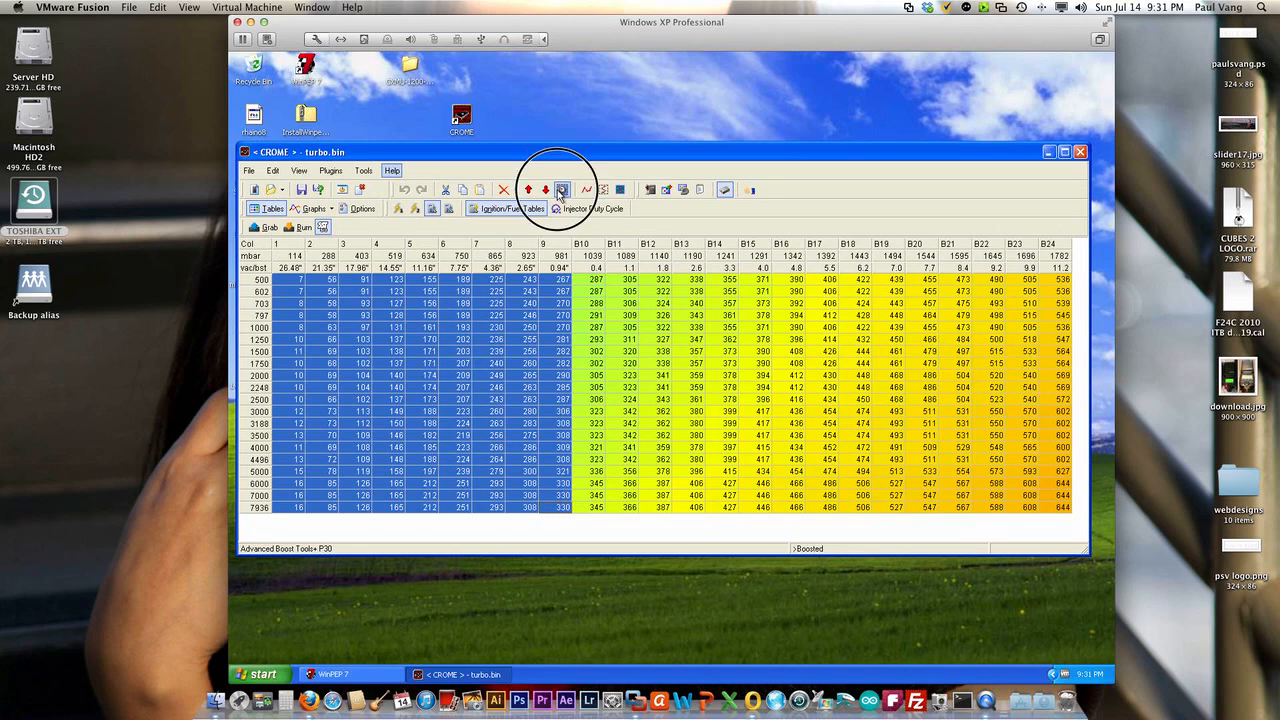
left_click(560, 190)
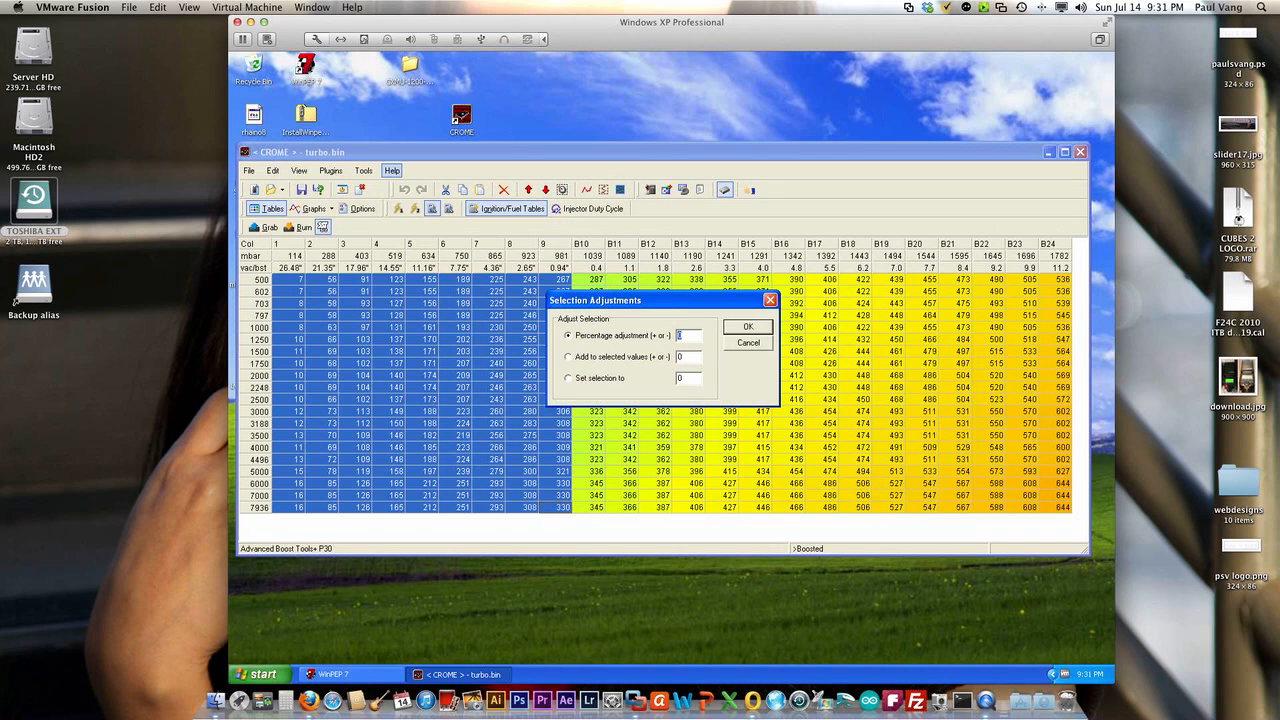
type("5")
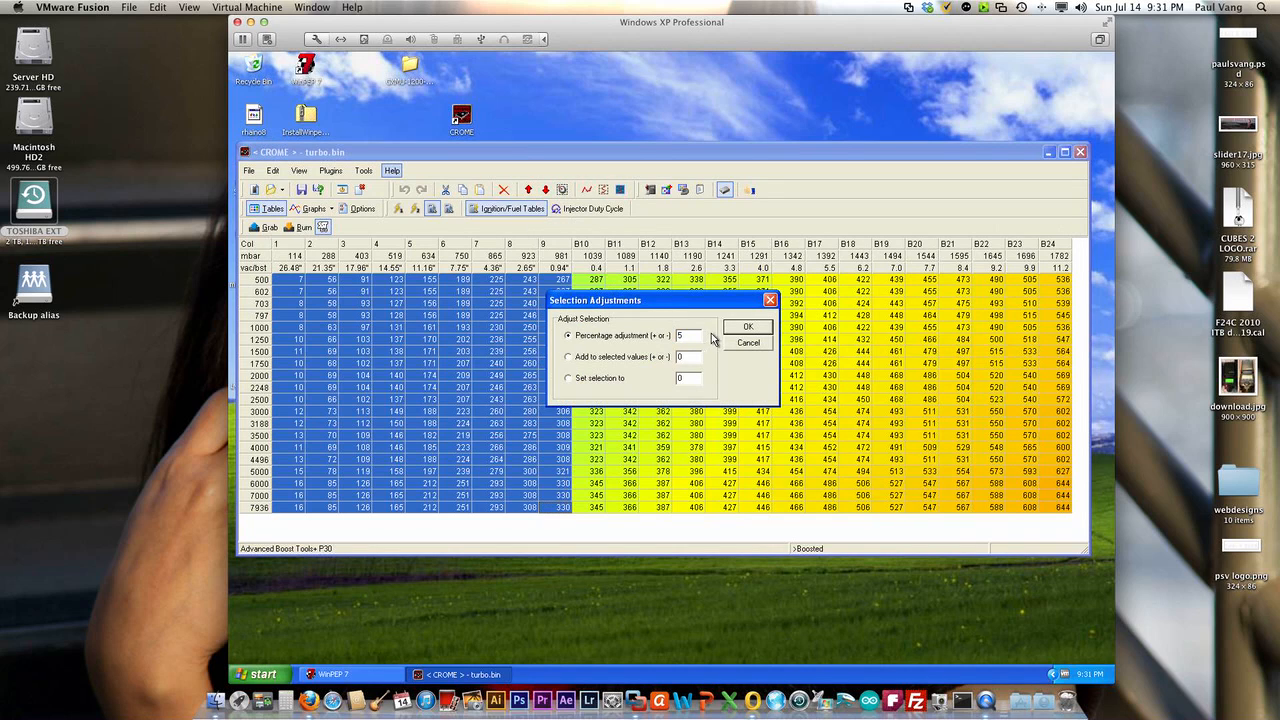
left_click(748, 328)
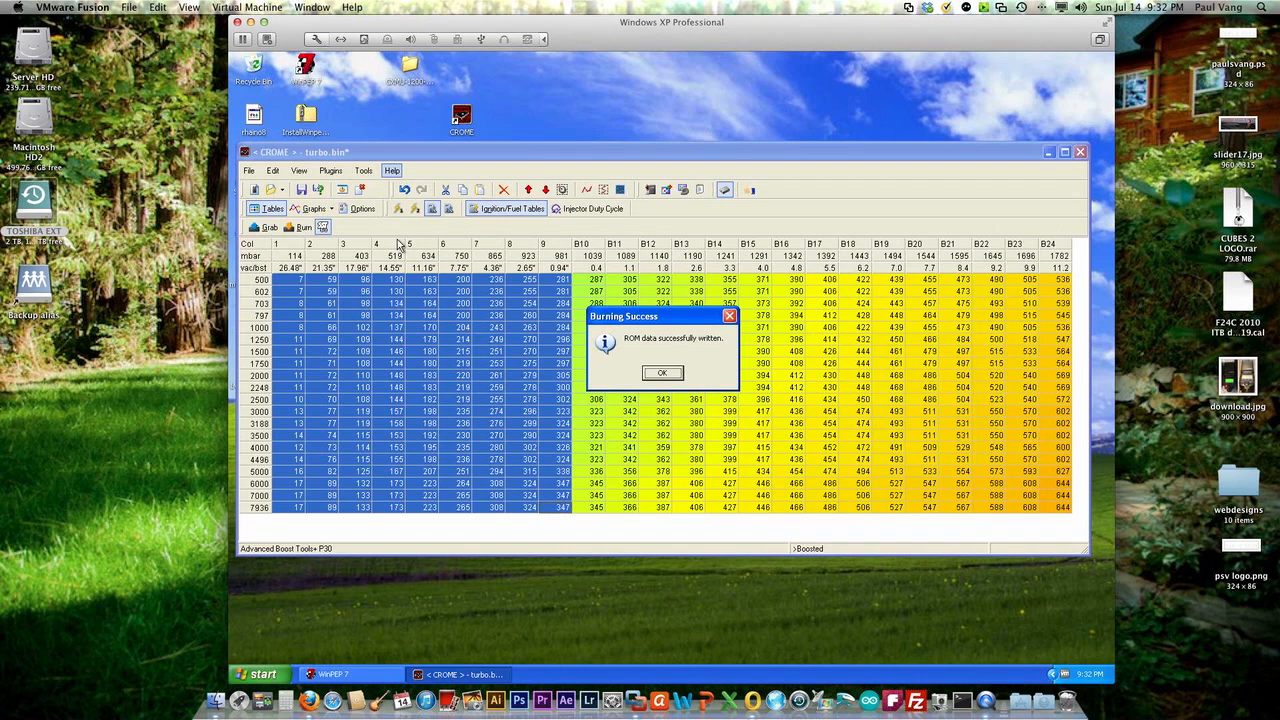
Step: Acknowledge the successful burn of the adjusted turbo.bin map
left_click(662, 372)
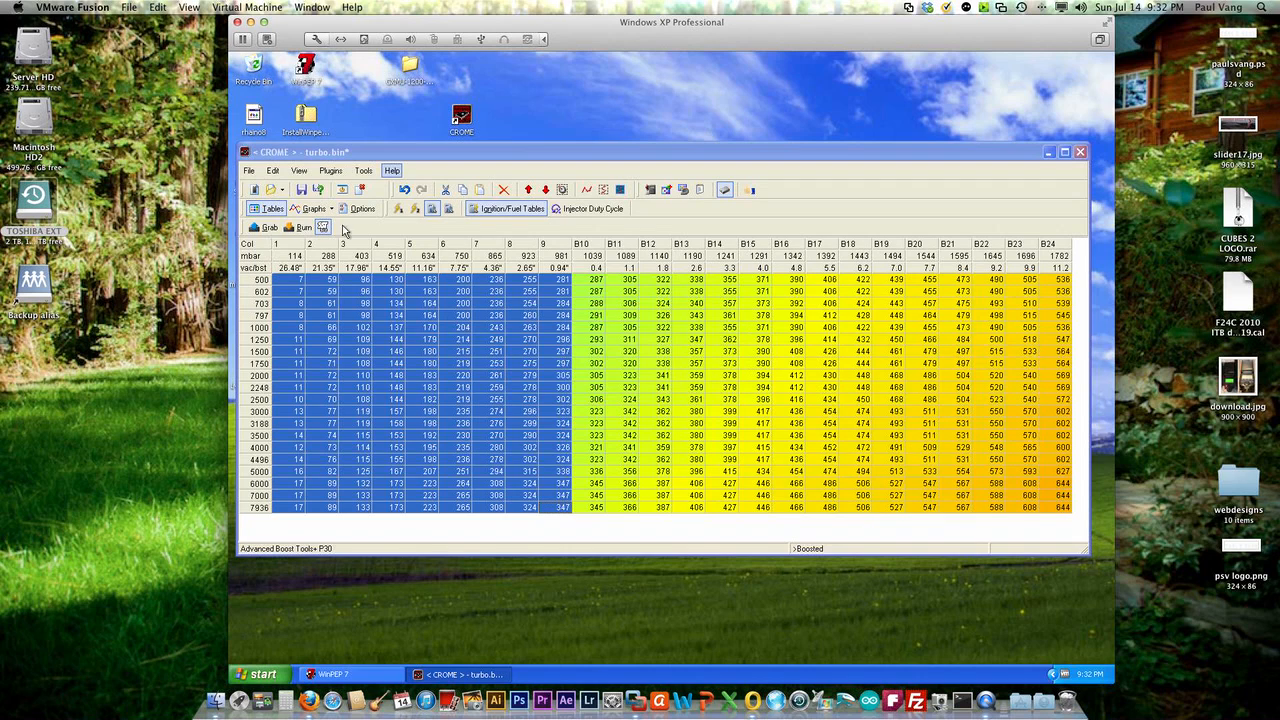